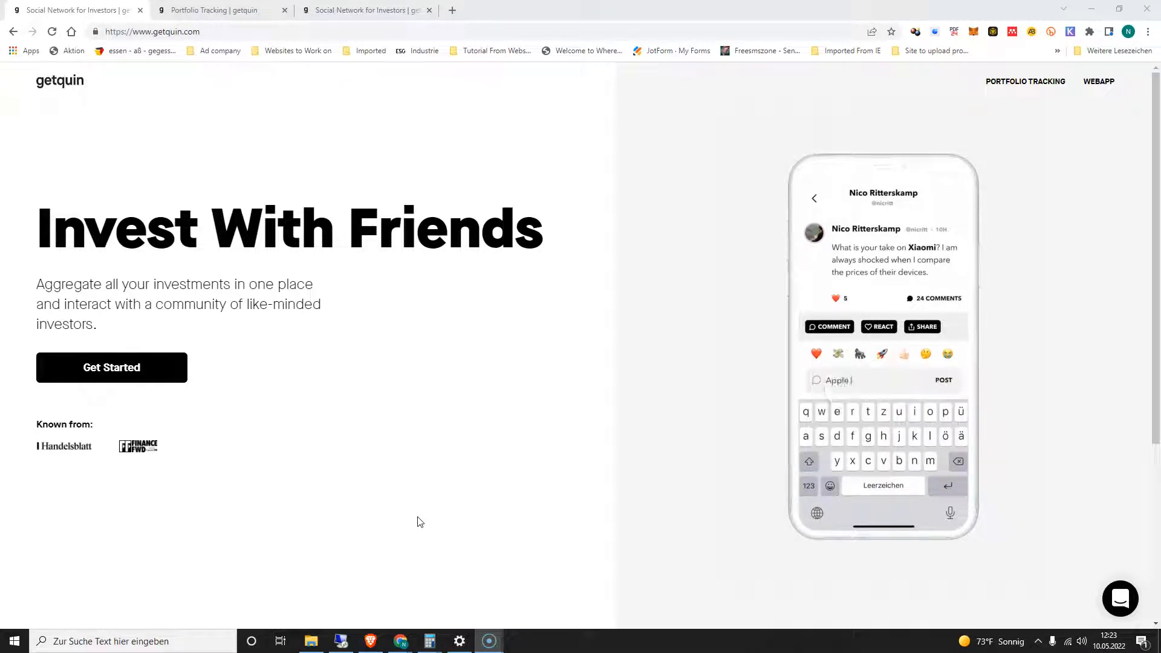
# Search the site for 'will w' and 'Apple' before scrolling down to the footer
pyautogui.write('will w')
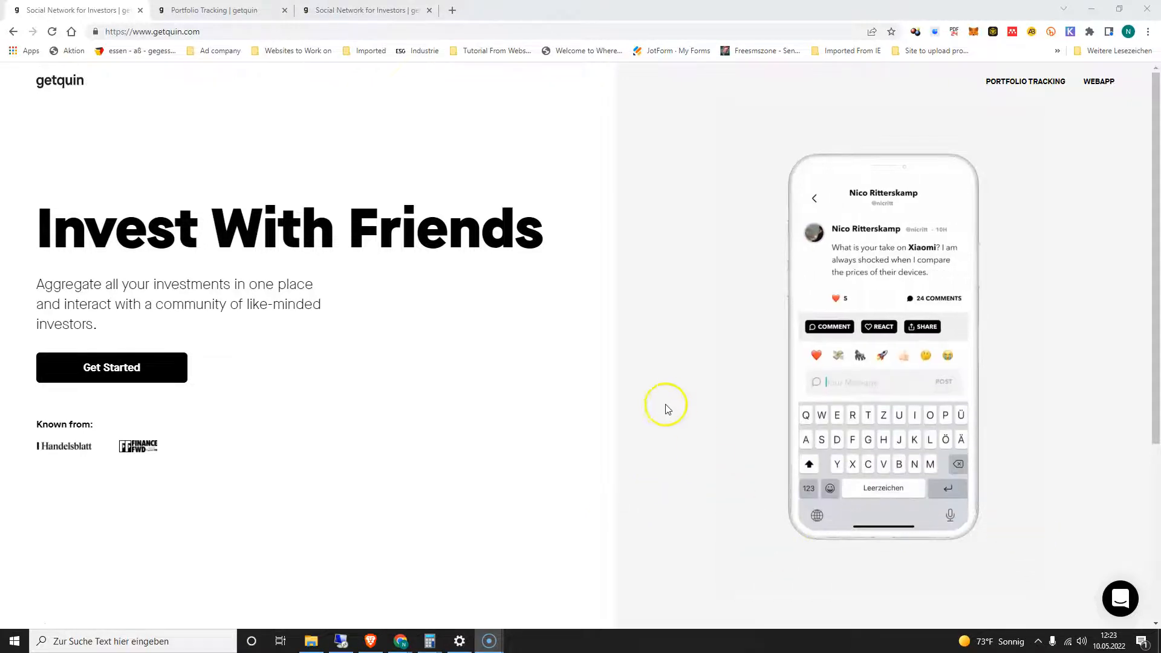
pyautogui.write('Apple')
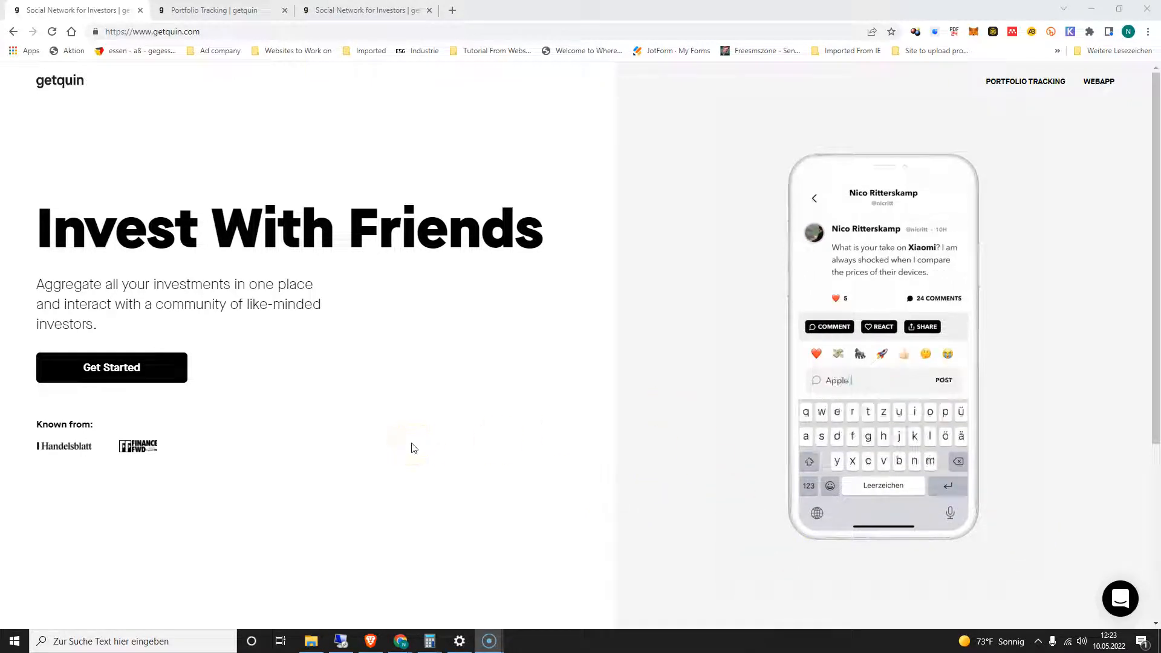
pyautogui.write('will w')
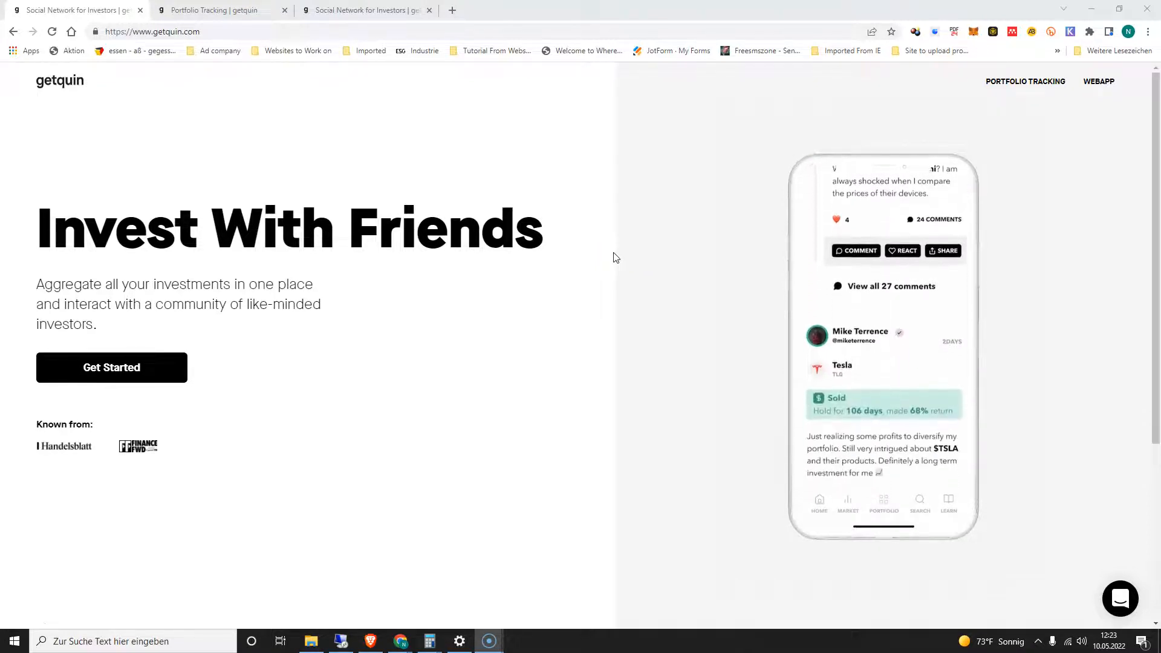
pyautogui.scroll(-3)
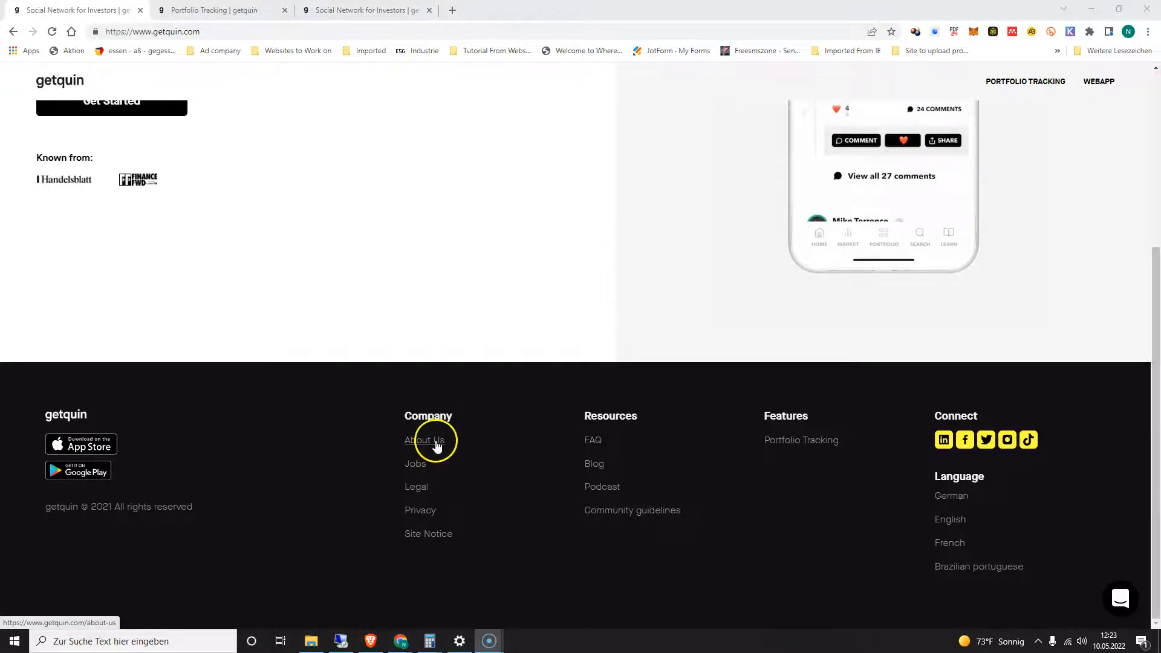
# Read getquin's About Us page, scrolling through the founding story and co-founders photo
pyautogui.click(424, 440)
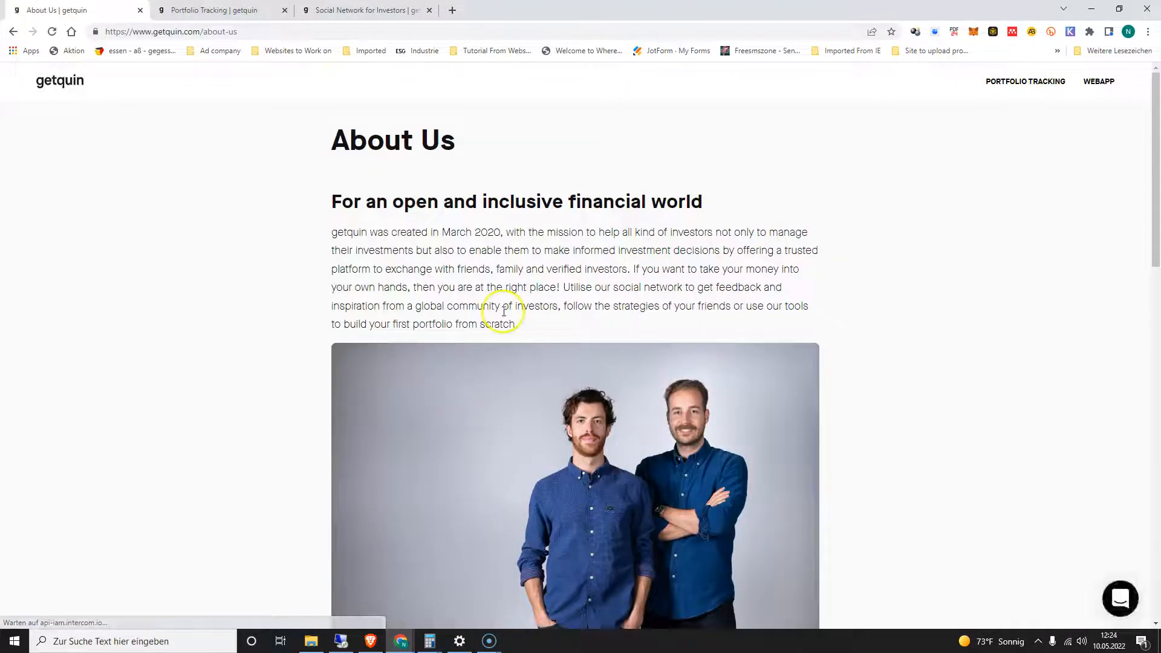
pyautogui.moveTo(276, 329)
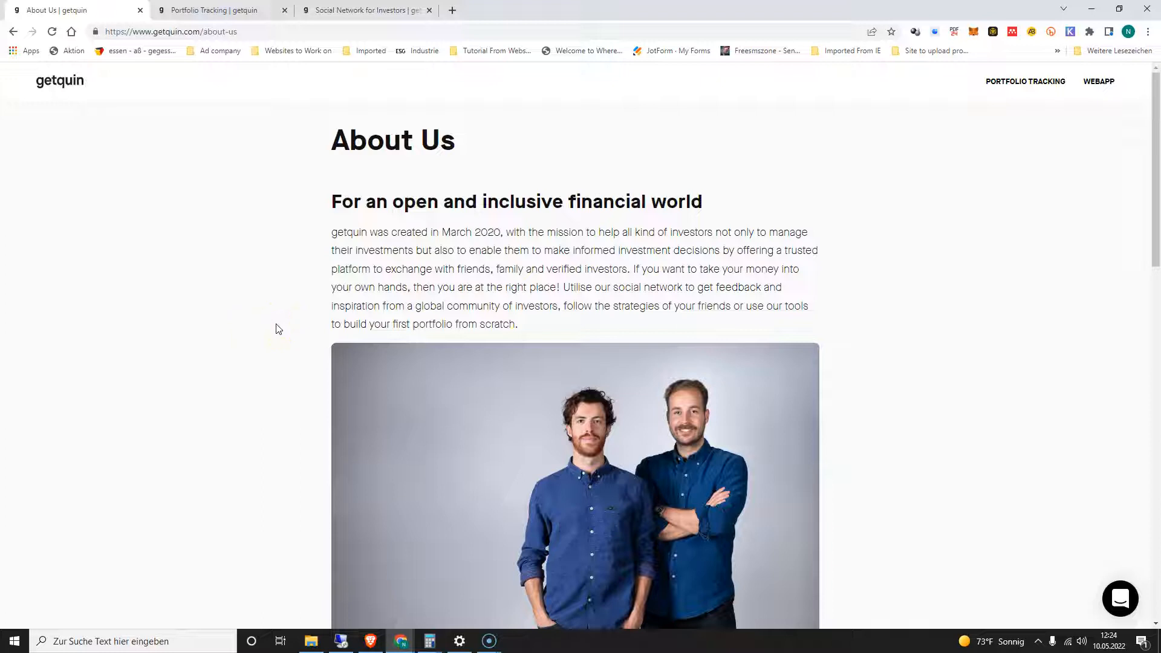
pyautogui.scroll(-3)
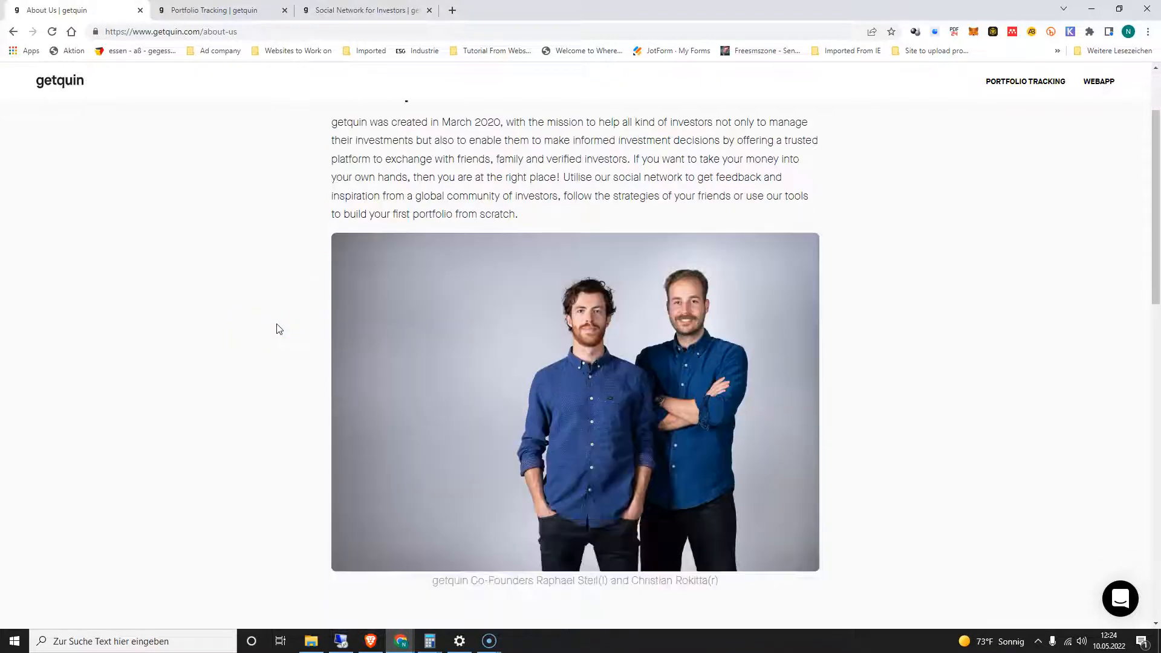
pyautogui.scroll(-3)
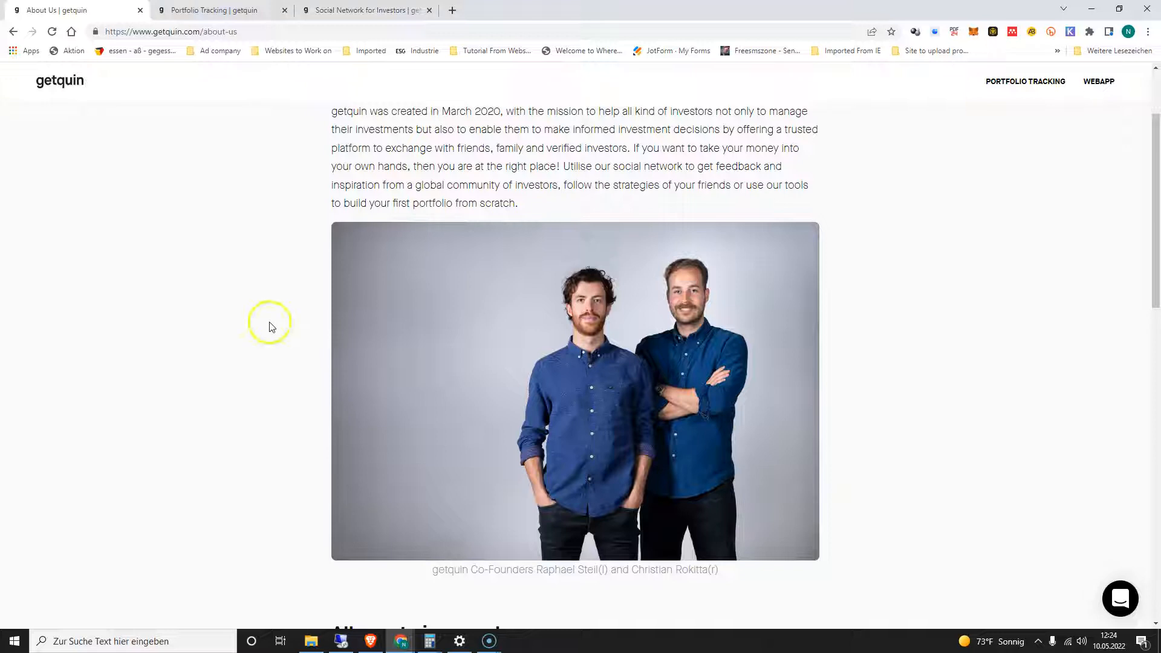
pyautogui.scroll(-3)
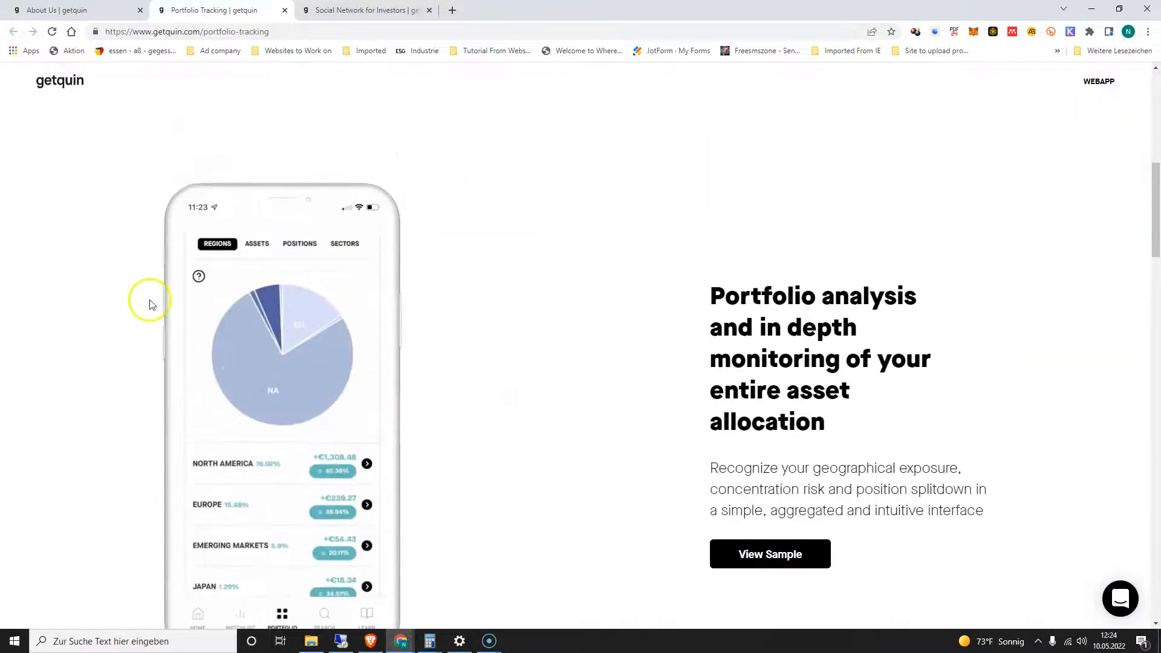
# View the sample portfolio's Assets and Positions breakdowns, then browse down past testimonials to the FAQ
pyautogui.click(256, 243)
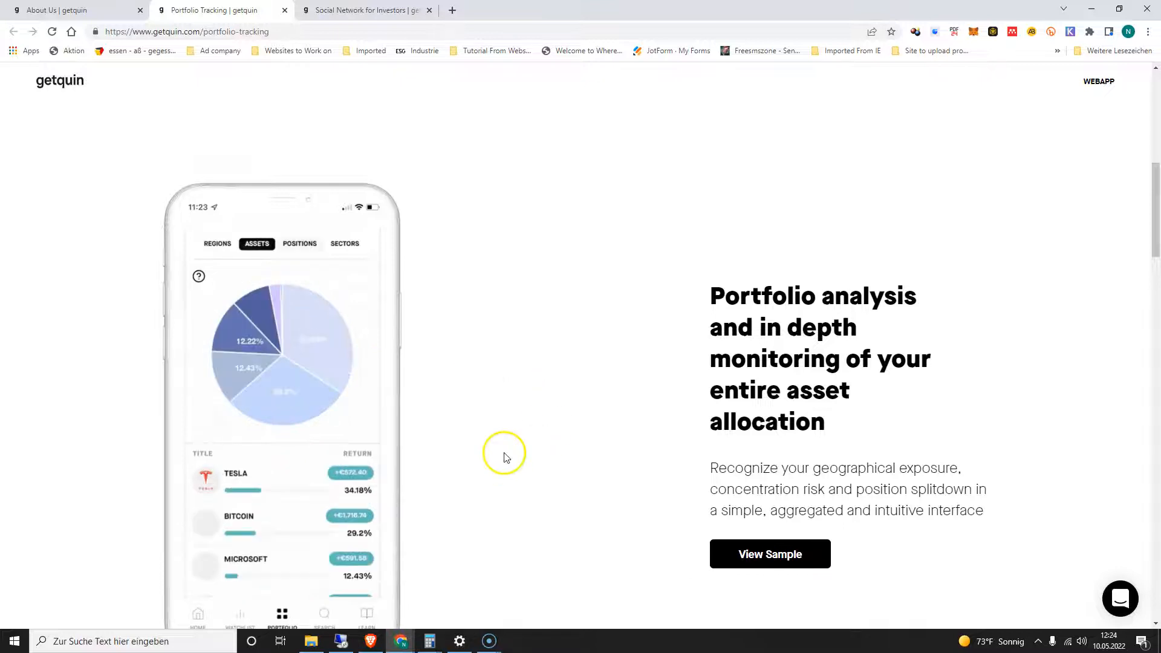
pyautogui.click(300, 243)
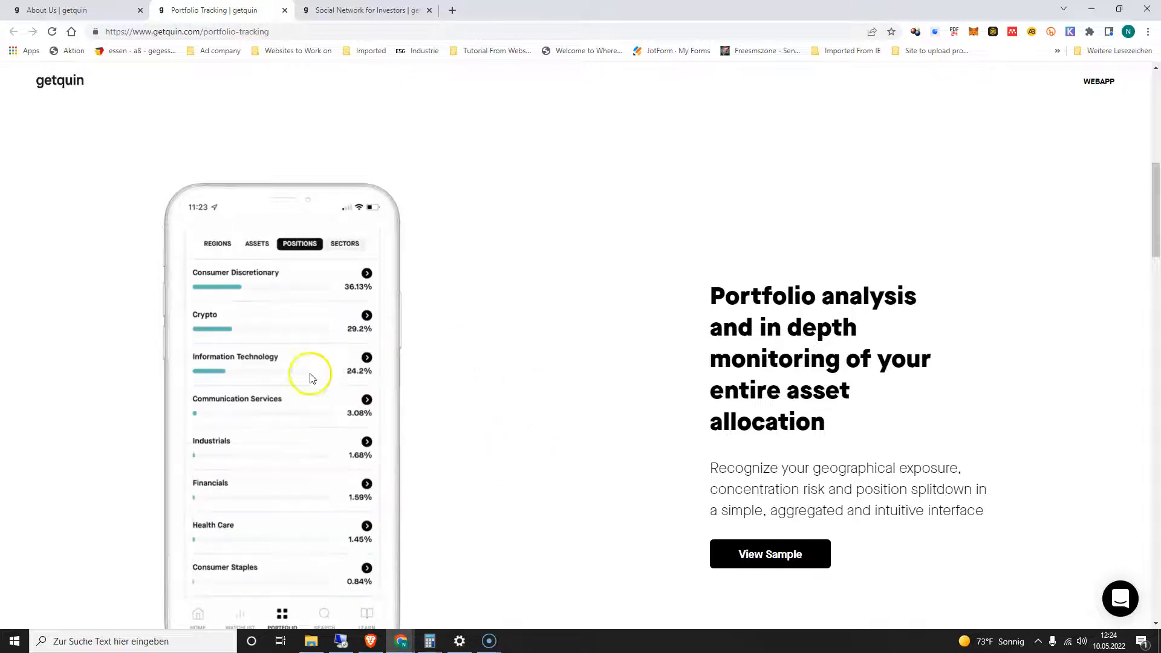
pyautogui.scroll(-3)
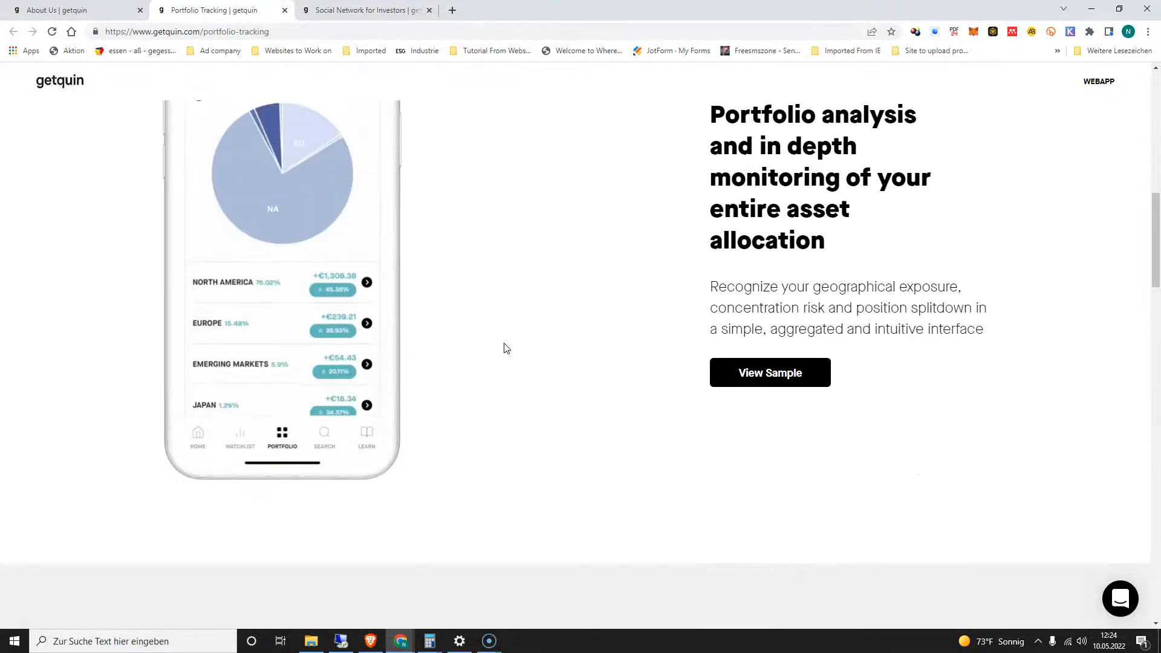
pyautogui.scroll(-3)
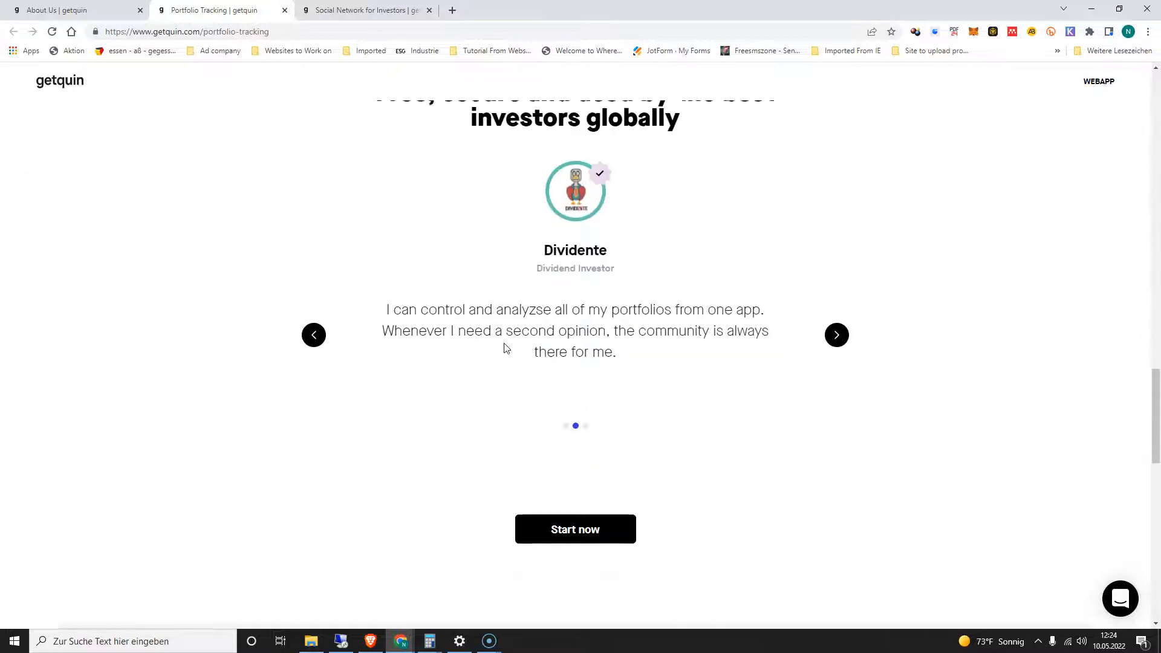
pyautogui.scroll(-3)
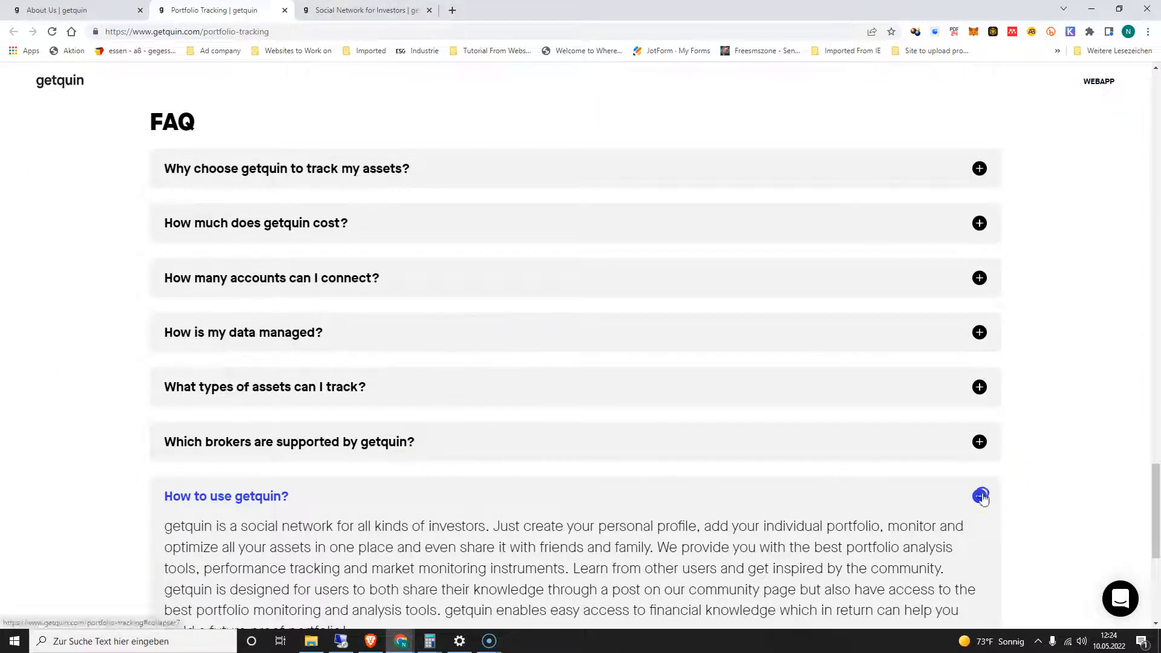
# Read the FAQ answers on why choose getquin, its cost and how many accounts can connect
pyautogui.click(978, 496)
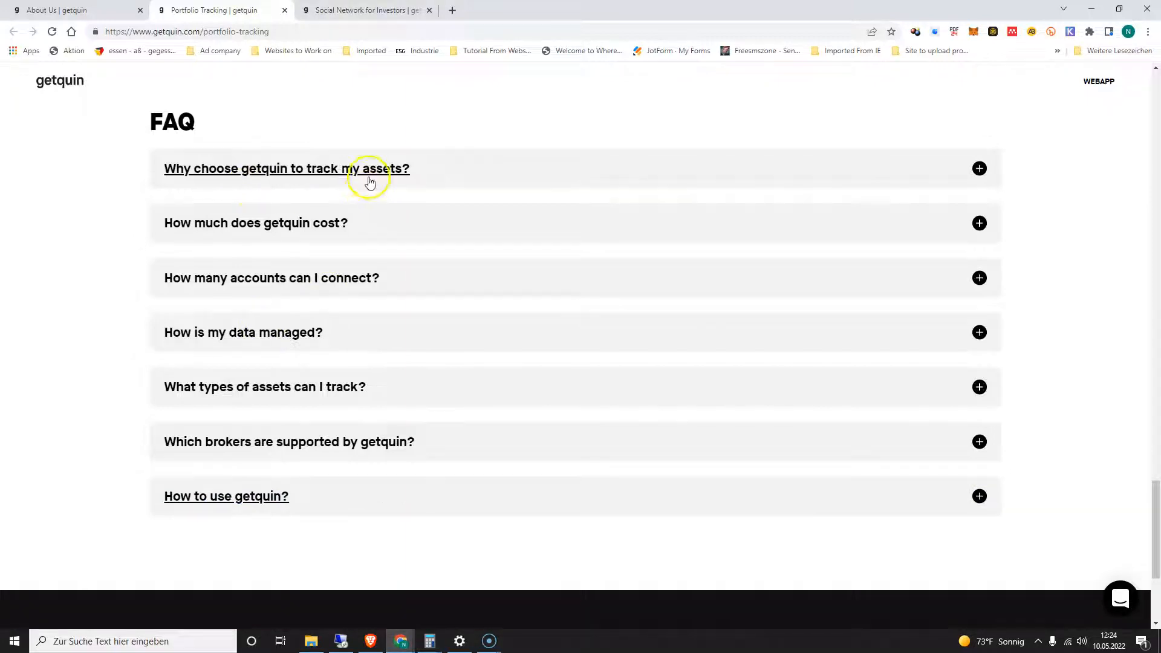
pyautogui.click(286, 169)
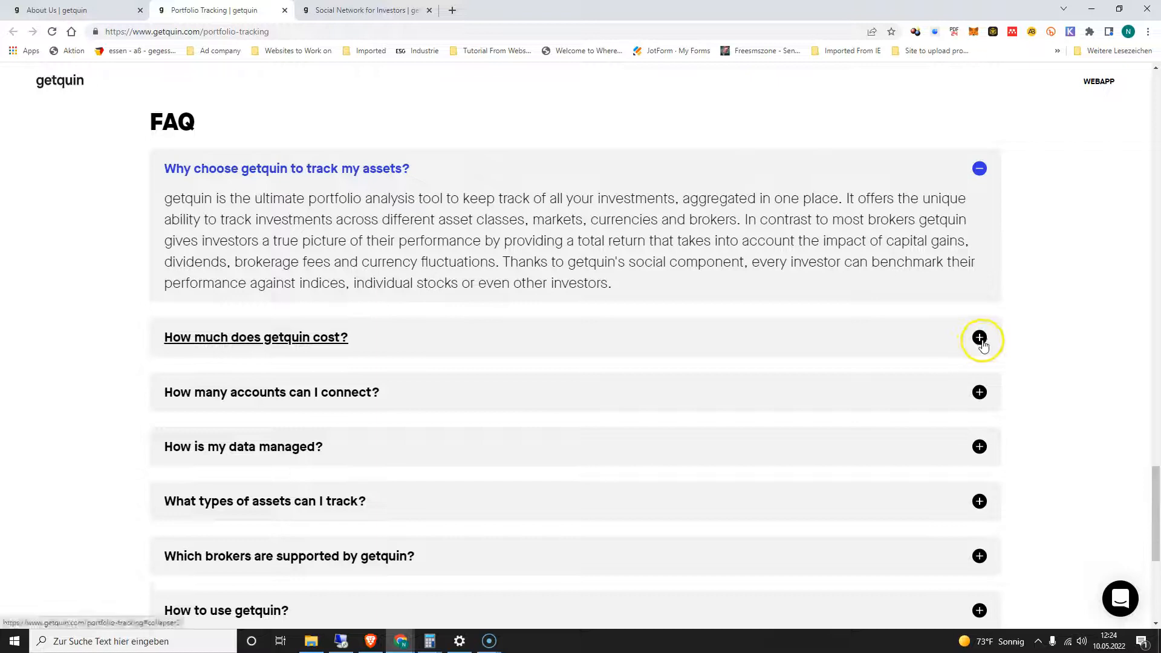
pyautogui.click(978, 339)
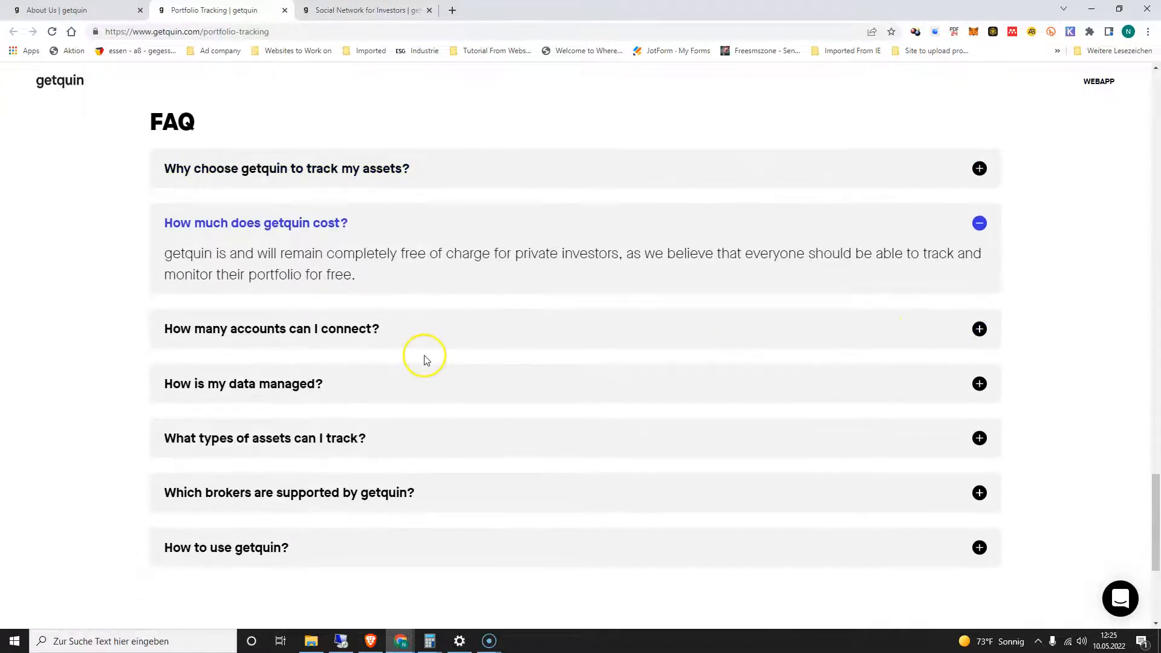
pyautogui.moveTo(1137, 309)
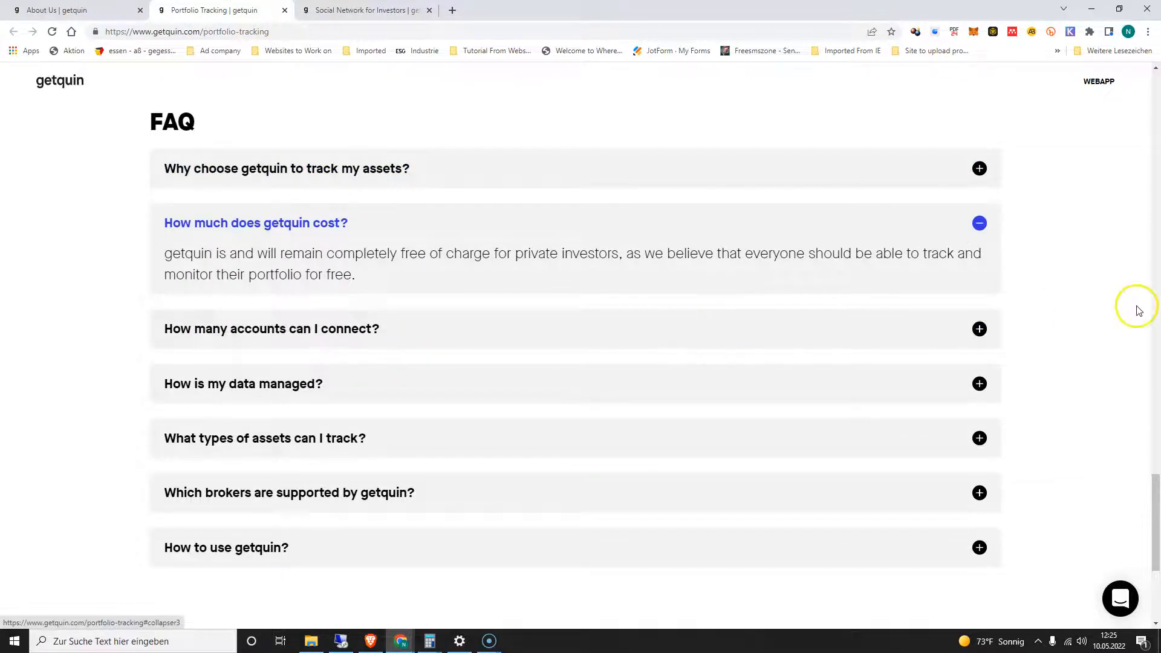
pyautogui.click(271, 329)
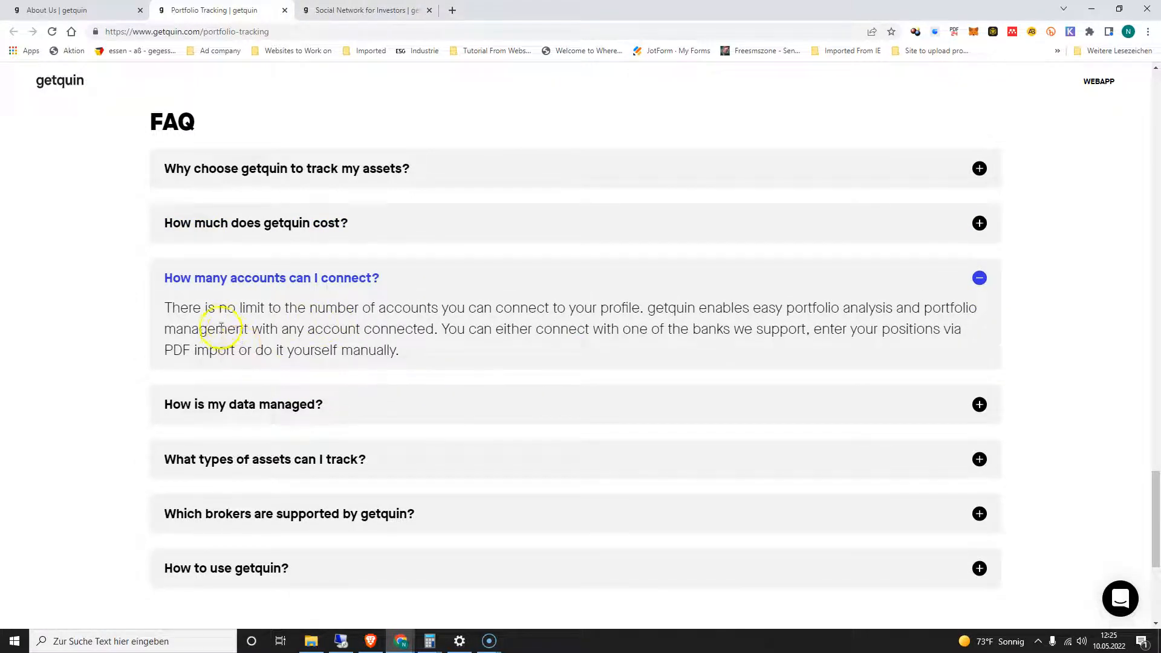
pyautogui.moveTo(463, 319)
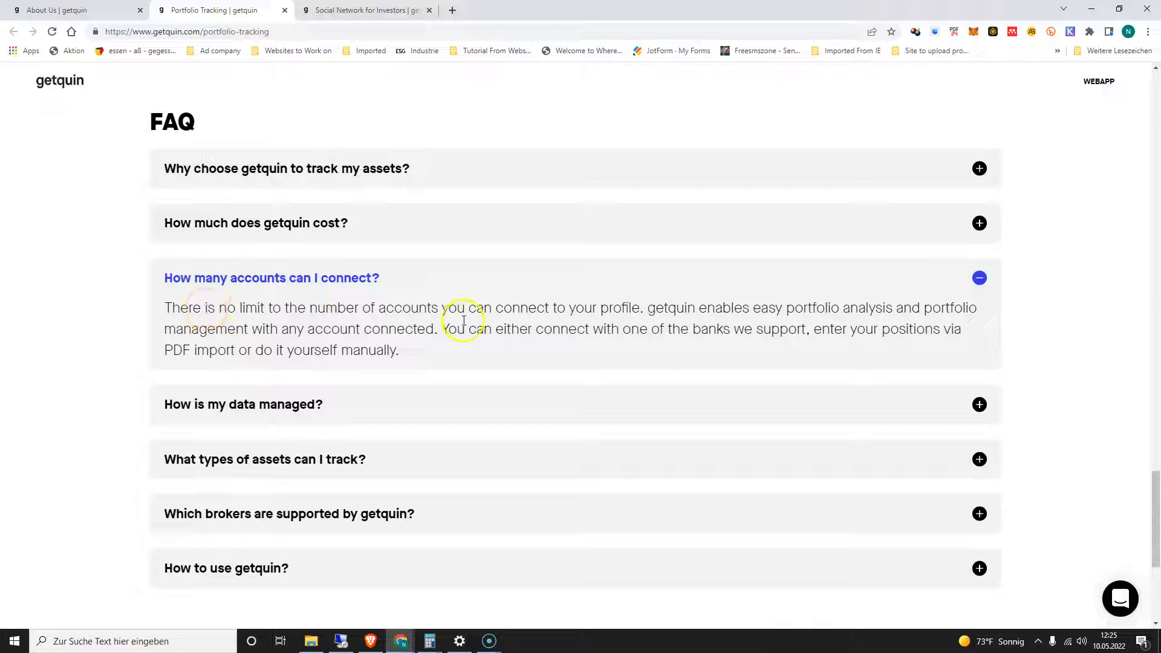
# Expand 'What types of assets can I track?' and highlight P2P in the answer
pyautogui.scroll(-3)
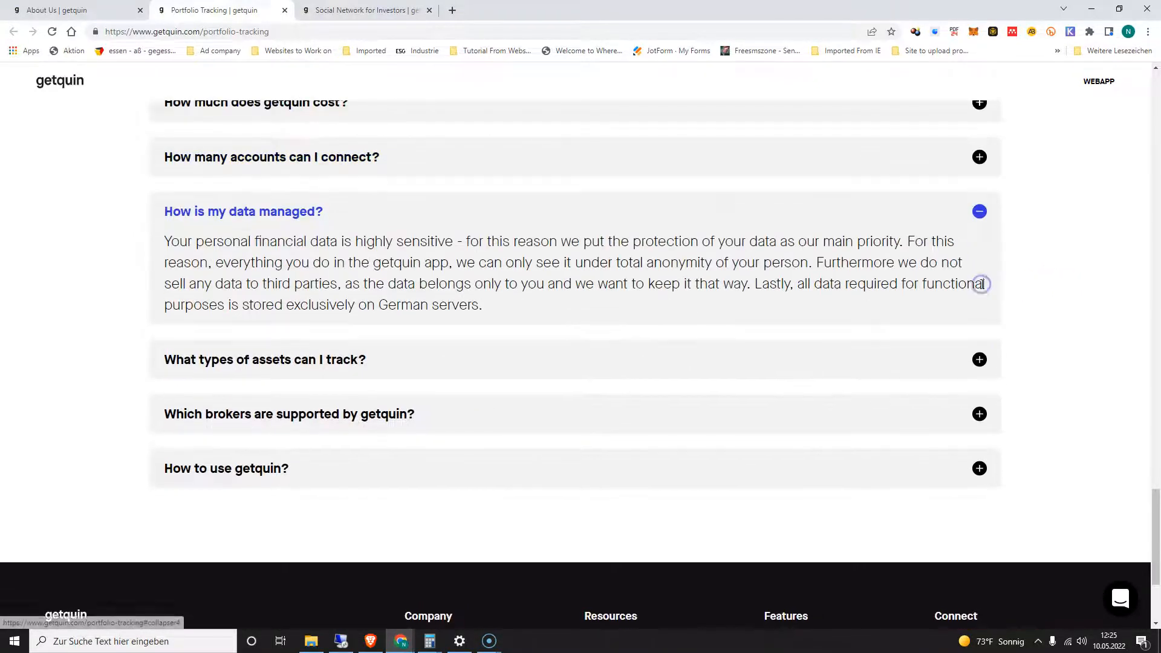
pyautogui.moveTo(1011, 370)
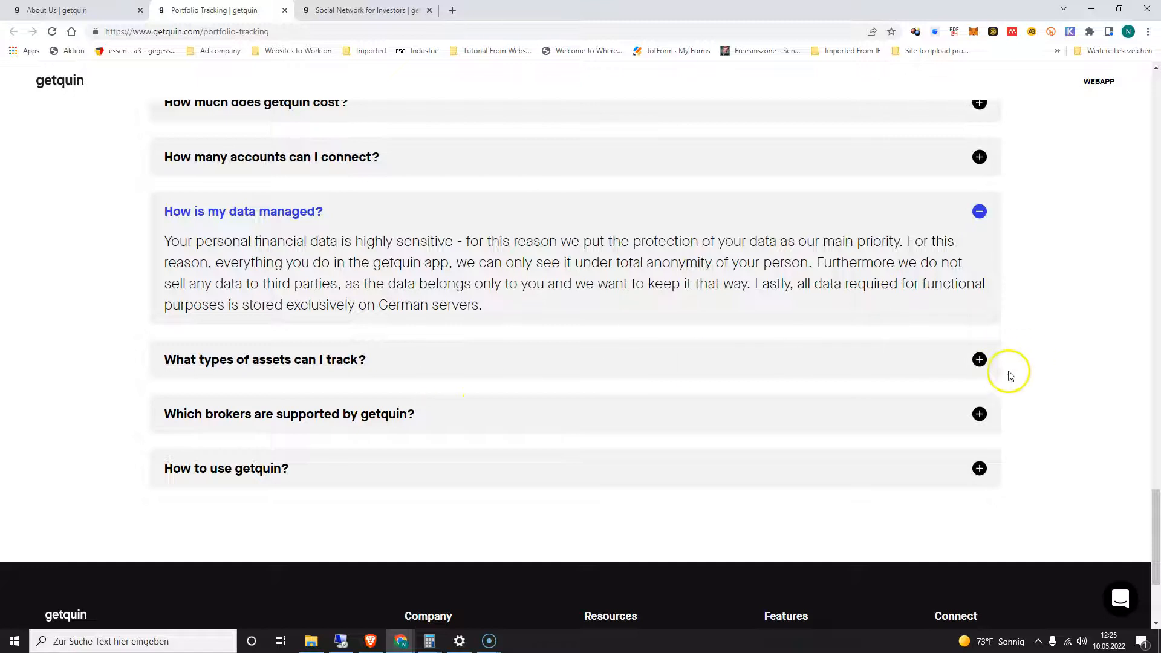
pyautogui.click(265, 359)
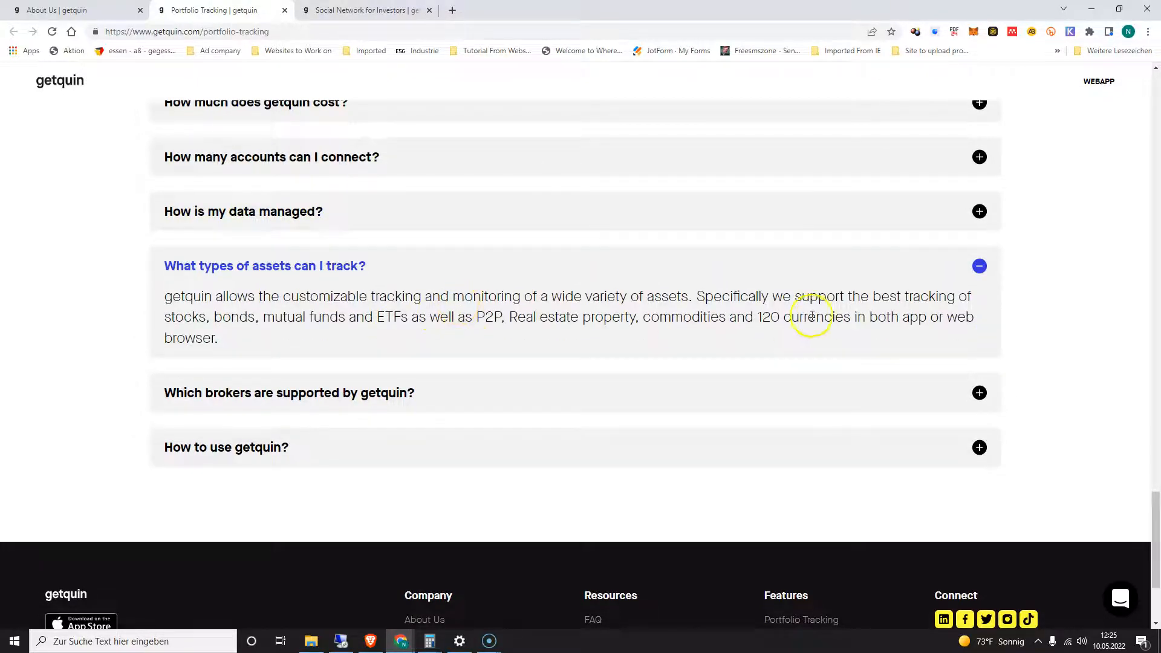
pyautogui.moveTo(215, 337)
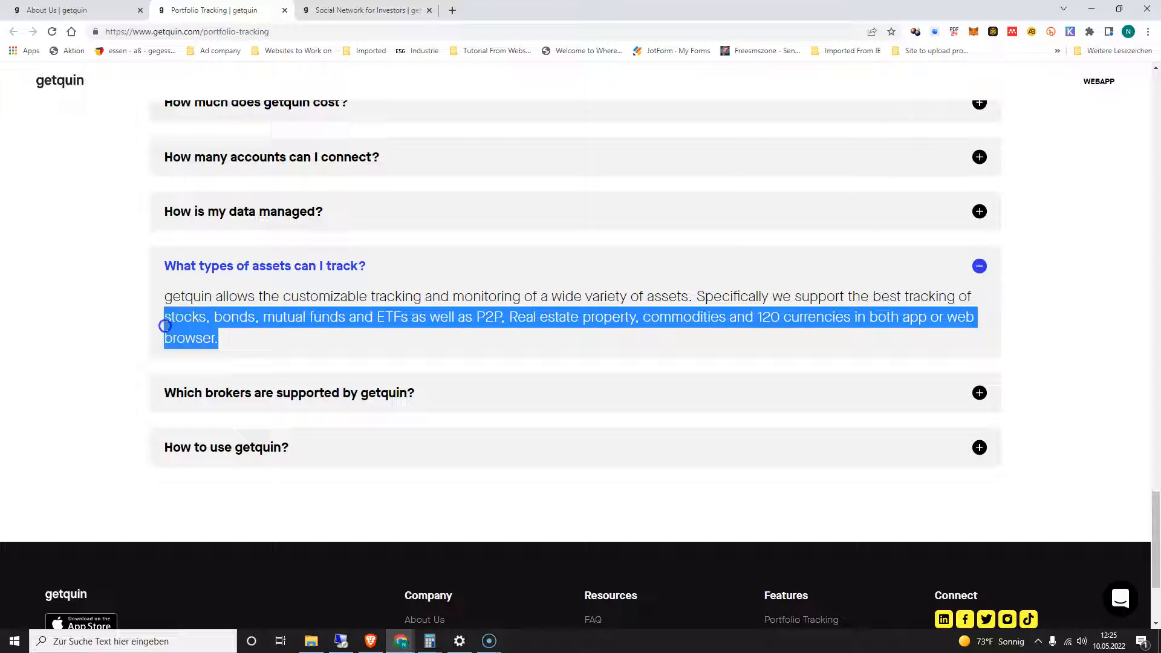
pyautogui.click(173, 316)
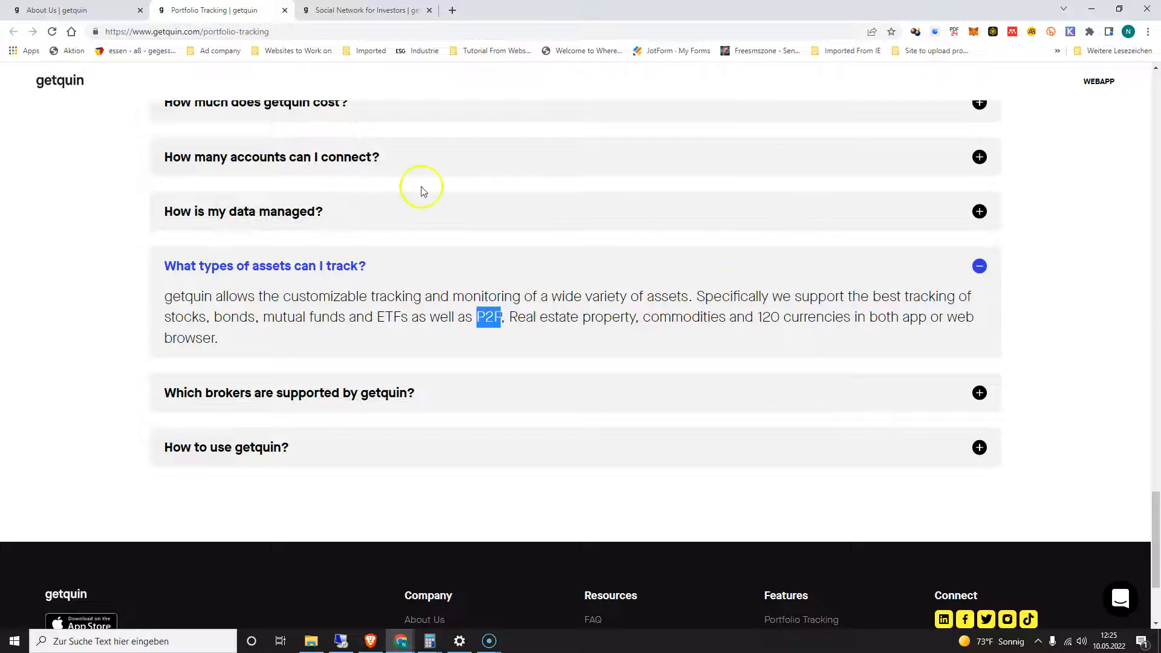
pyautogui.moveTo(143, 337)
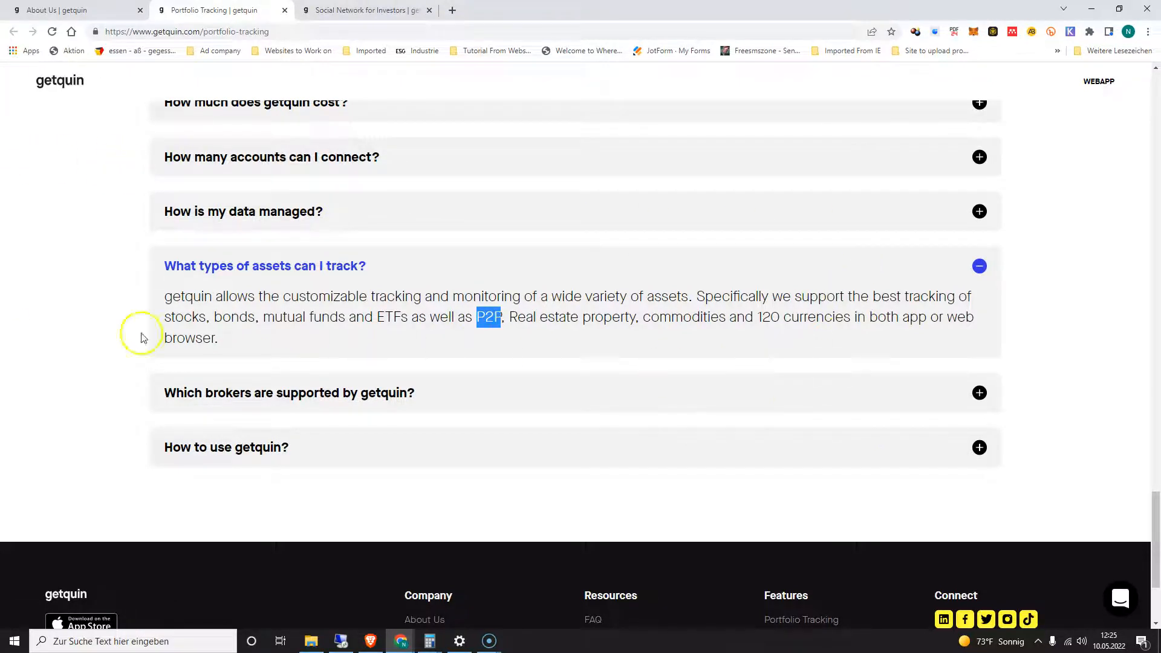
pyautogui.moveTo(723, 303)
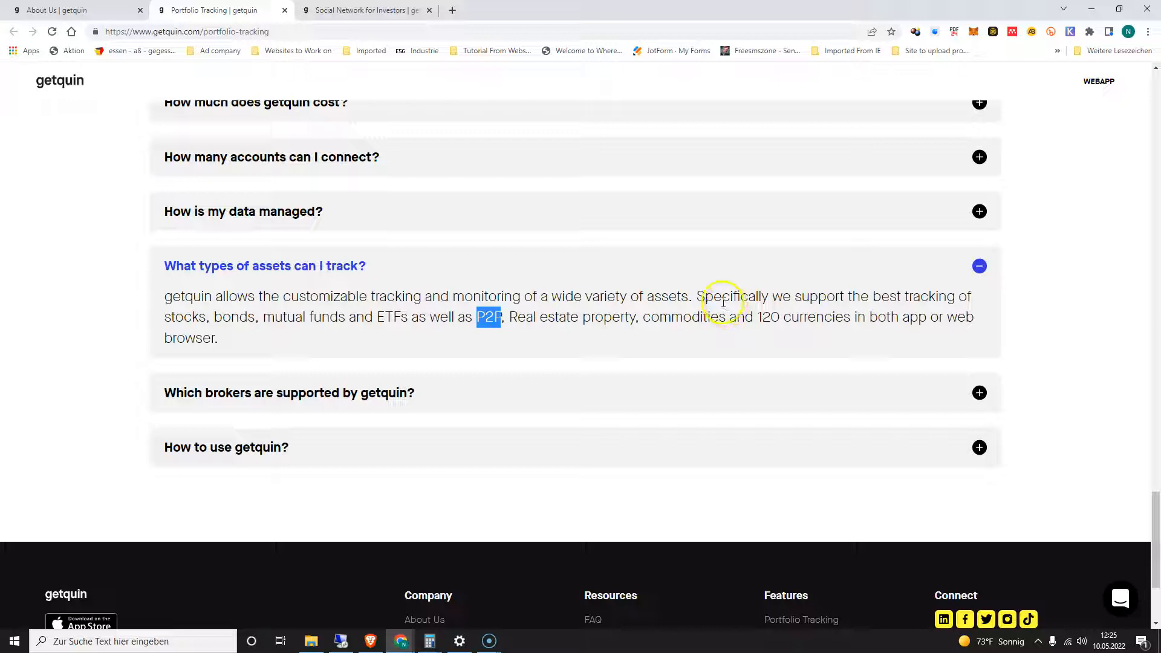
pyautogui.scroll(-3)
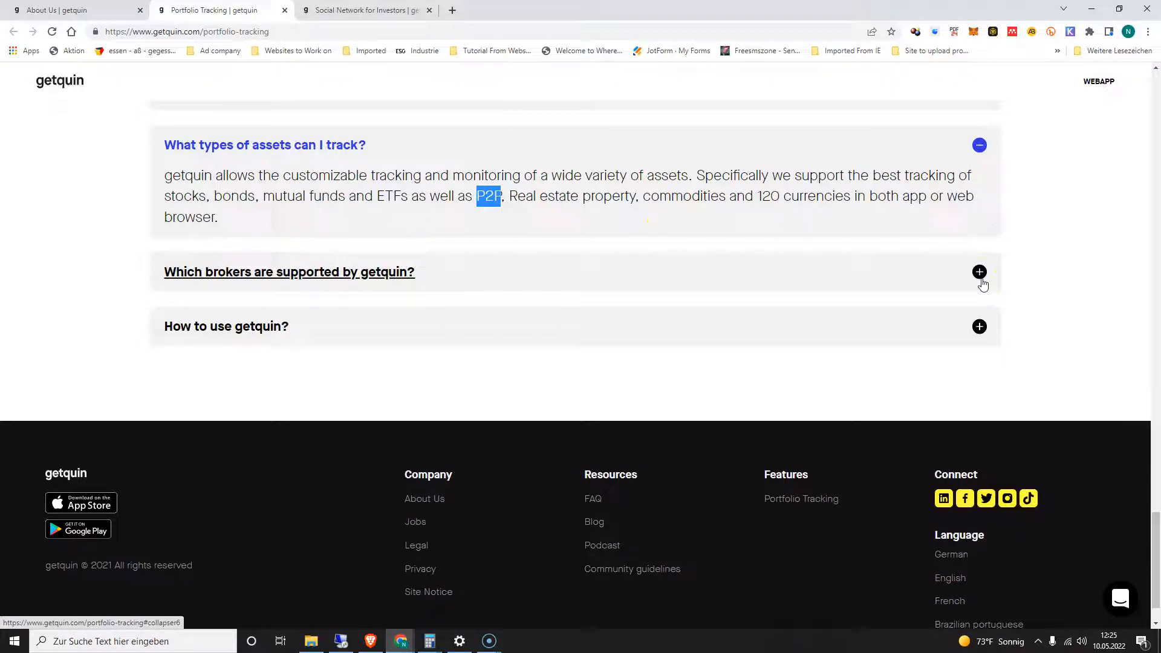
pyautogui.moveTo(714, 394)
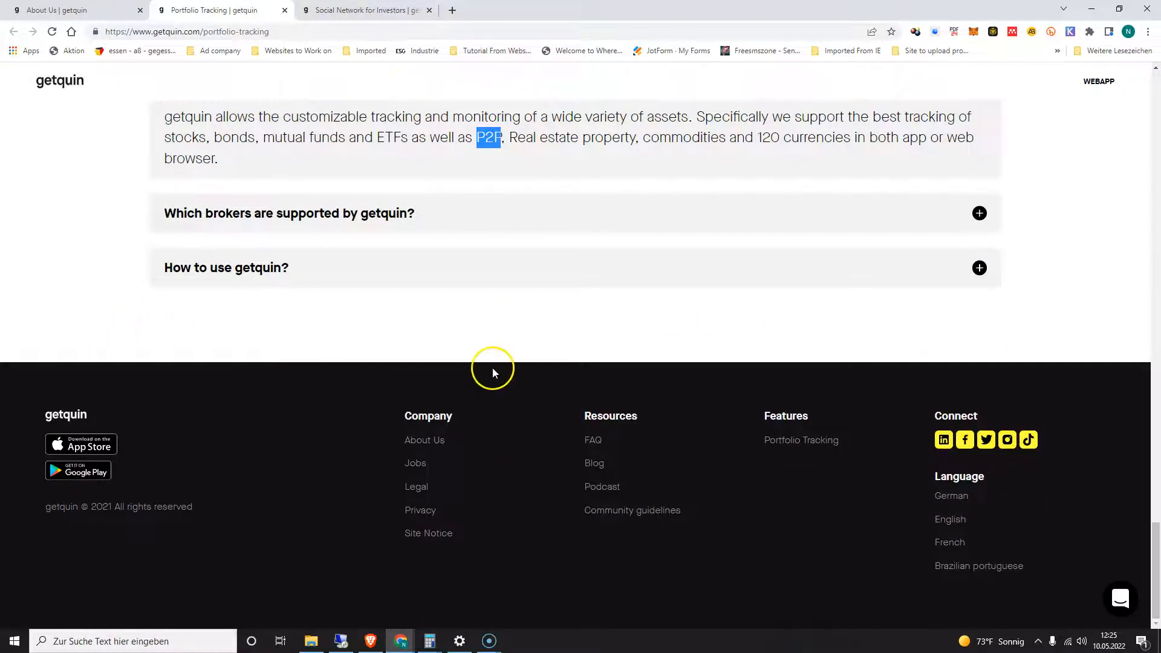
pyautogui.moveTo(809, 334)
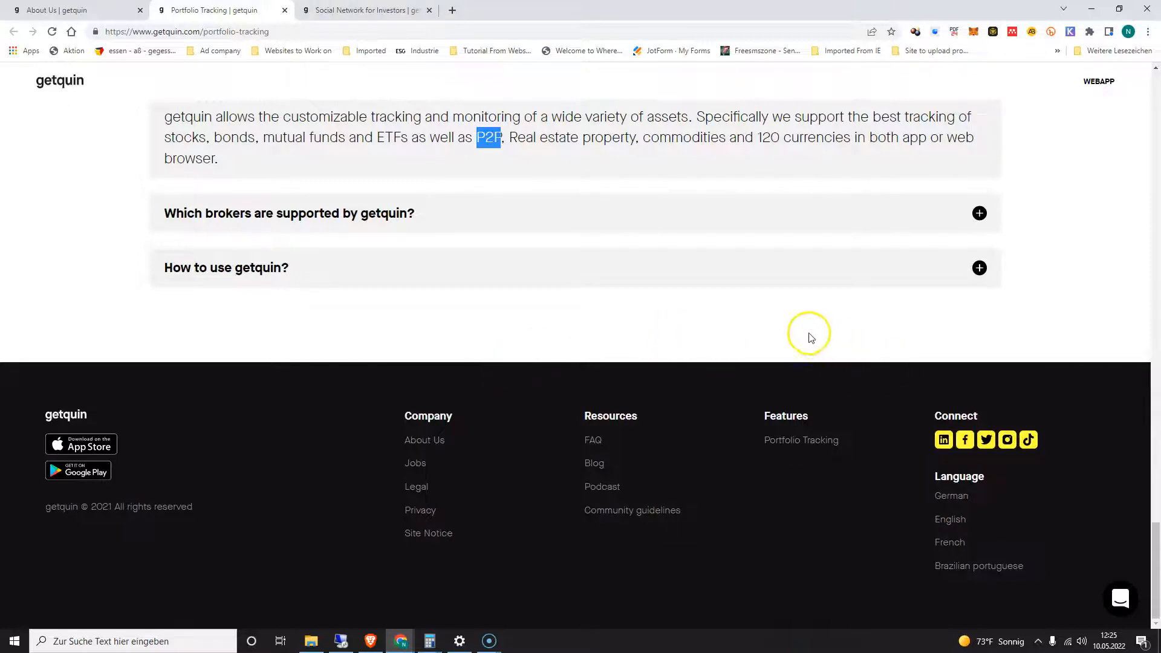
pyautogui.scroll(3)
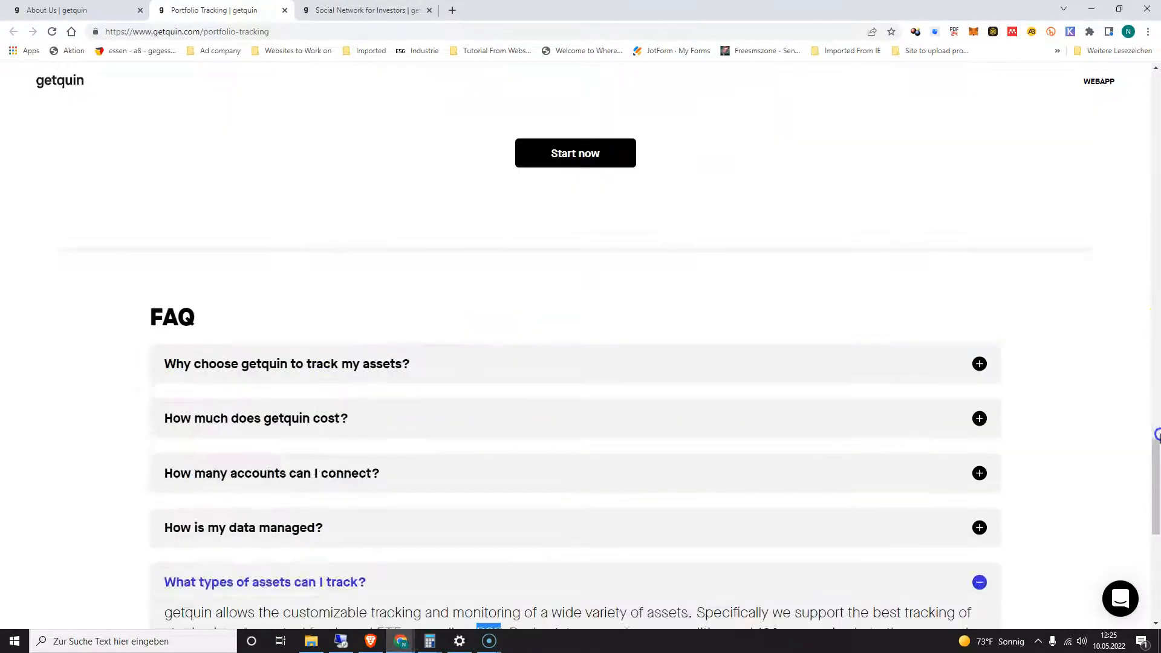
pyautogui.scroll(3)
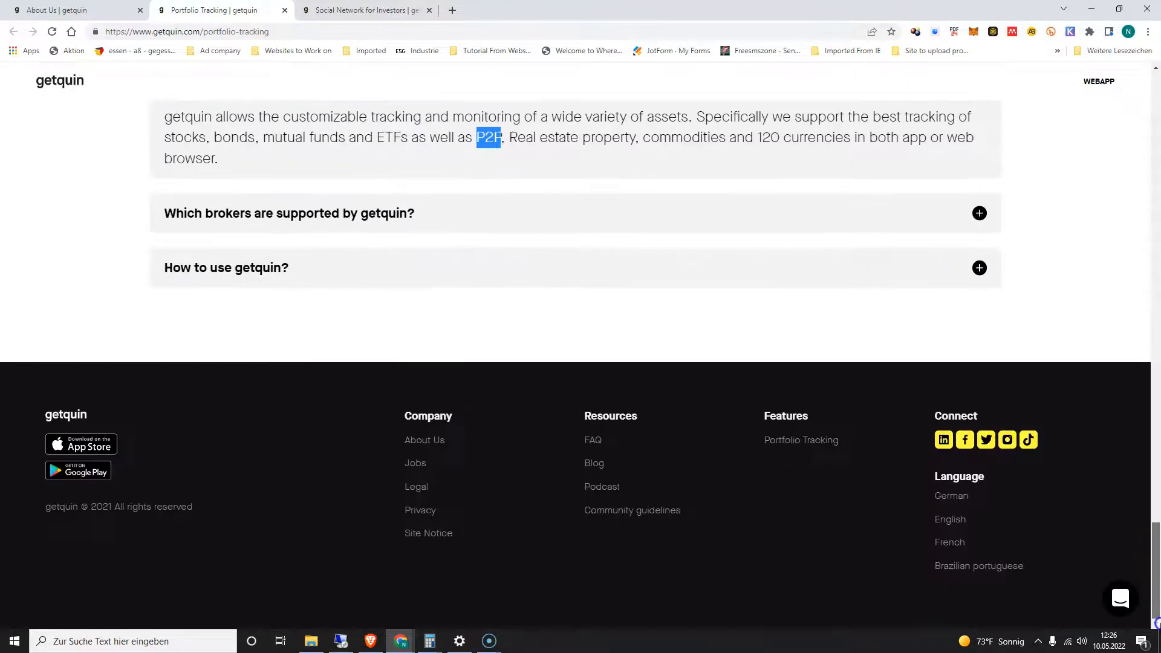
pyautogui.moveTo(951, 519)
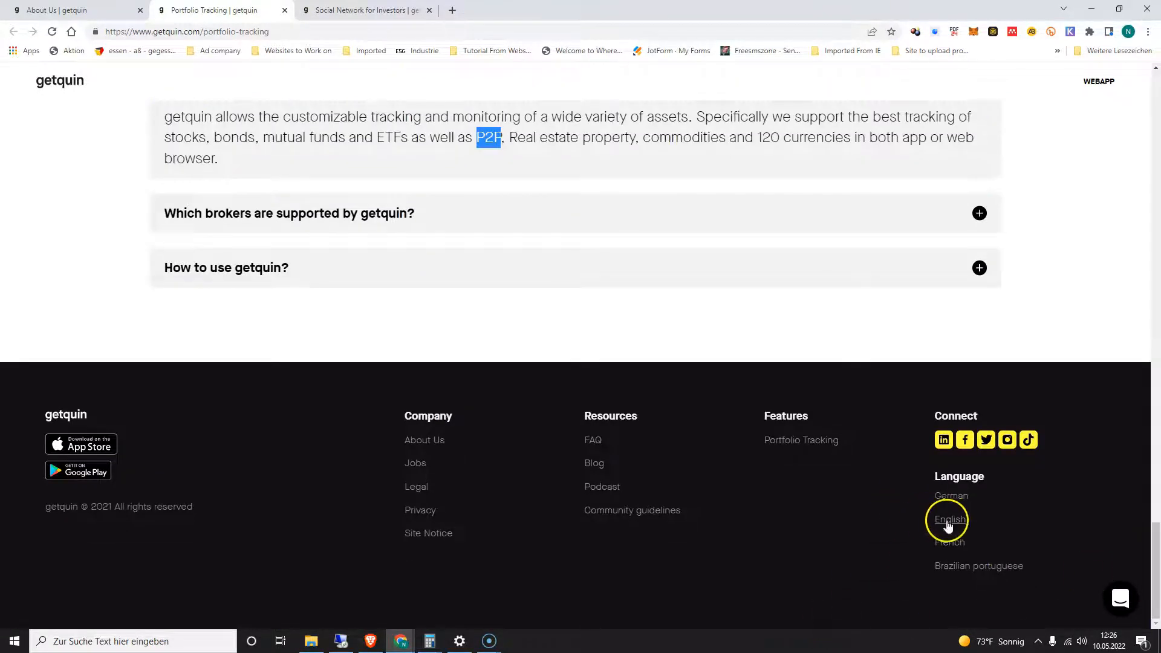
pyautogui.moveTo(981, 500)
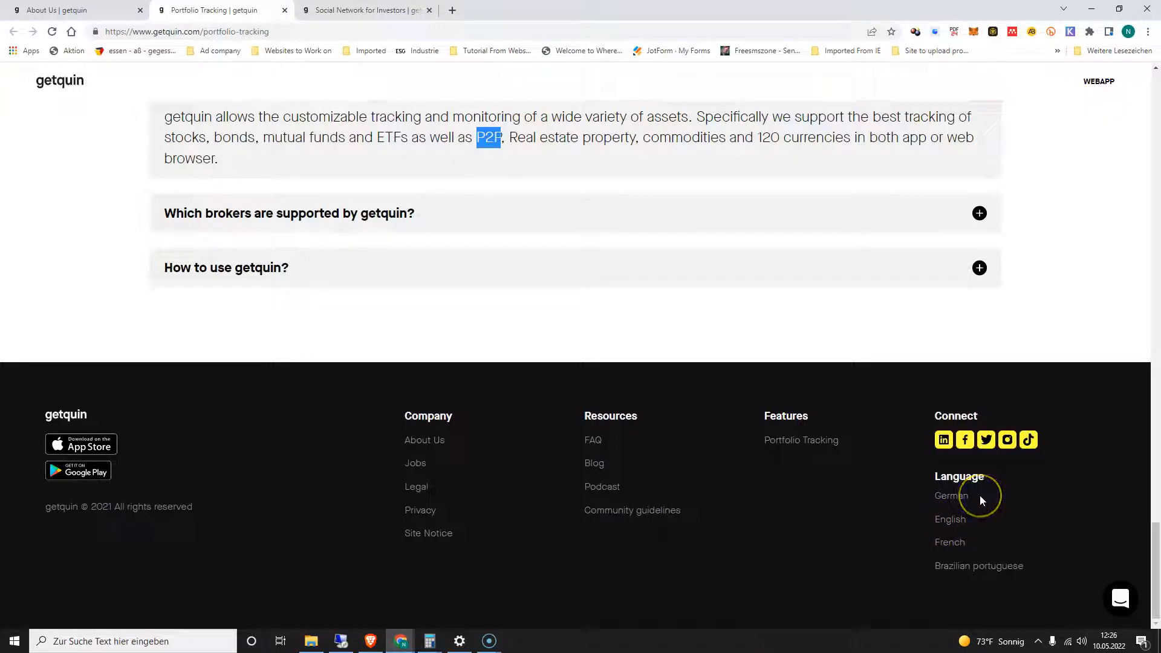
pyautogui.moveTo(982, 523)
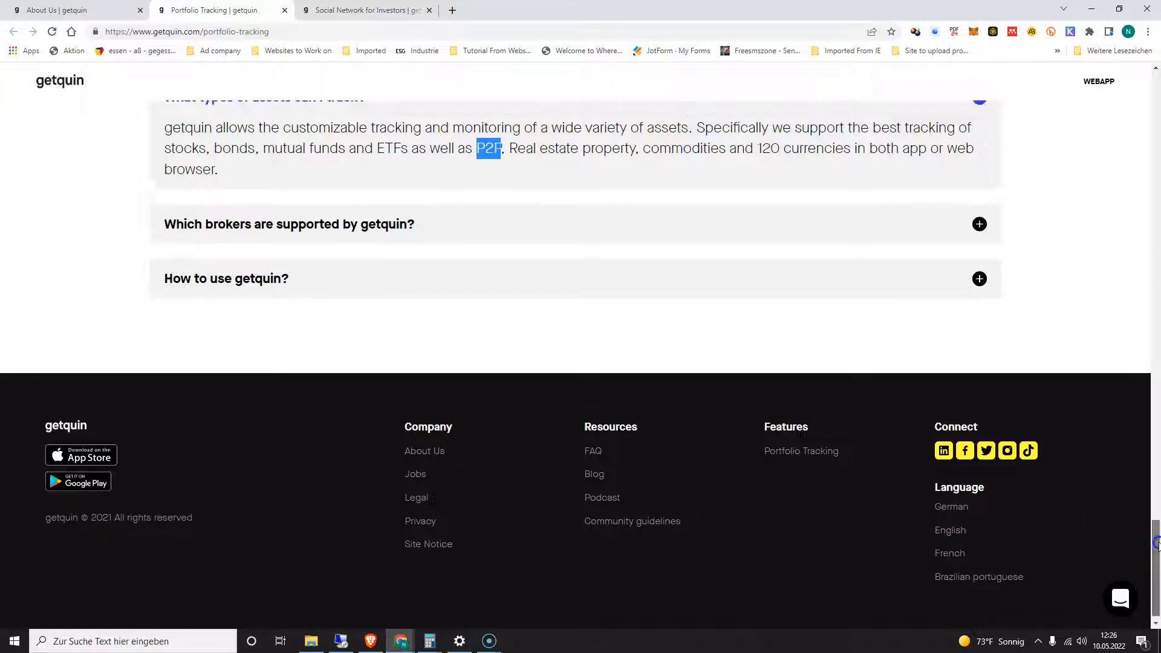
pyautogui.scroll(3)
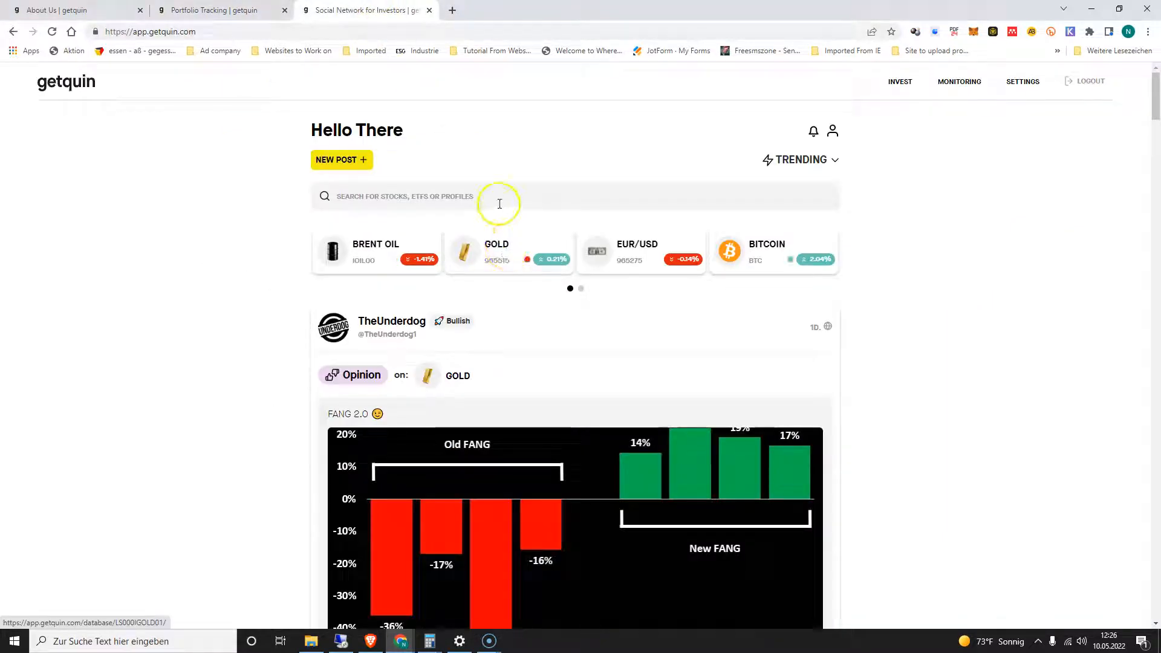
pyautogui.moveTo(321, 176)
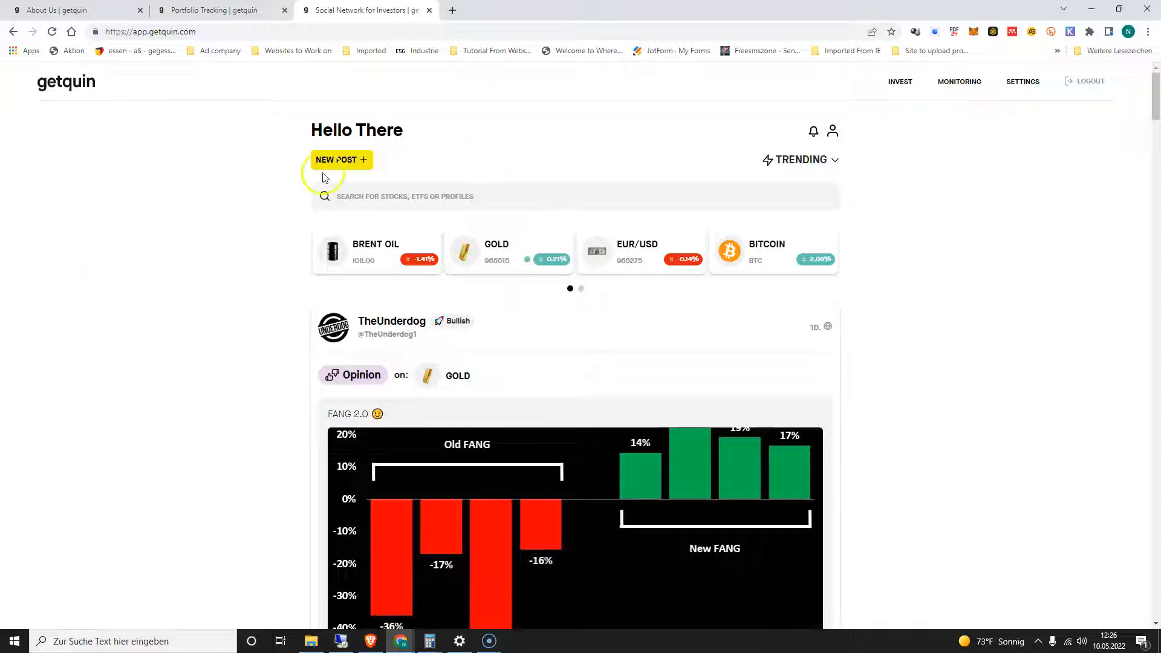
# Browse down the investor feed past posts and comments to the Insights (Intraday) most traded stocks
pyautogui.scroll(-3)
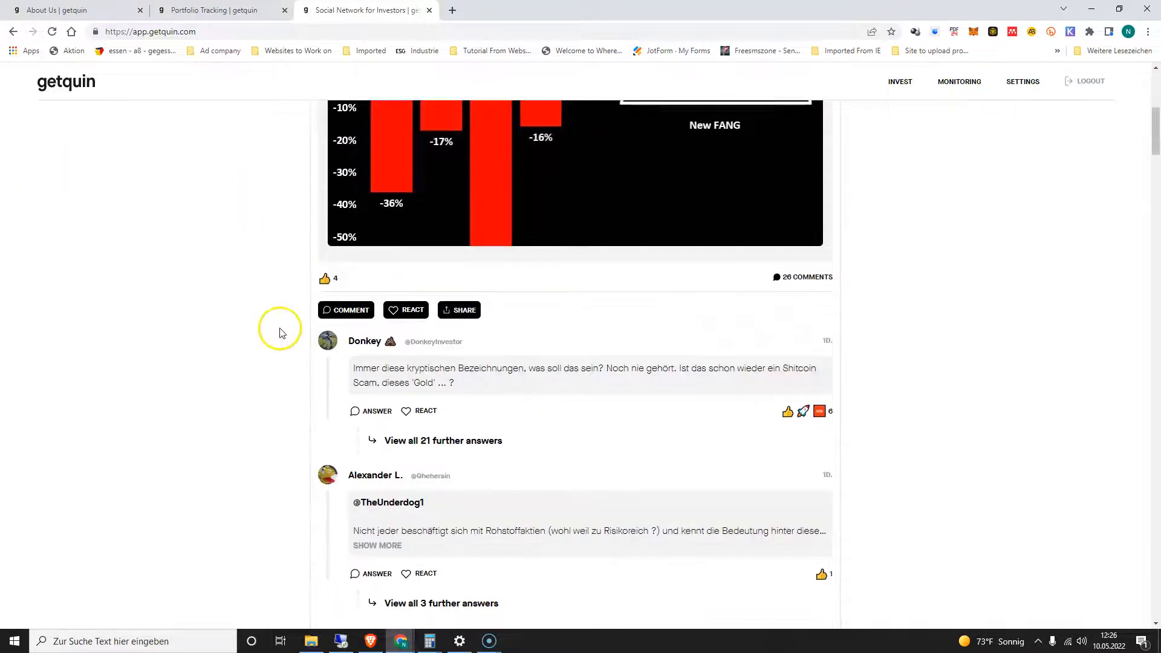
pyautogui.scroll(-3)
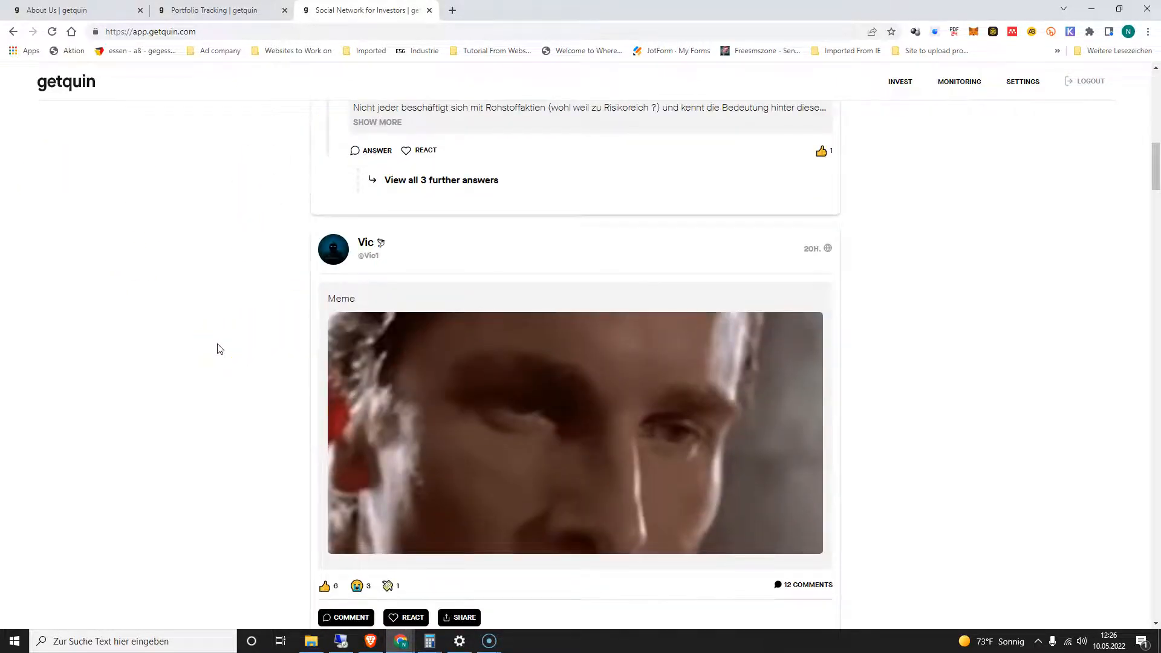
pyautogui.scroll(-3)
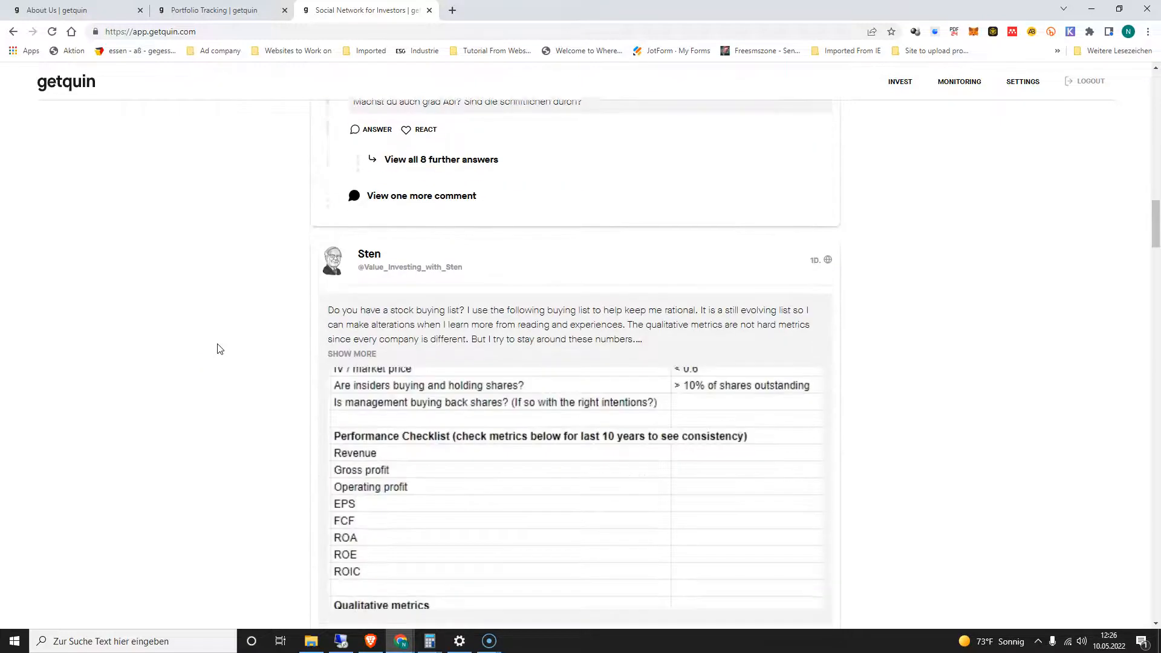
pyautogui.scroll(-3)
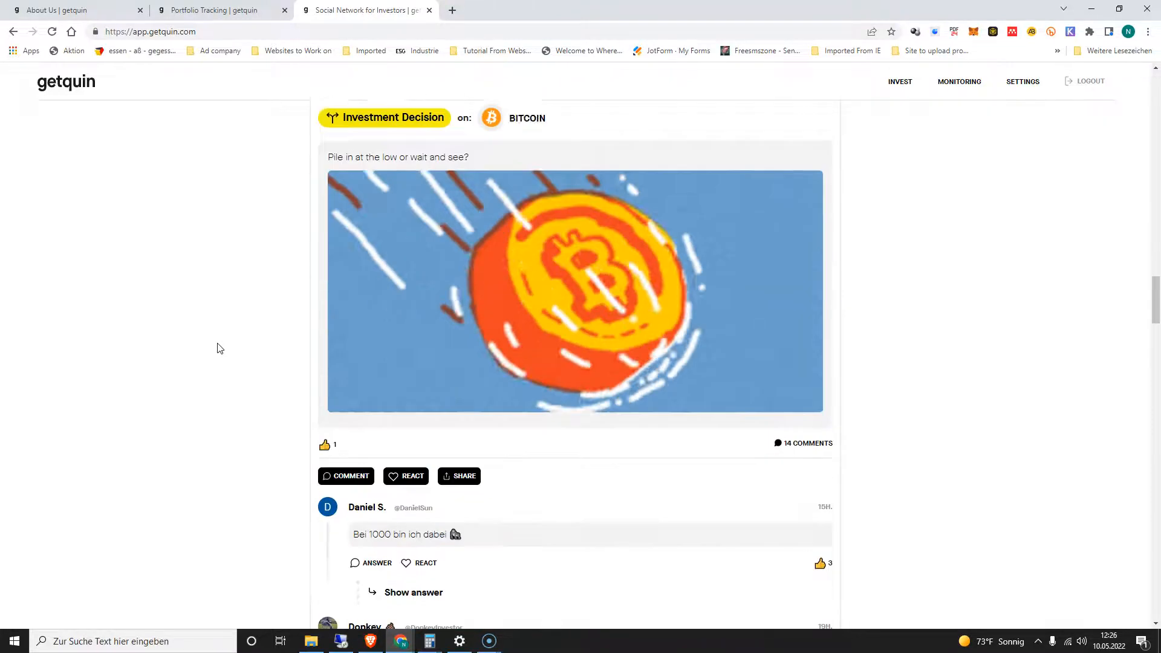
pyautogui.scroll(-3)
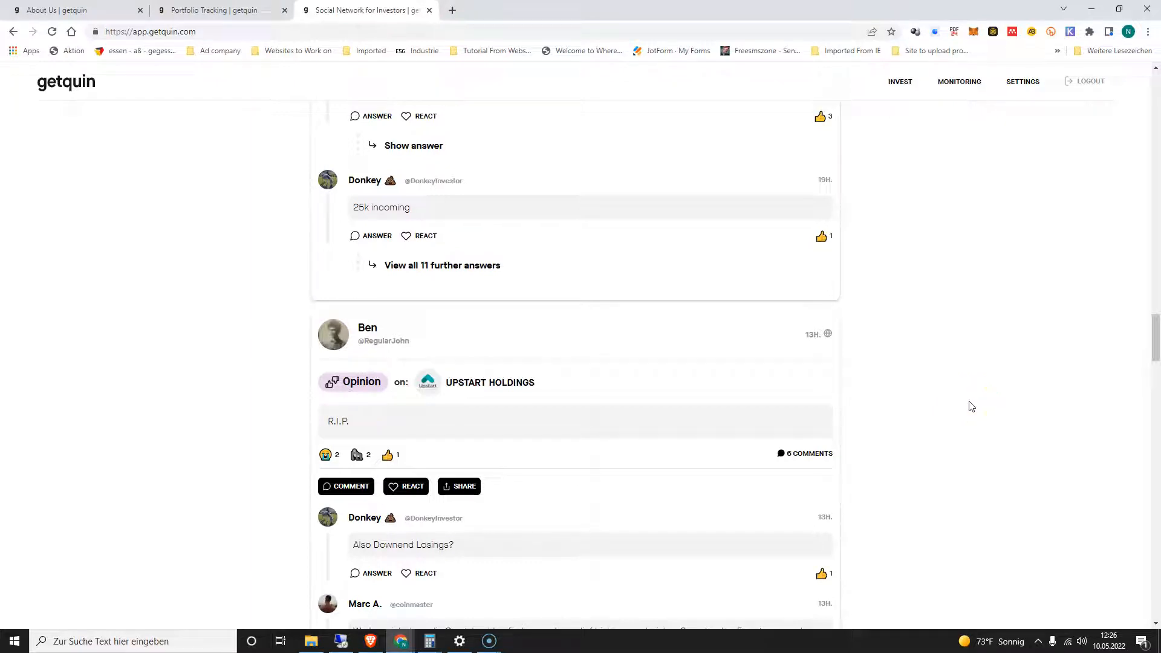
pyautogui.scroll(-3)
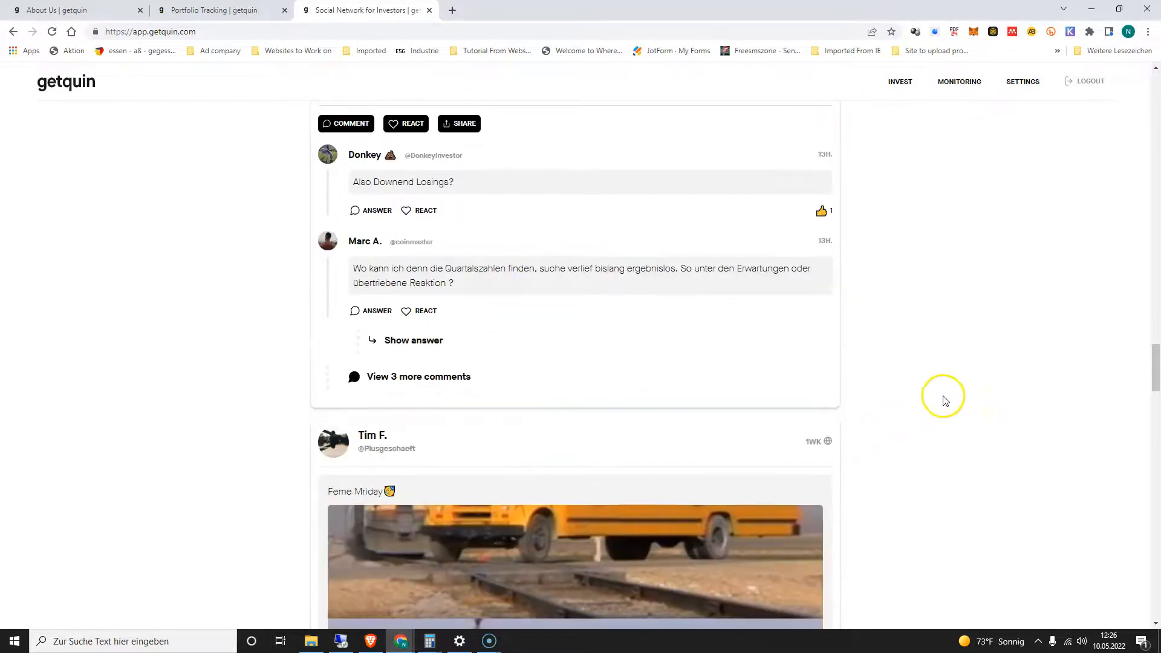
pyautogui.scroll(-3)
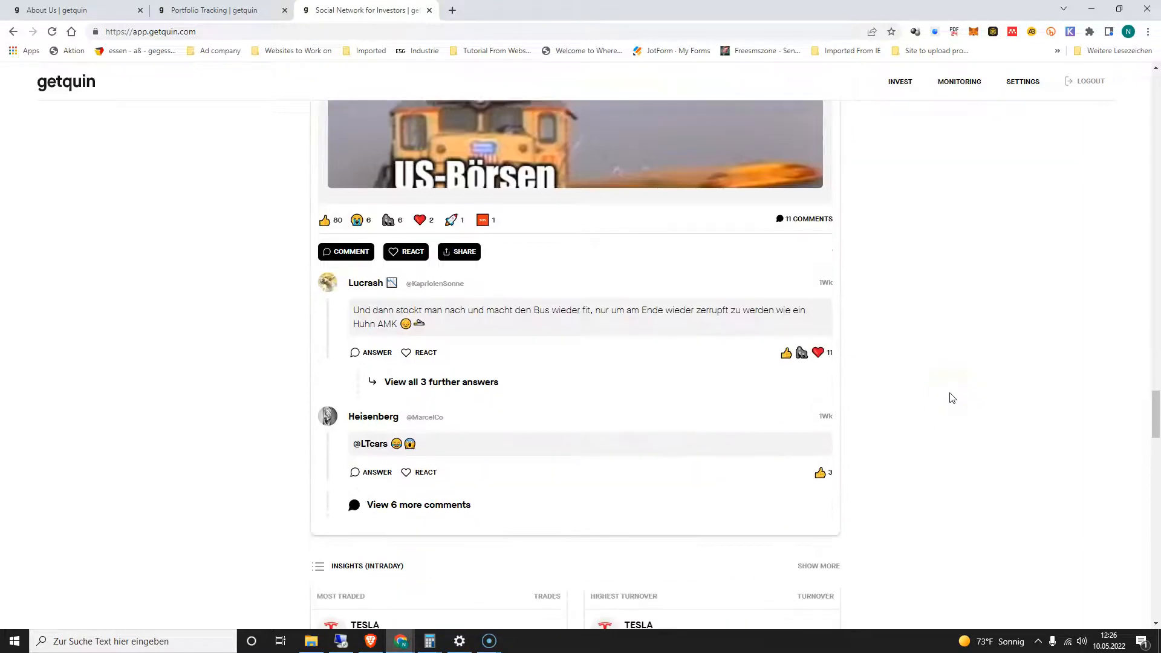
pyautogui.scroll(-3)
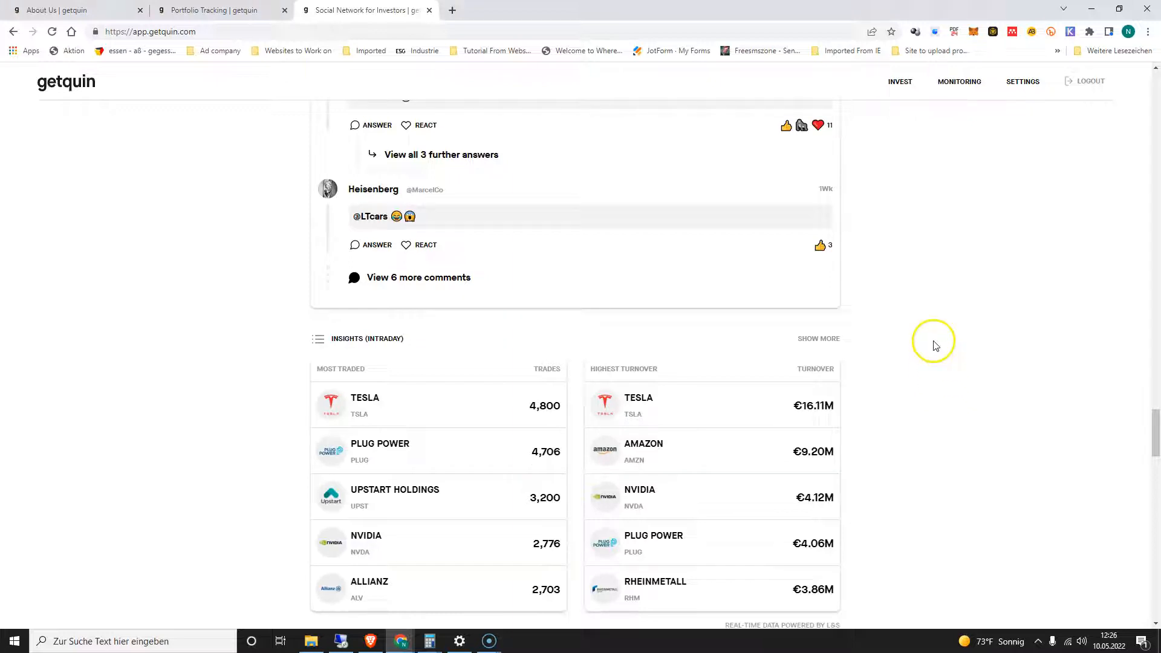
# Go to the portfolio dashboard and start creating a new portfolio
pyautogui.click(959, 81)
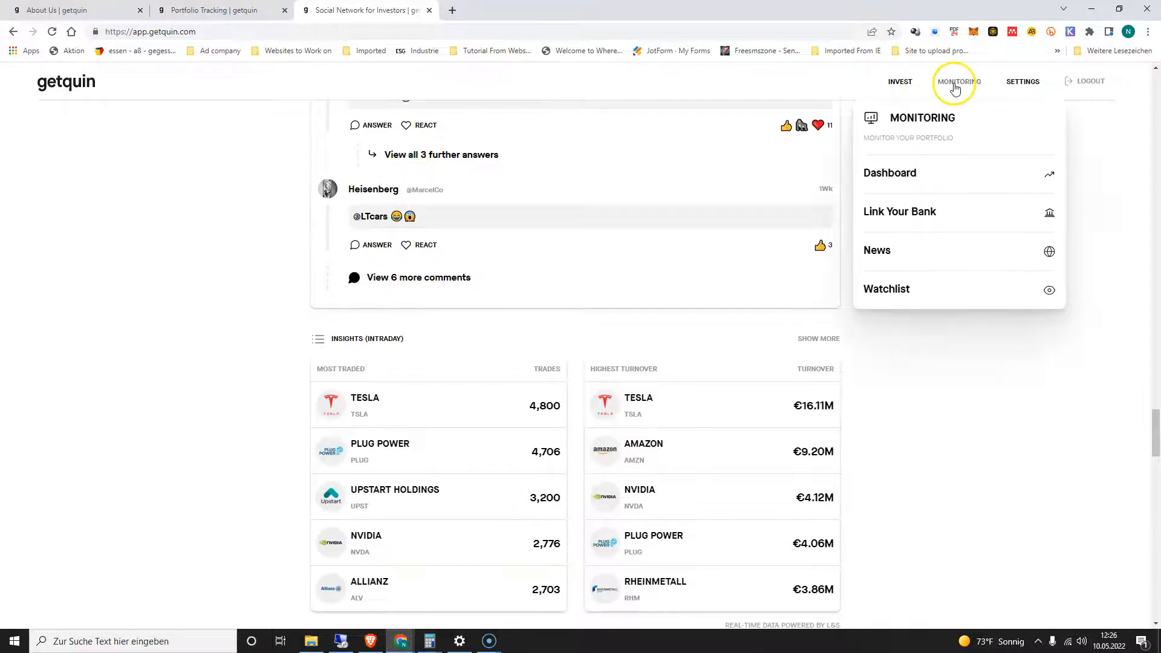
pyautogui.moveTo(915, 178)
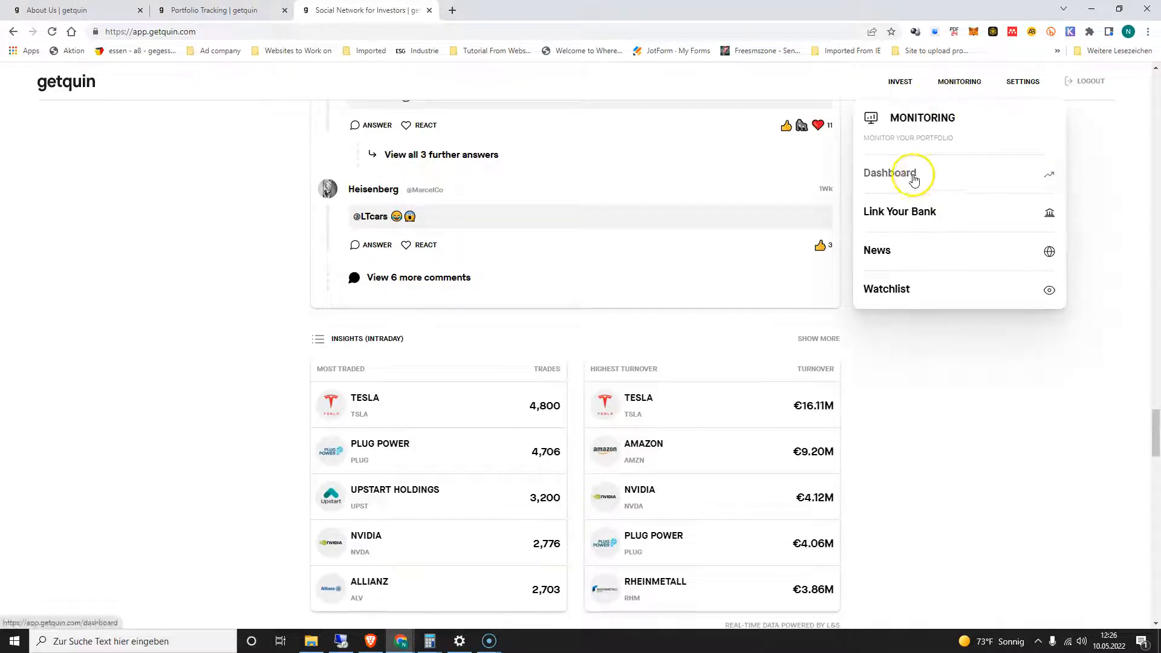
pyautogui.click(889, 173)
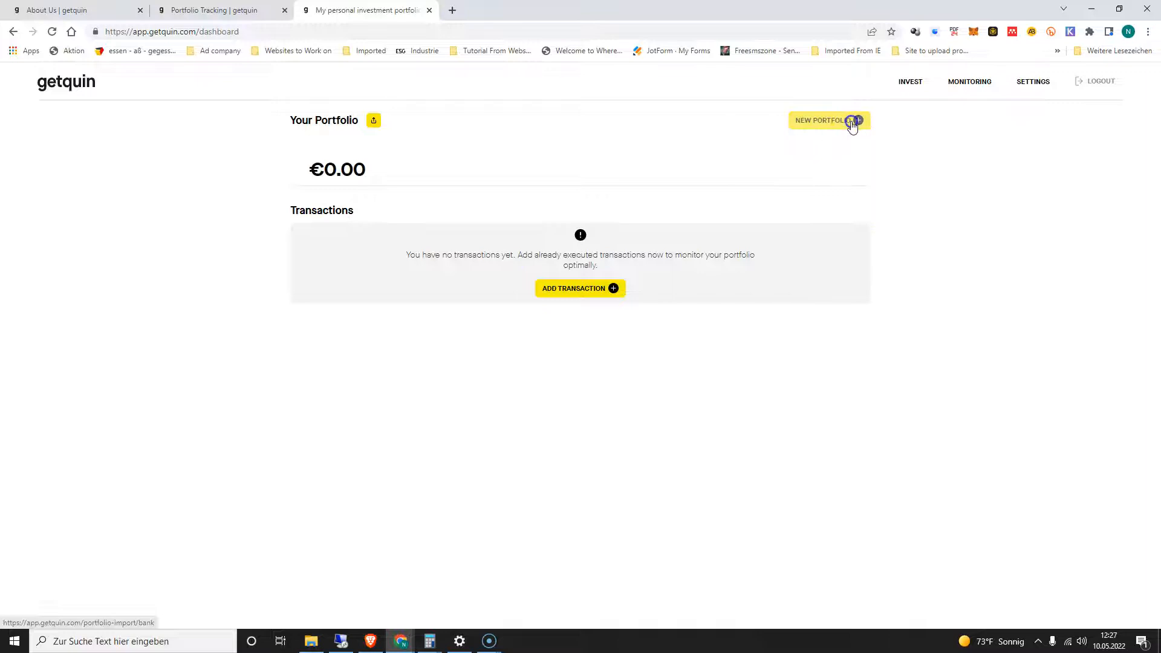
pyautogui.click(828, 119)
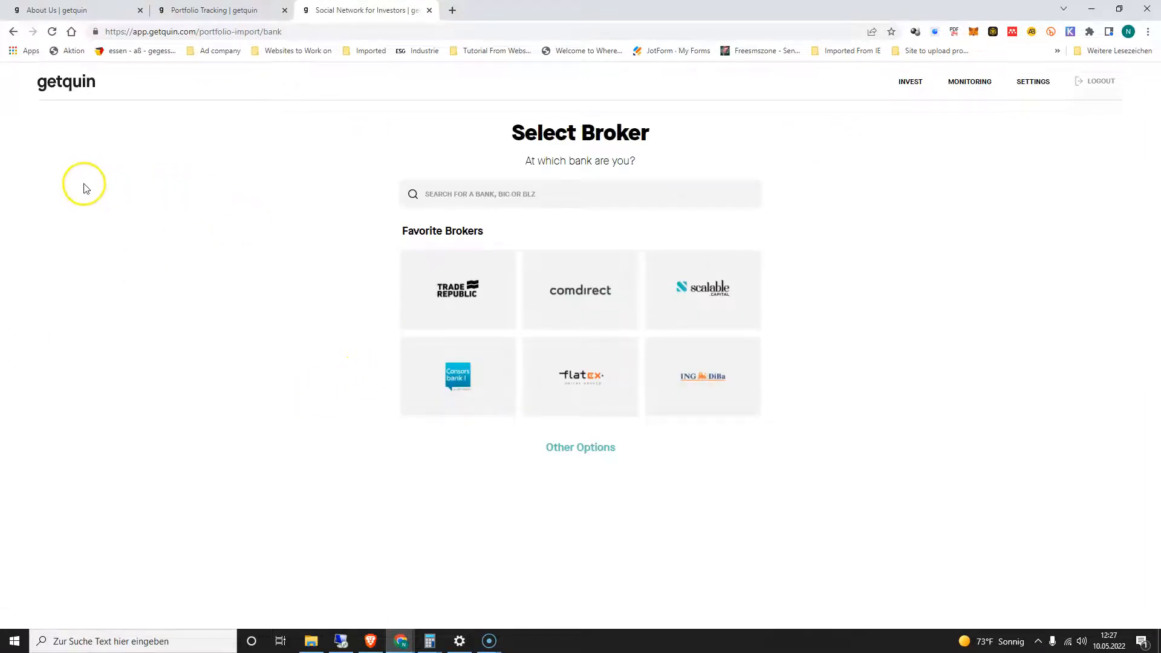
pyautogui.moveTo(985, 160)
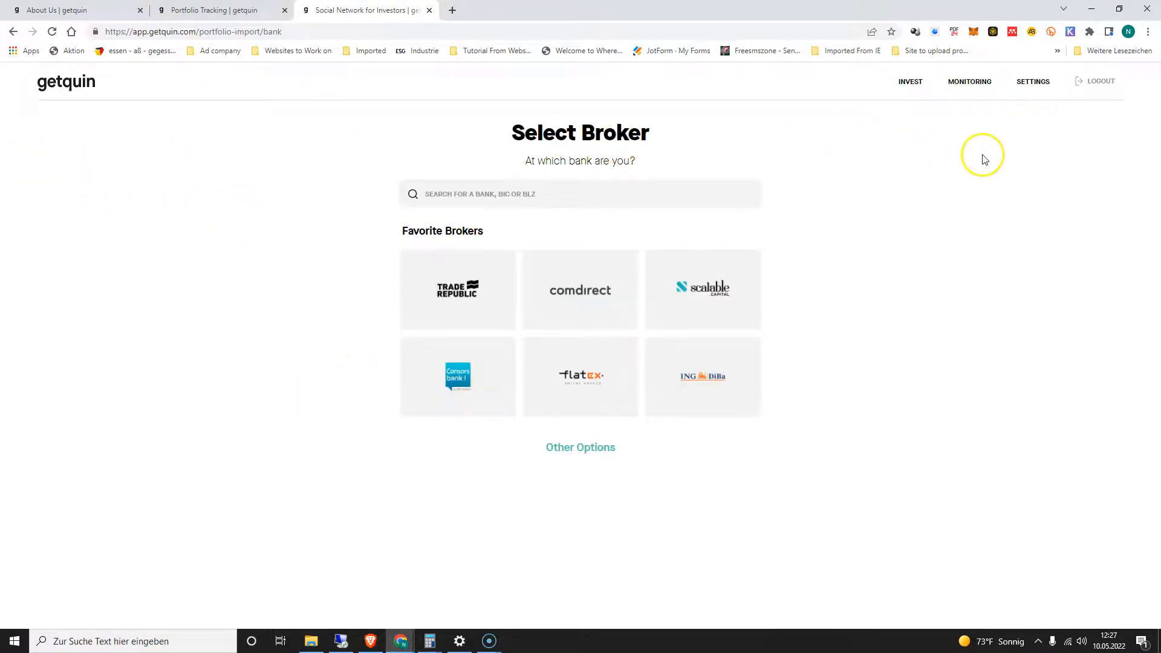
pyautogui.moveTo(326, 210)
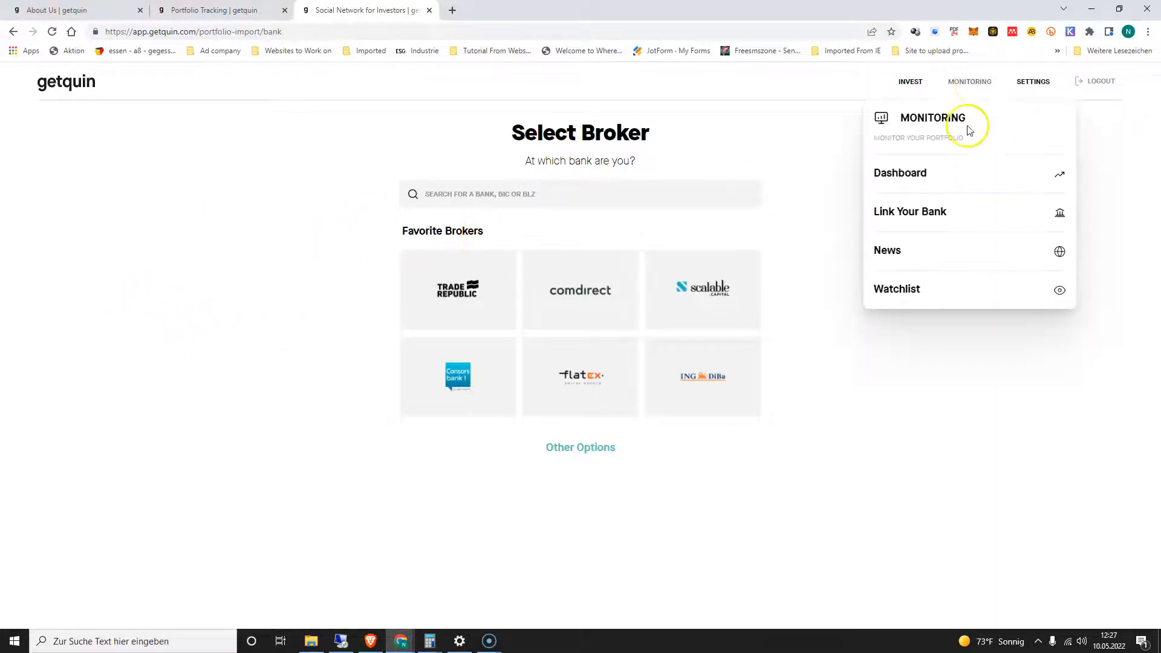
pyautogui.click(900, 173)
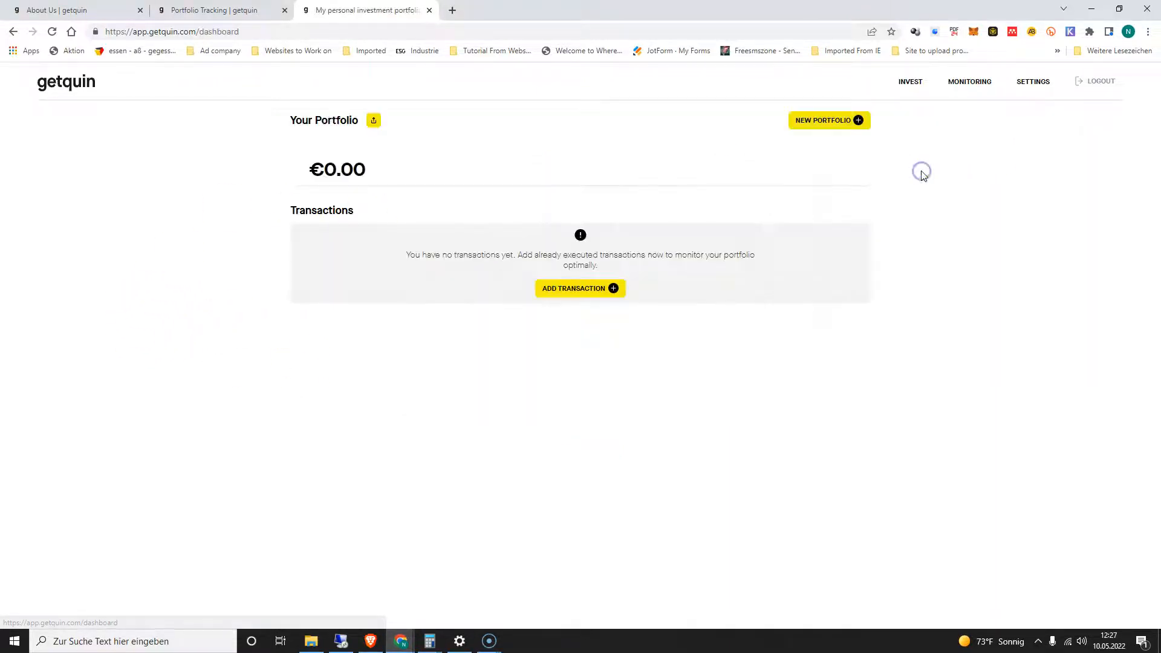
pyautogui.moveTo(828, 120)
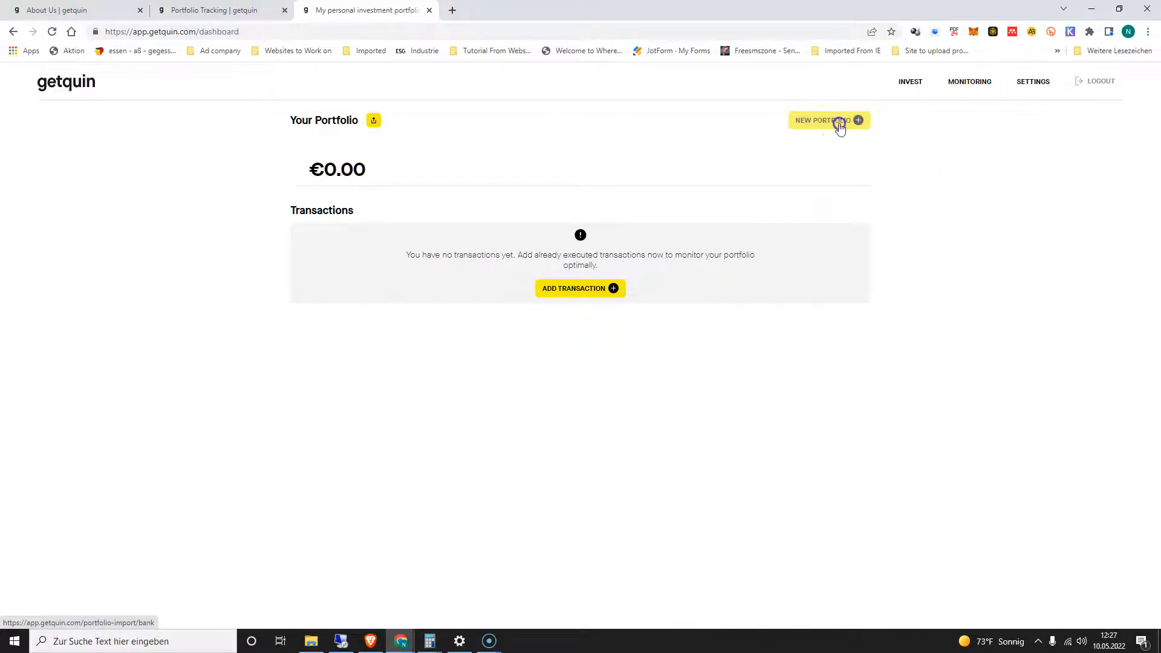
pyautogui.click(820, 119)
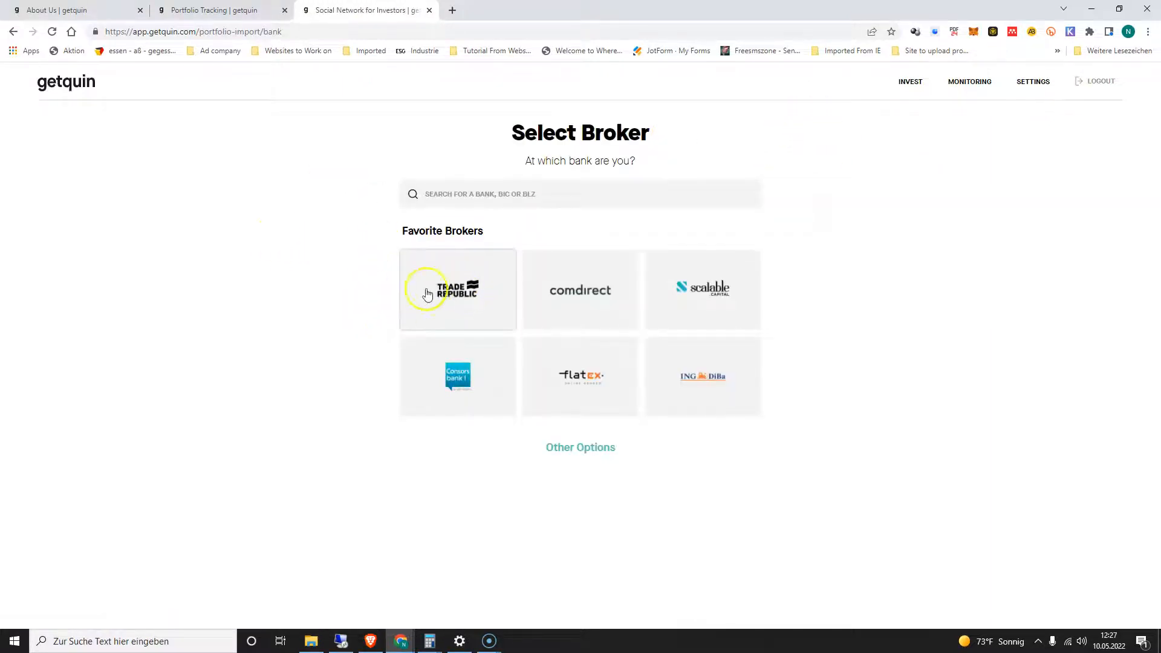
pyautogui.moveTo(668, 317)
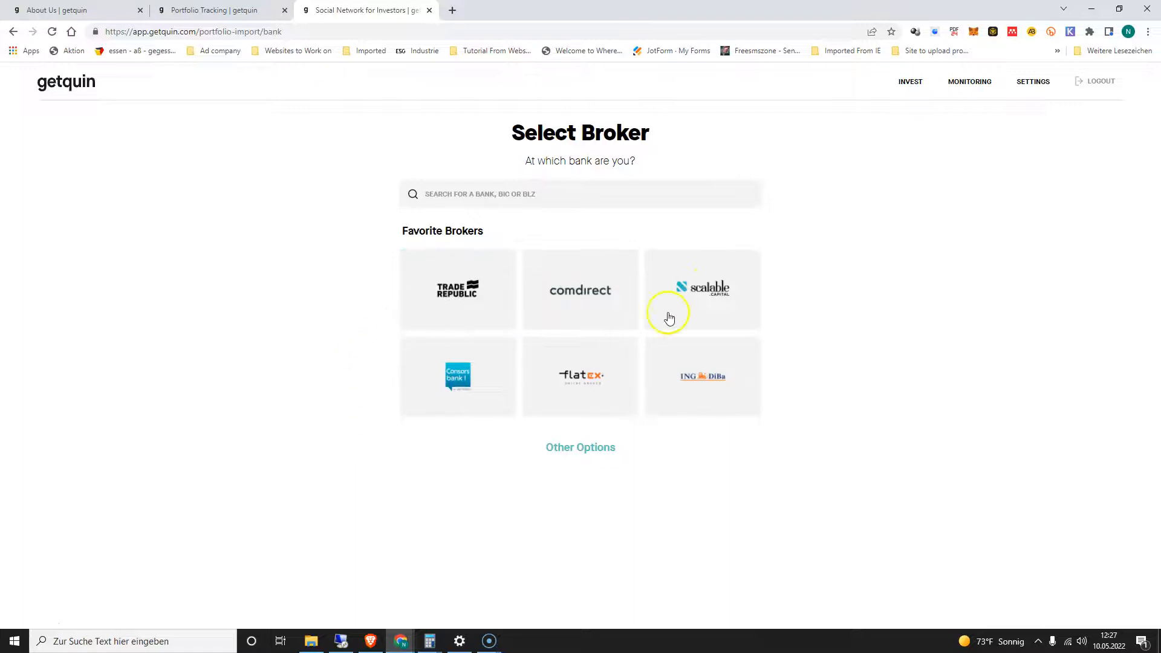
pyautogui.moveTo(509, 275)
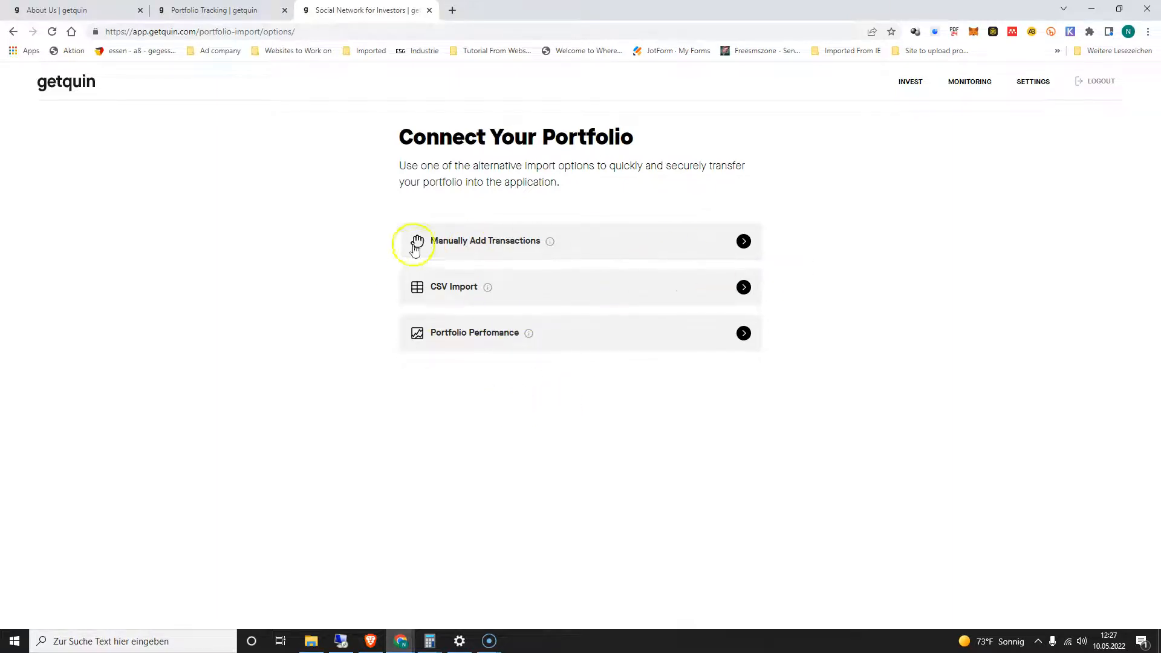
pyautogui.moveTo(379, 387)
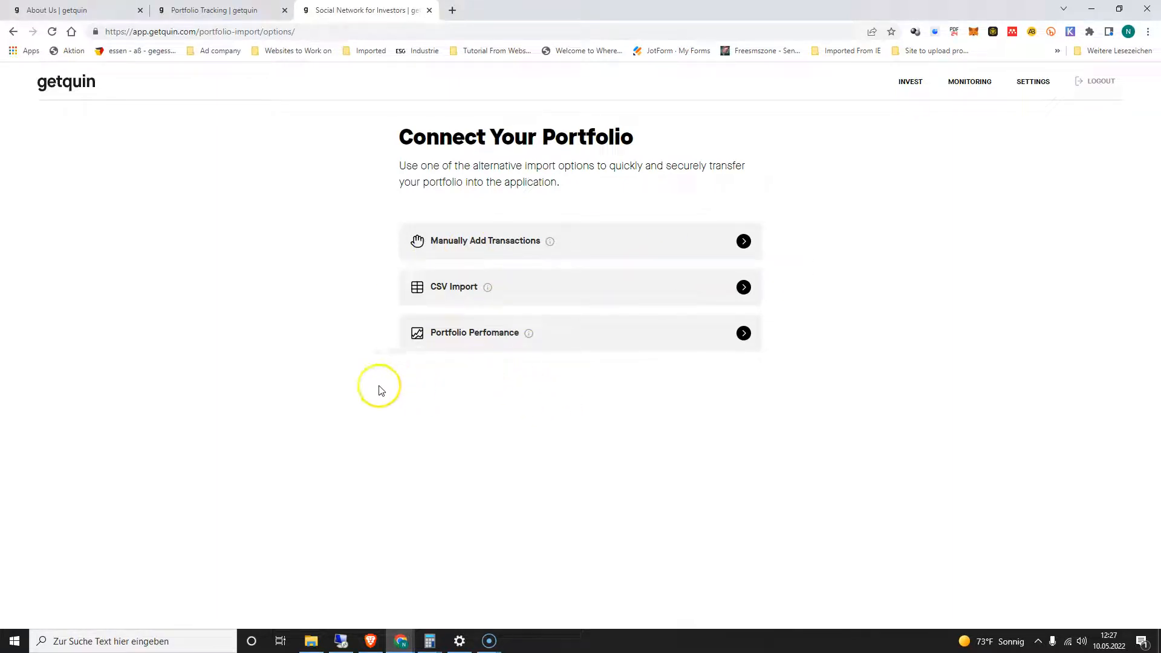
pyautogui.moveTo(425, 406)
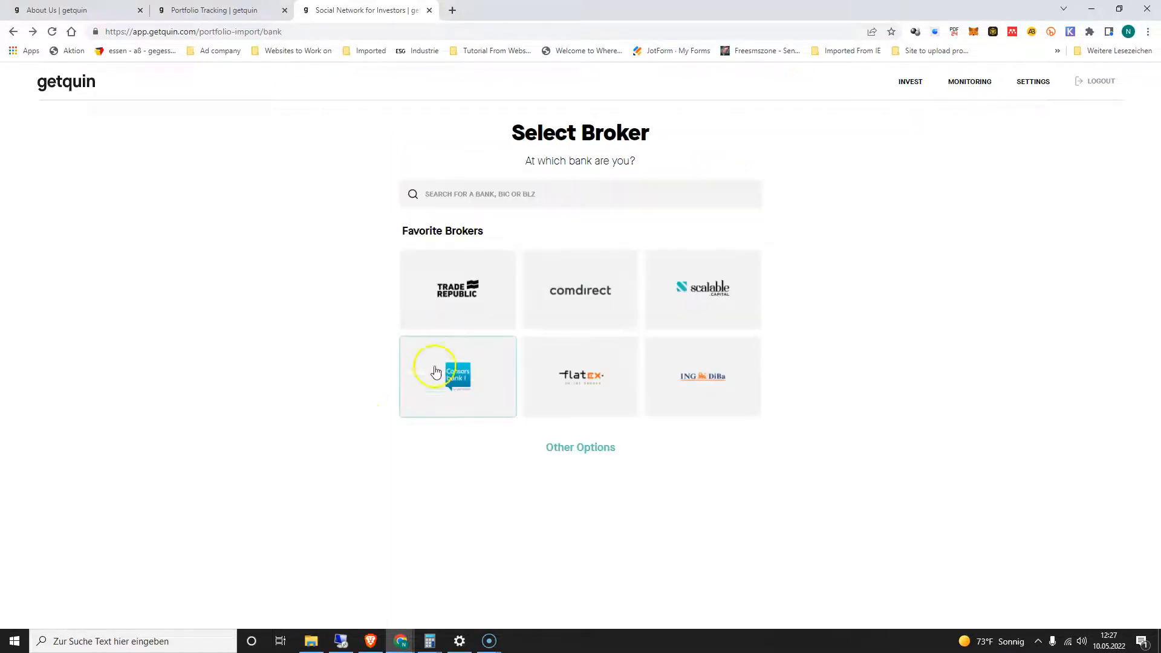
pyautogui.moveTo(457, 289)
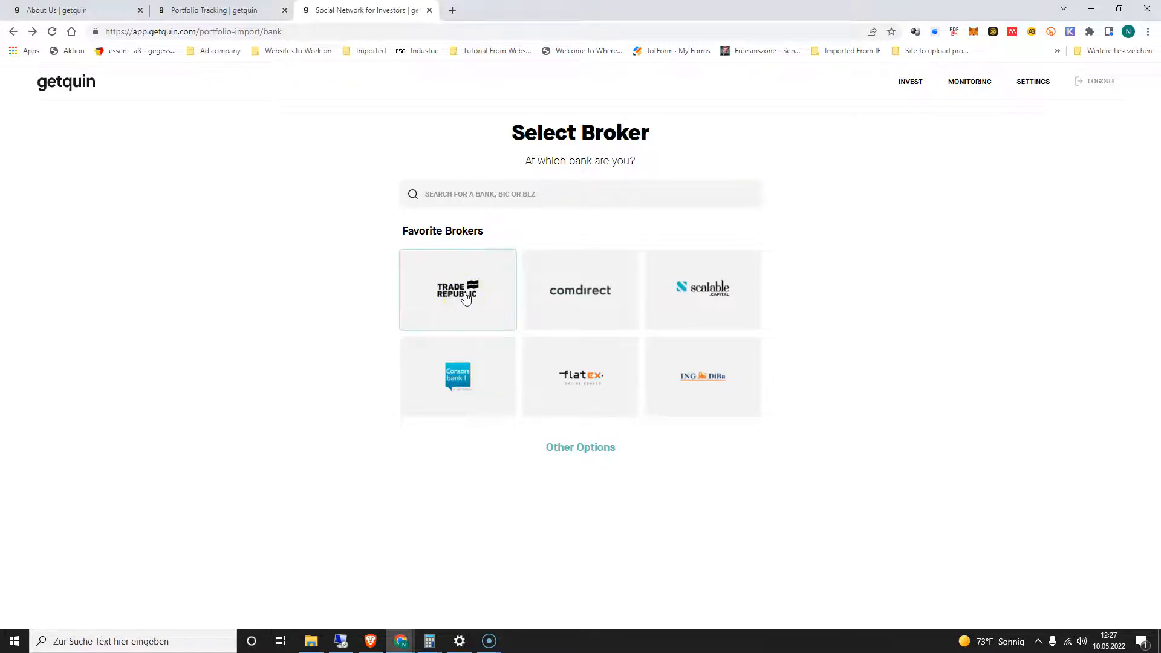
# Choose Trade Republic as broker and select Manually Add Transactions
pyautogui.click(458, 289)
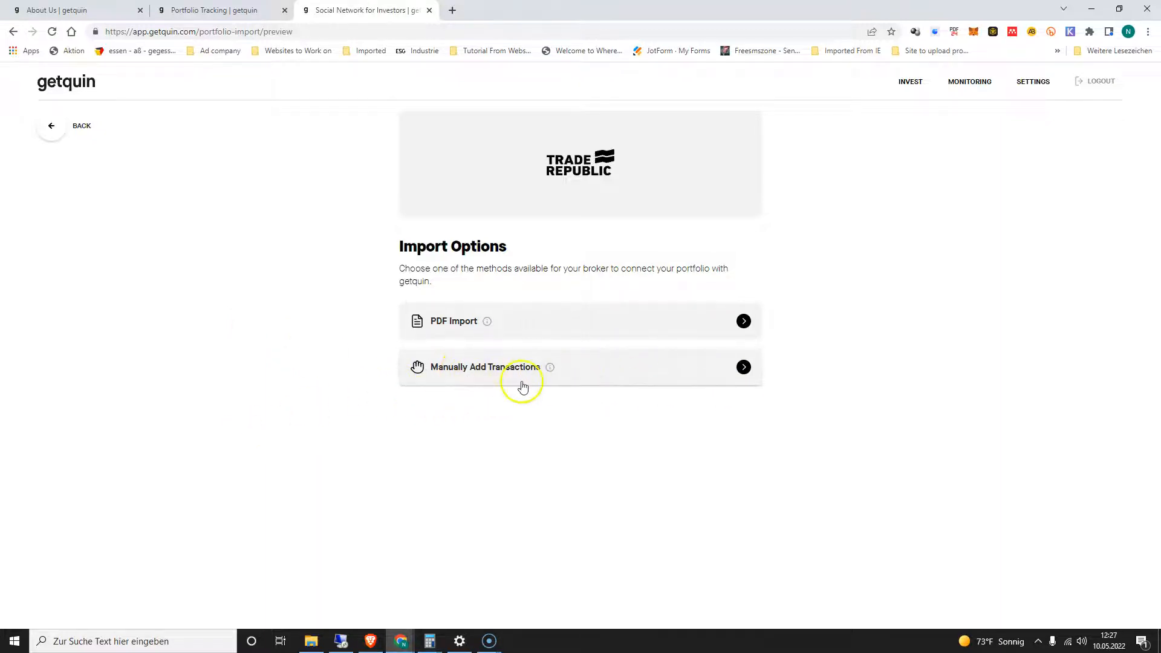
pyautogui.moveTo(493, 368)
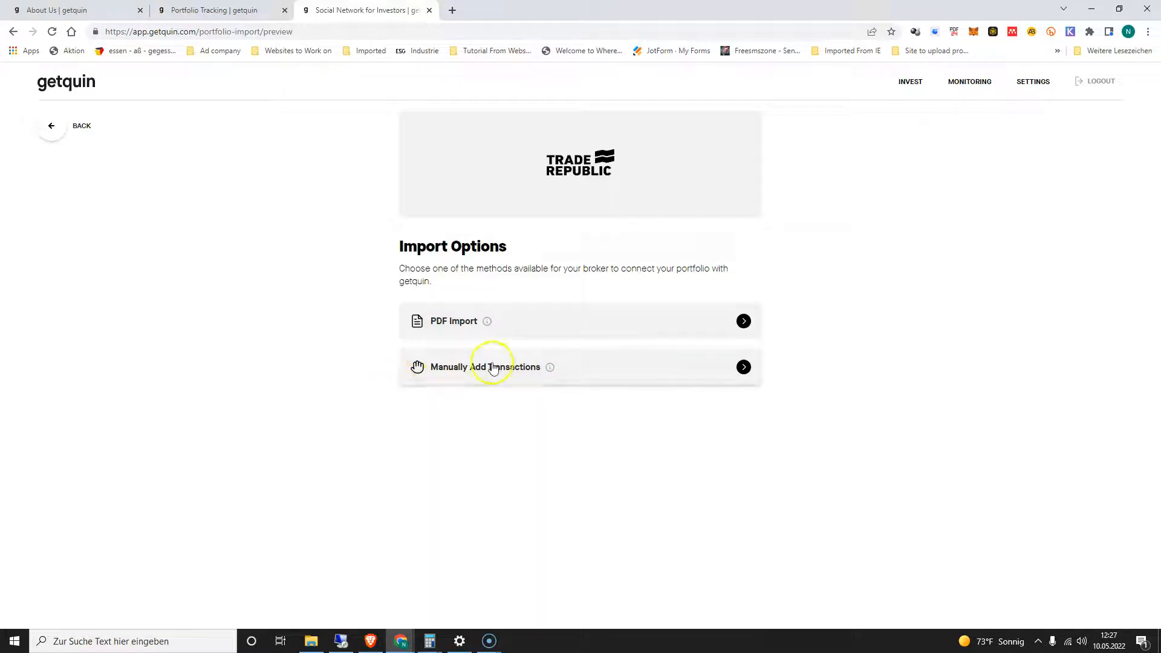
pyautogui.click(486, 366)
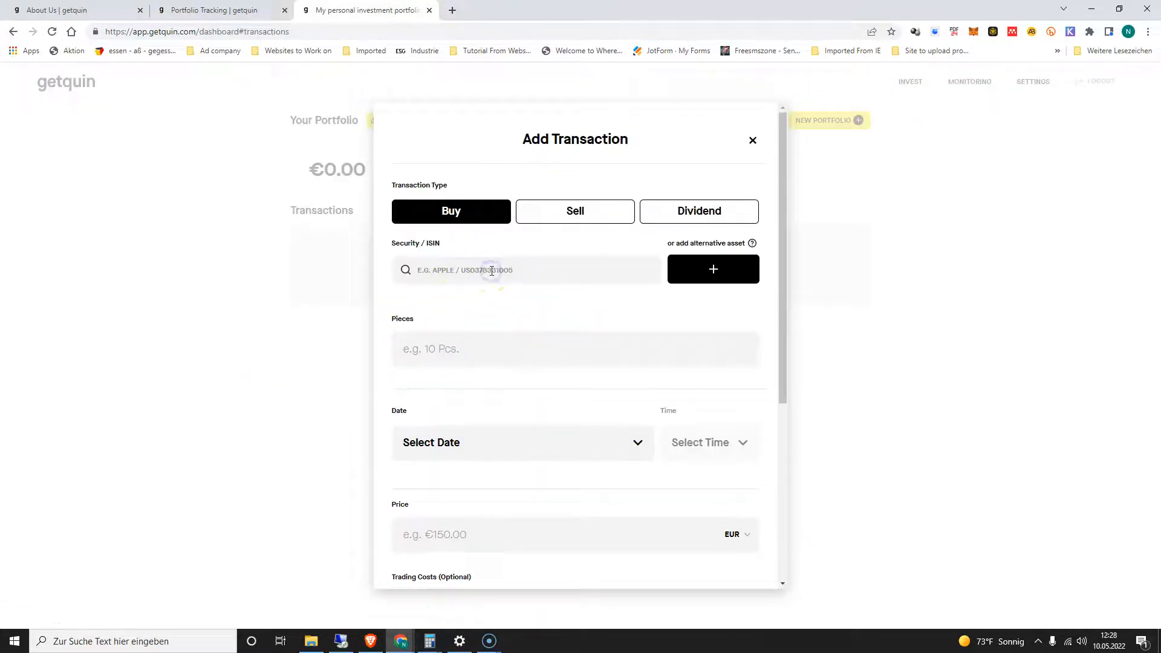
# Select British American Tobacco as the security with 1 piece
pyautogui.write('B')
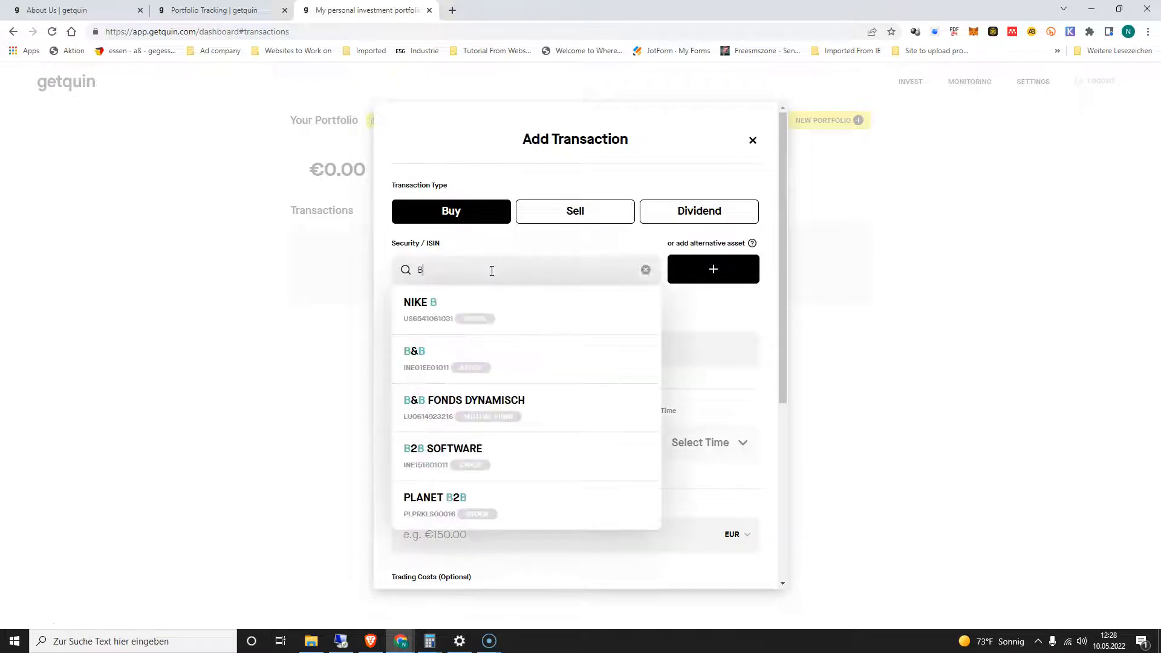
pyautogui.write('British')
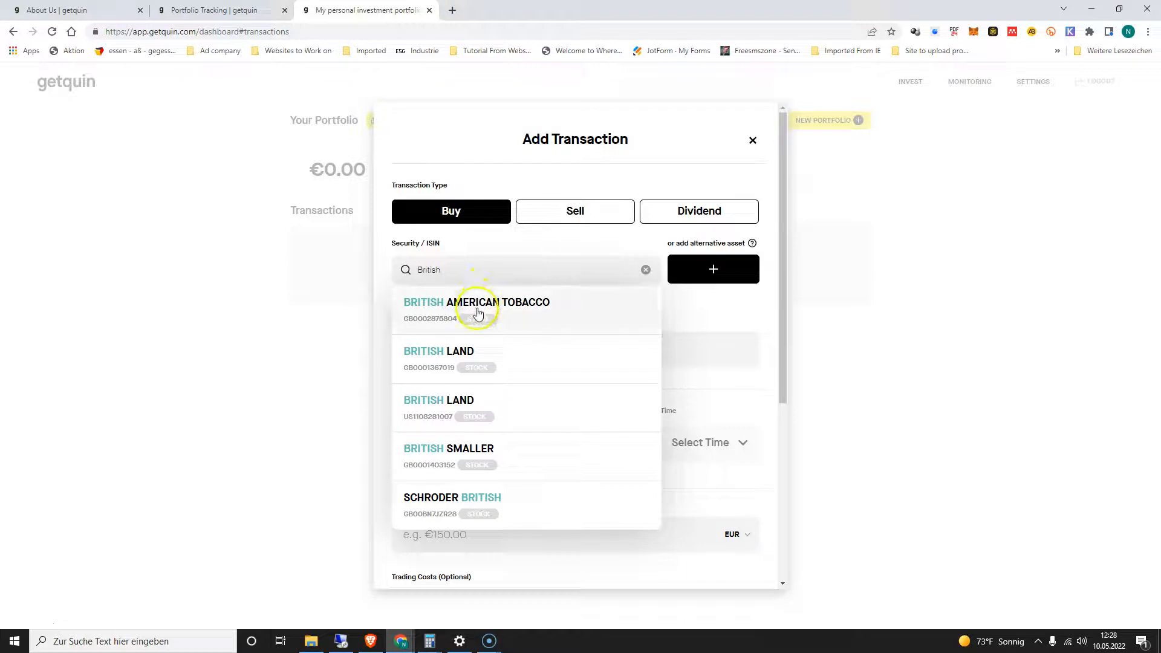
pyautogui.click(476, 302)
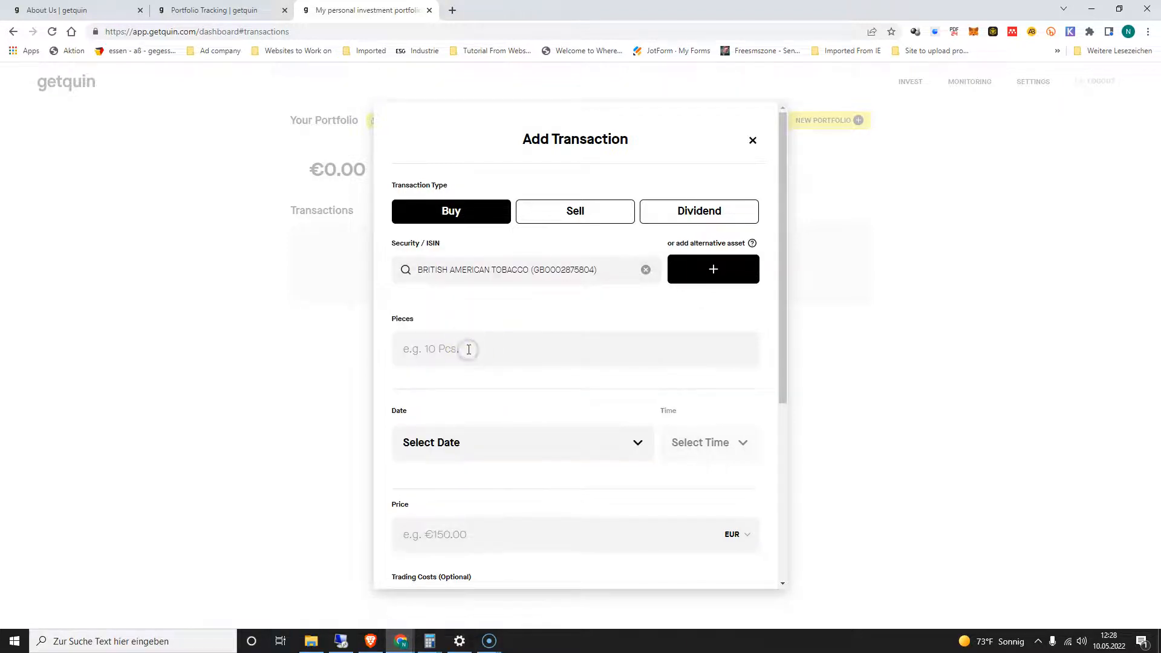
pyautogui.write('1')
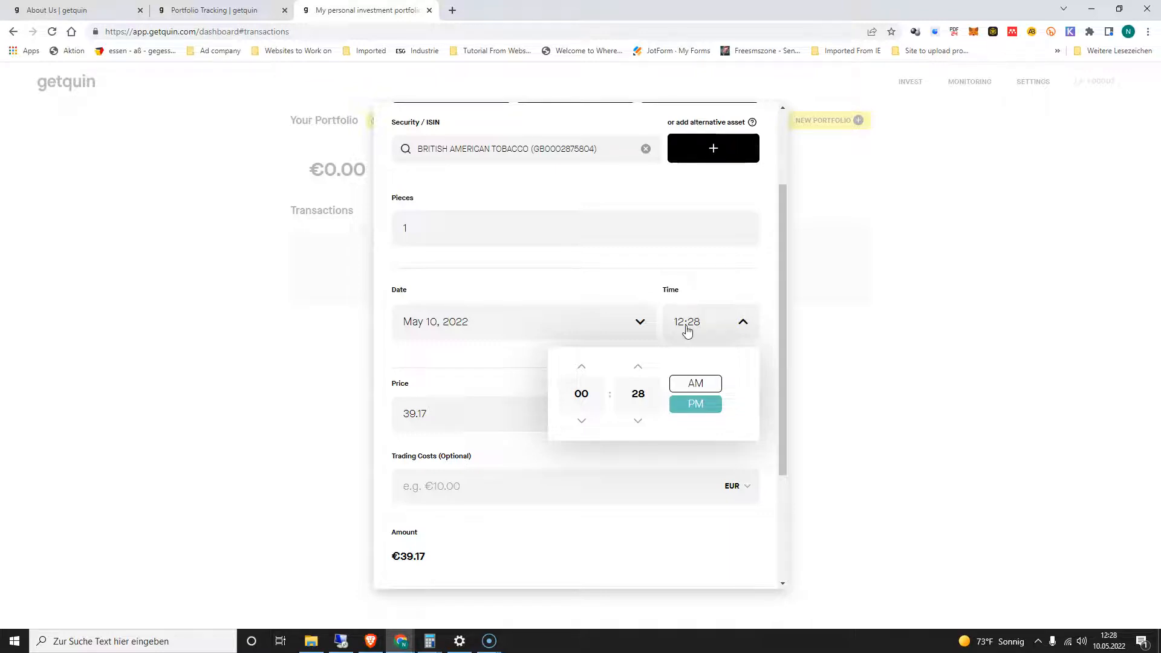
# Set the purchase time to 11:15 AM and the price to €39.28
pyautogui.click(539, 398)
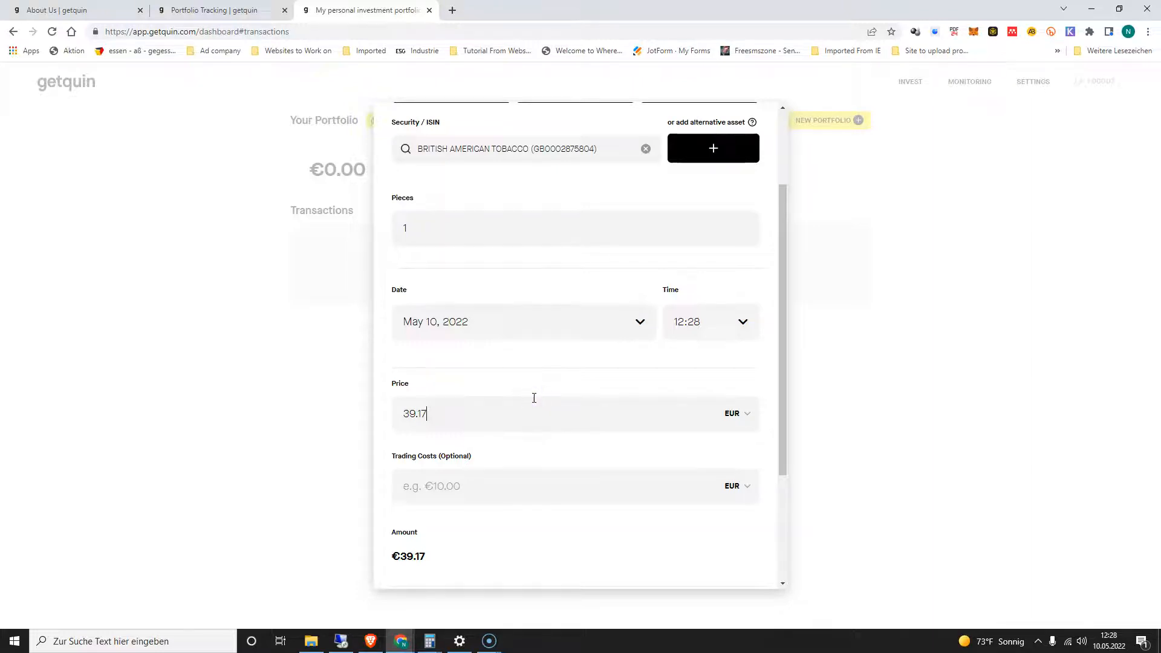
pyautogui.press('Backspace')
pyautogui.write('28')
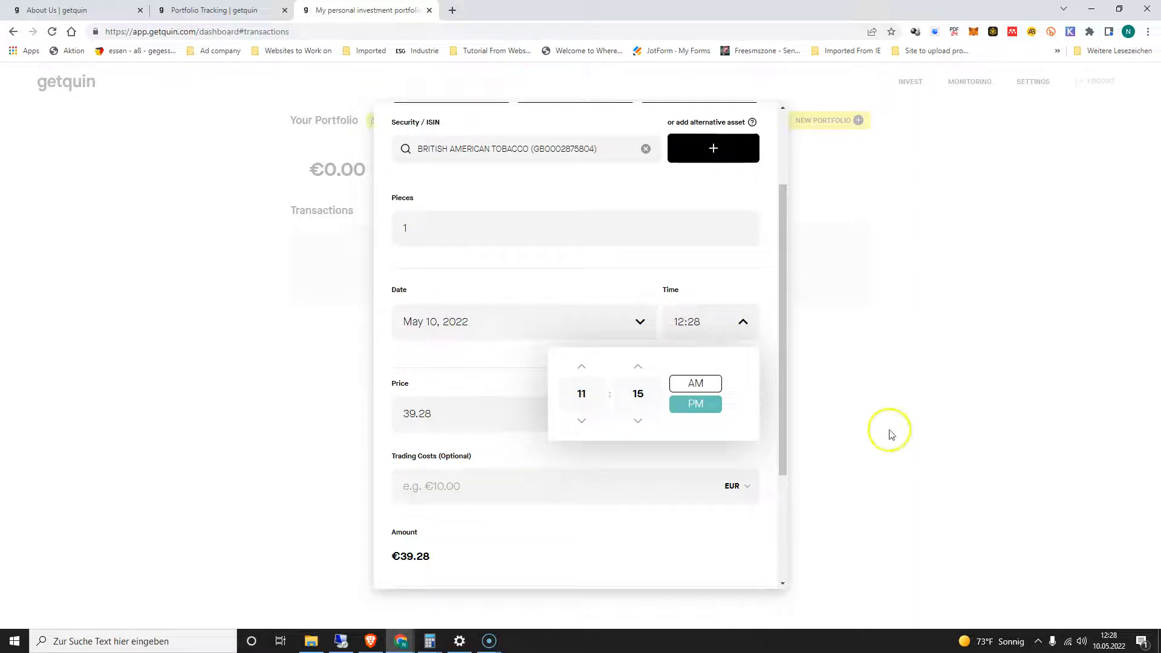
pyautogui.click(694, 383)
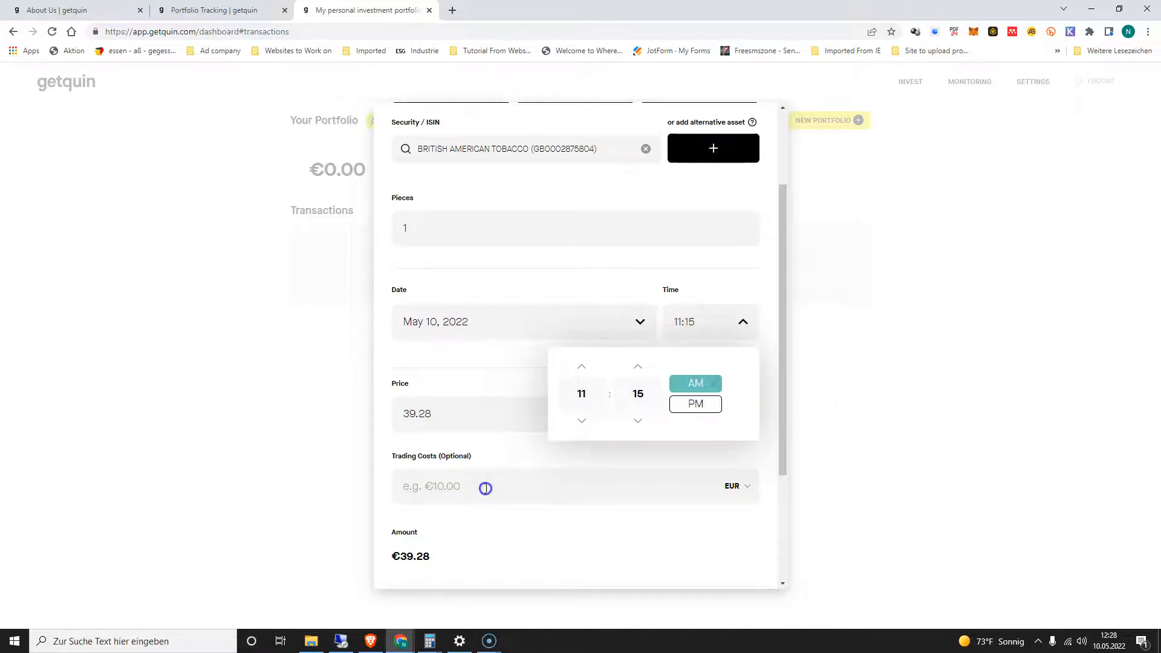
# Enter €1 trading costs and add the buy transaction
pyautogui.click(461, 486)
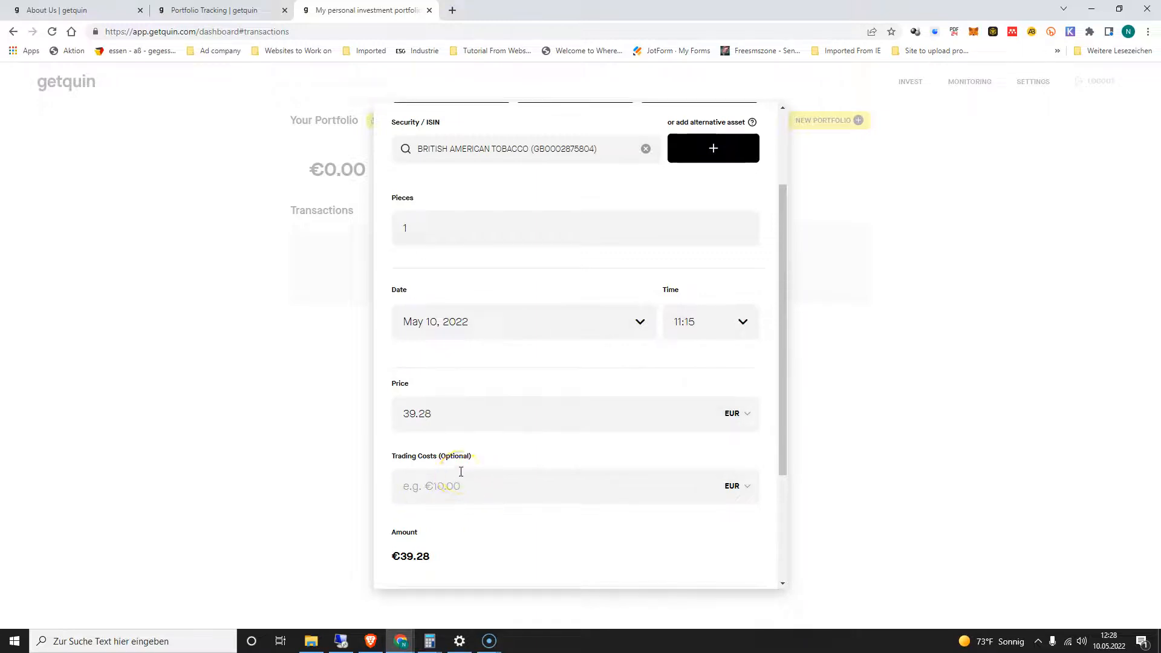
pyautogui.write('1')
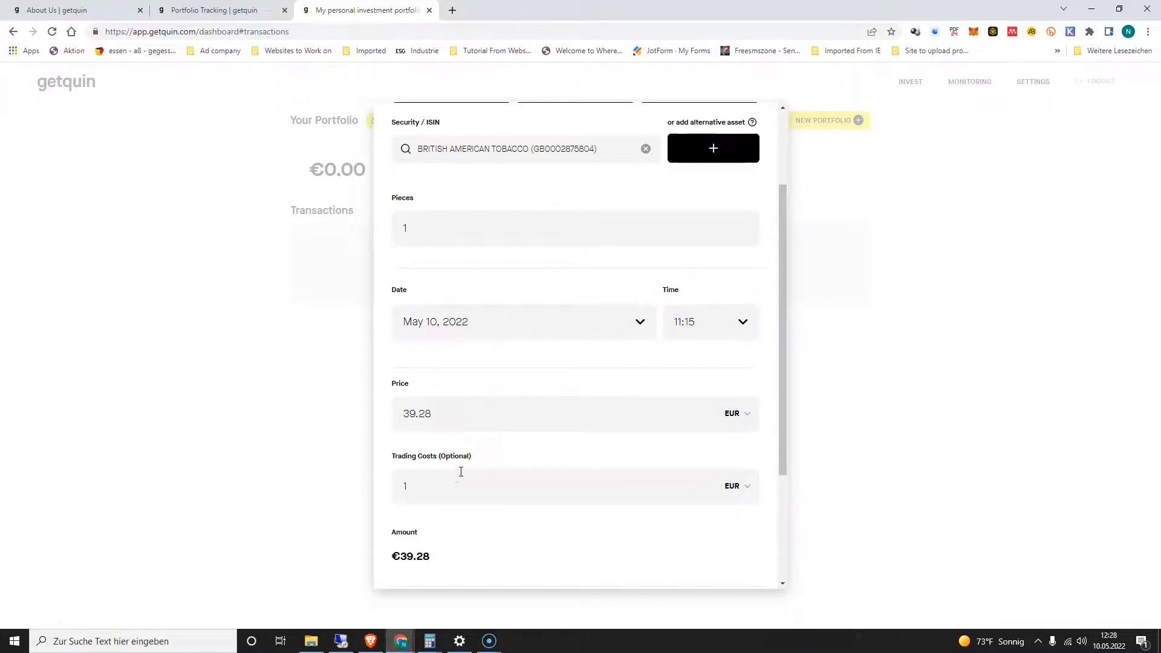
pyautogui.scroll(-3)
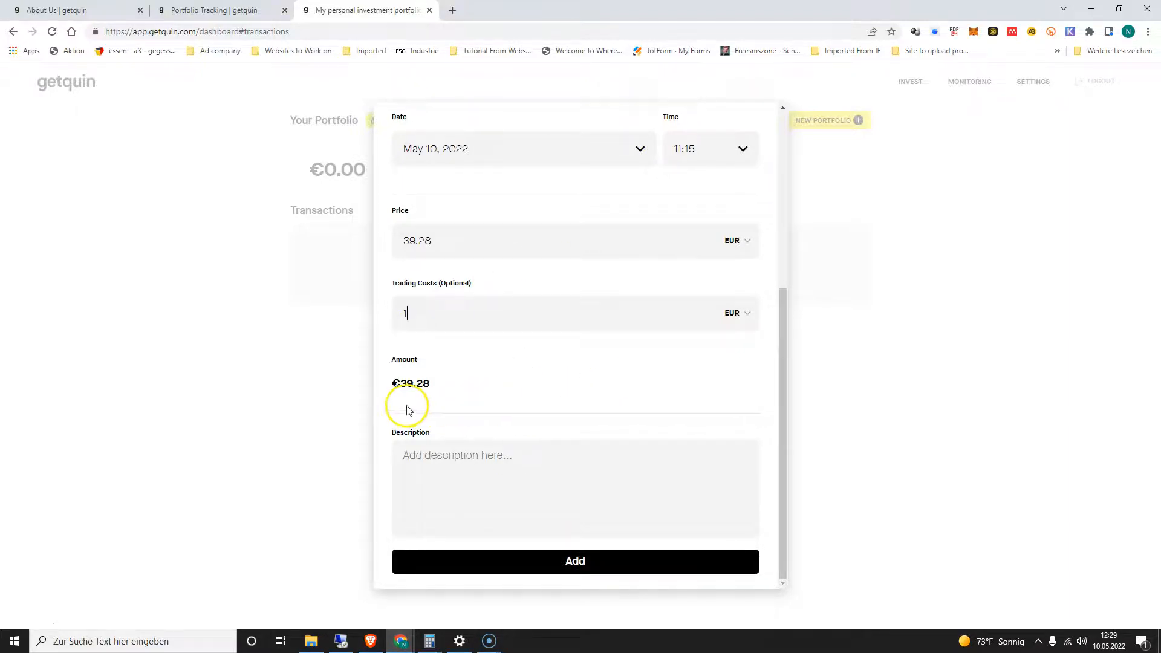
pyautogui.click(574, 560)
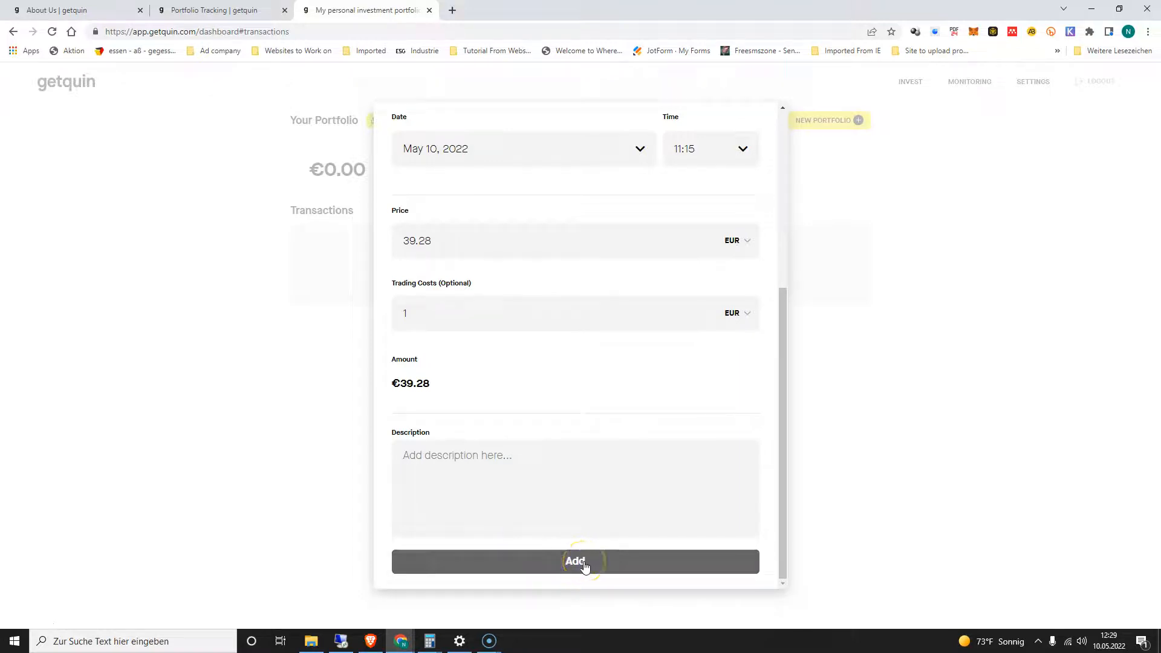
pyautogui.click(576, 559)
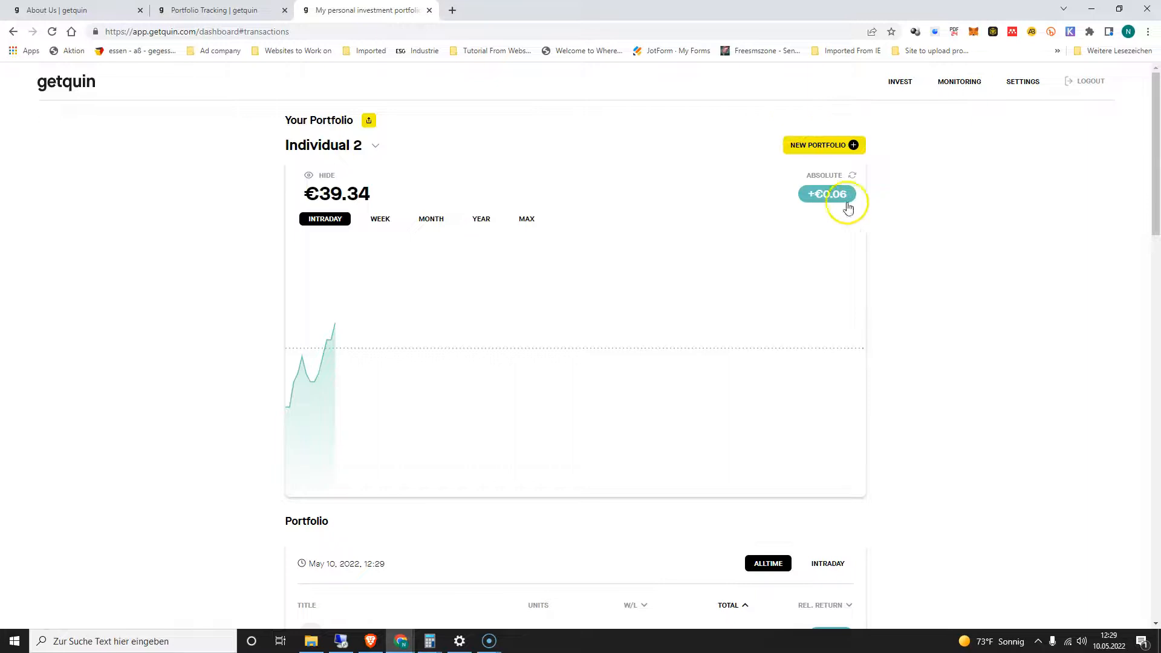
pyautogui.moveTo(836, 219)
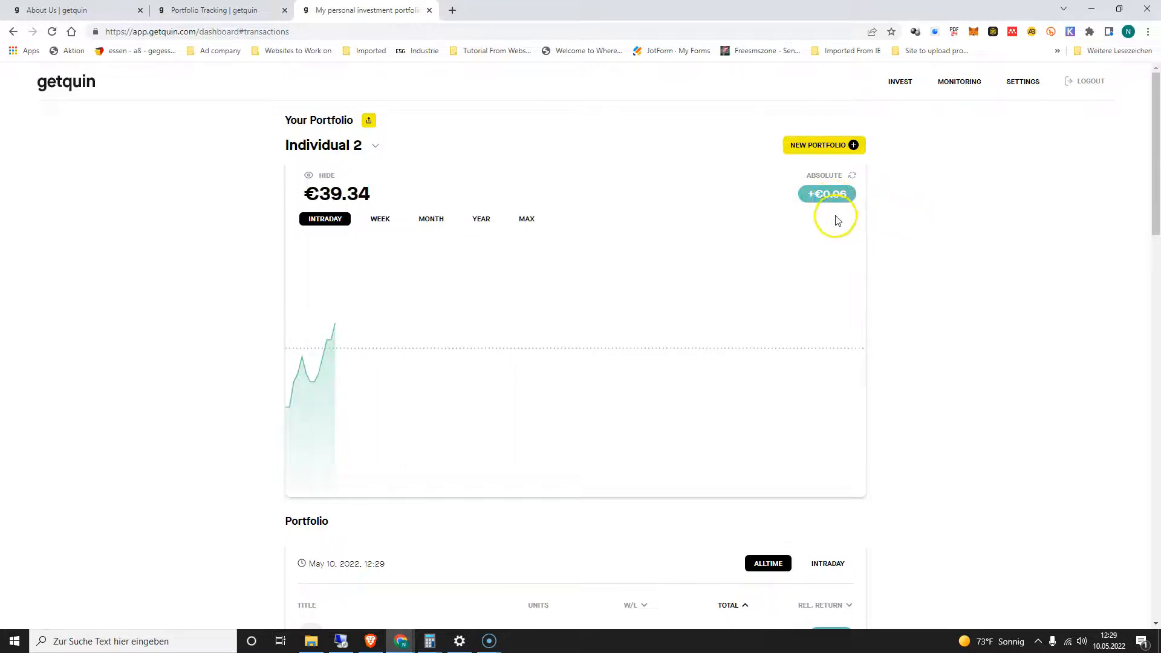
pyautogui.click(852, 174)
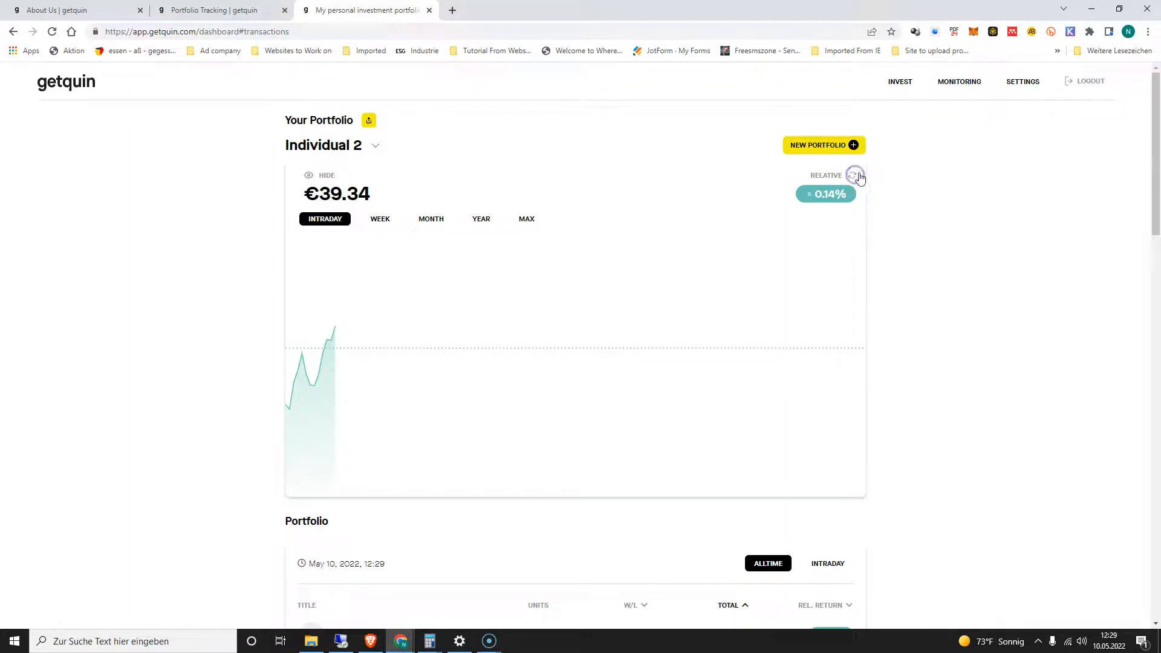
pyautogui.click(855, 175)
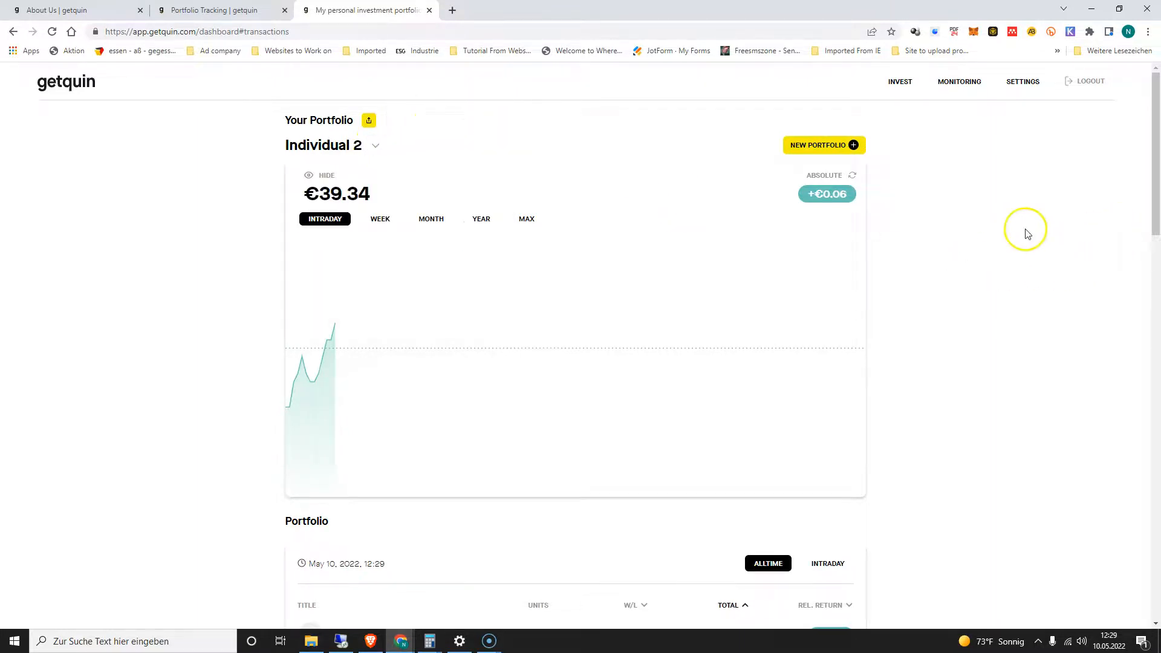
pyautogui.click(375, 145)
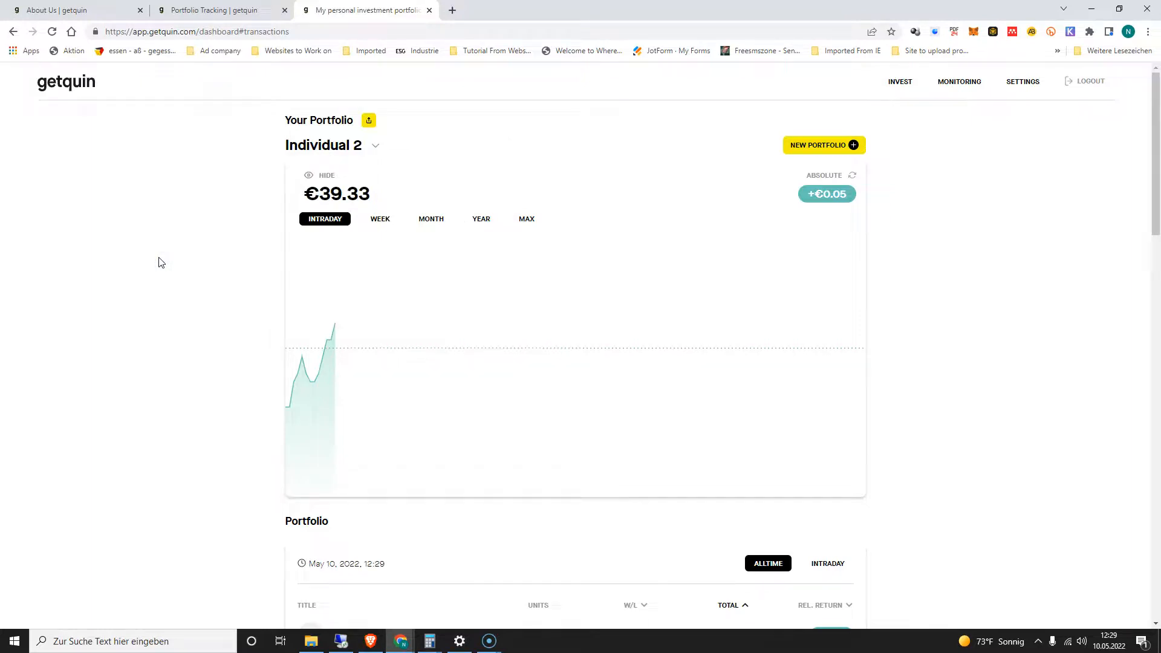
pyautogui.scroll(-3)
pyautogui.write('Ind')
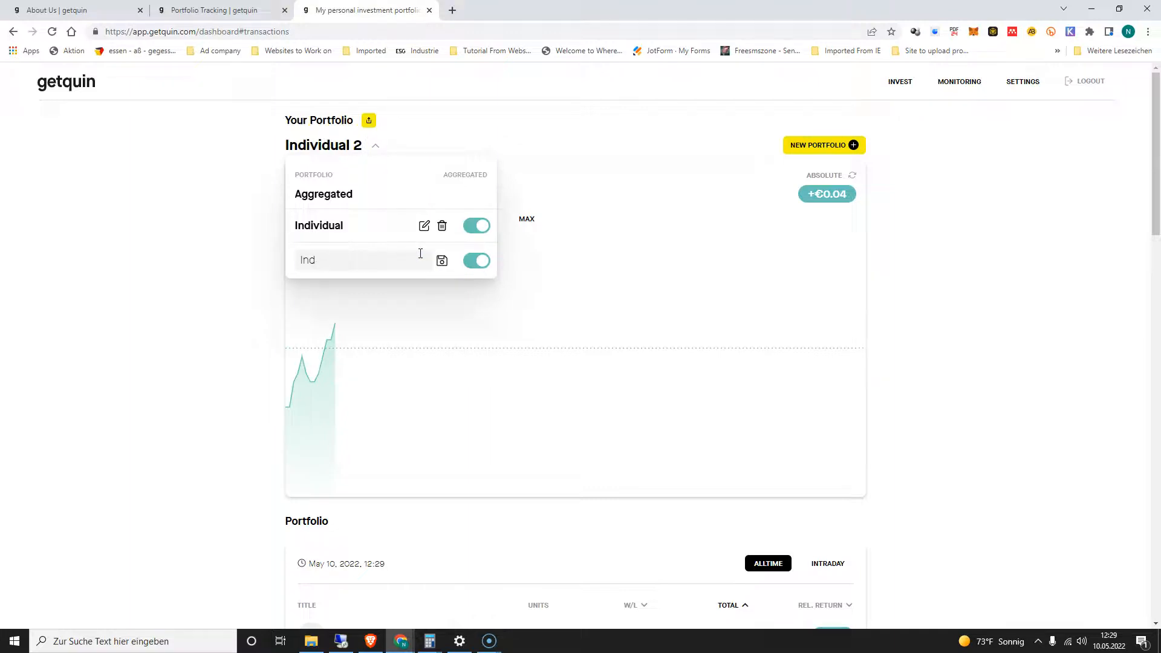
# Rename the second portfolio to BAT SHARES
pyautogui.write('BAT')
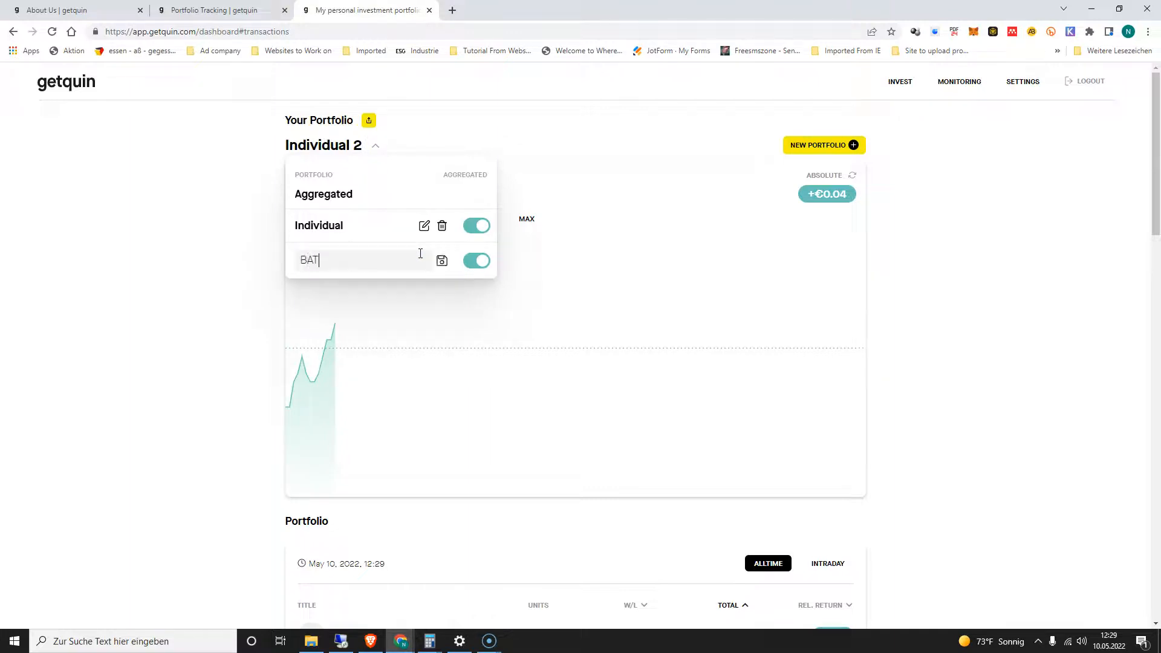
pyautogui.write('SHARE')
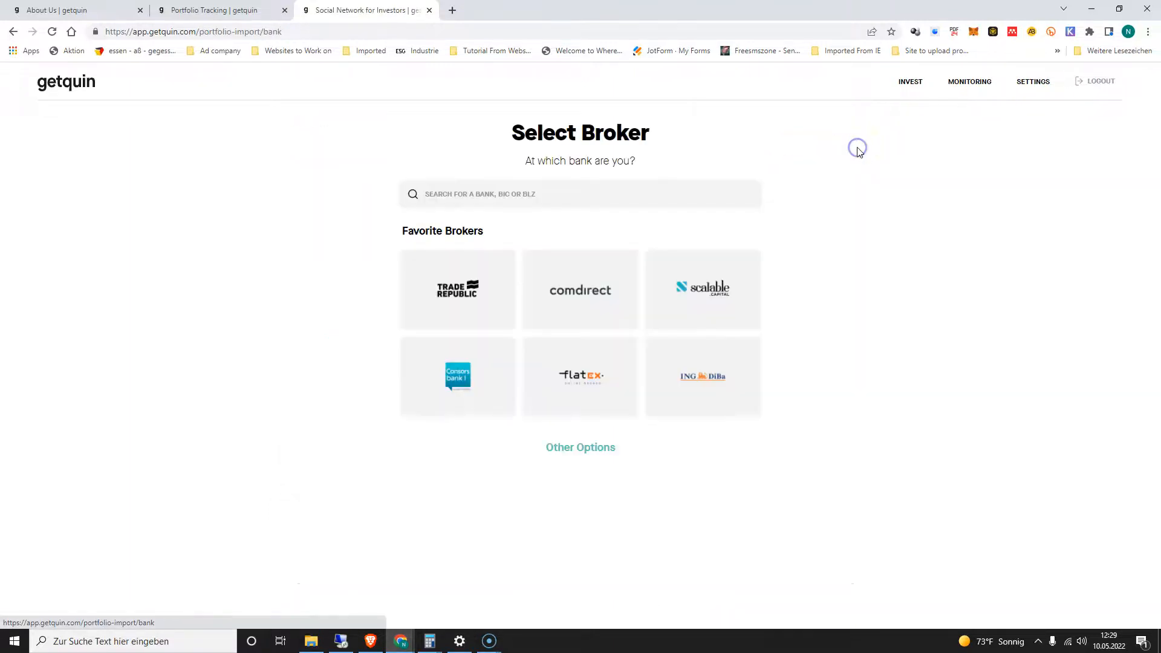
# Choose Trade Republic, dismiss the info popup and select Manually Add Transactions
pyautogui.click(457, 289)
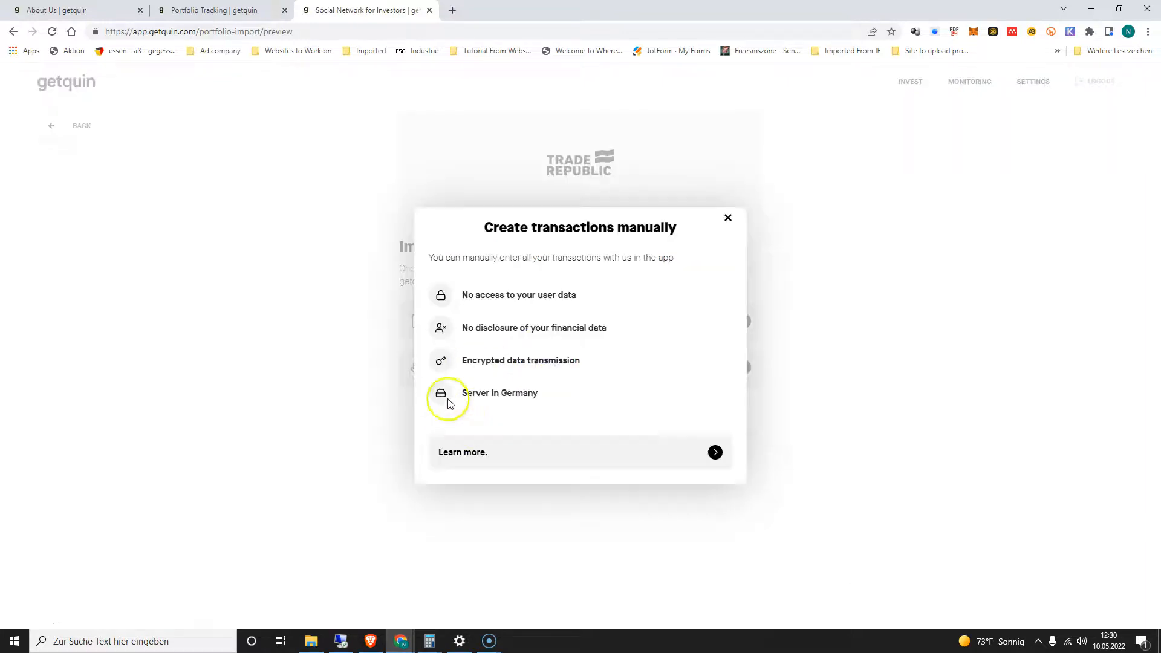
pyautogui.click(727, 216)
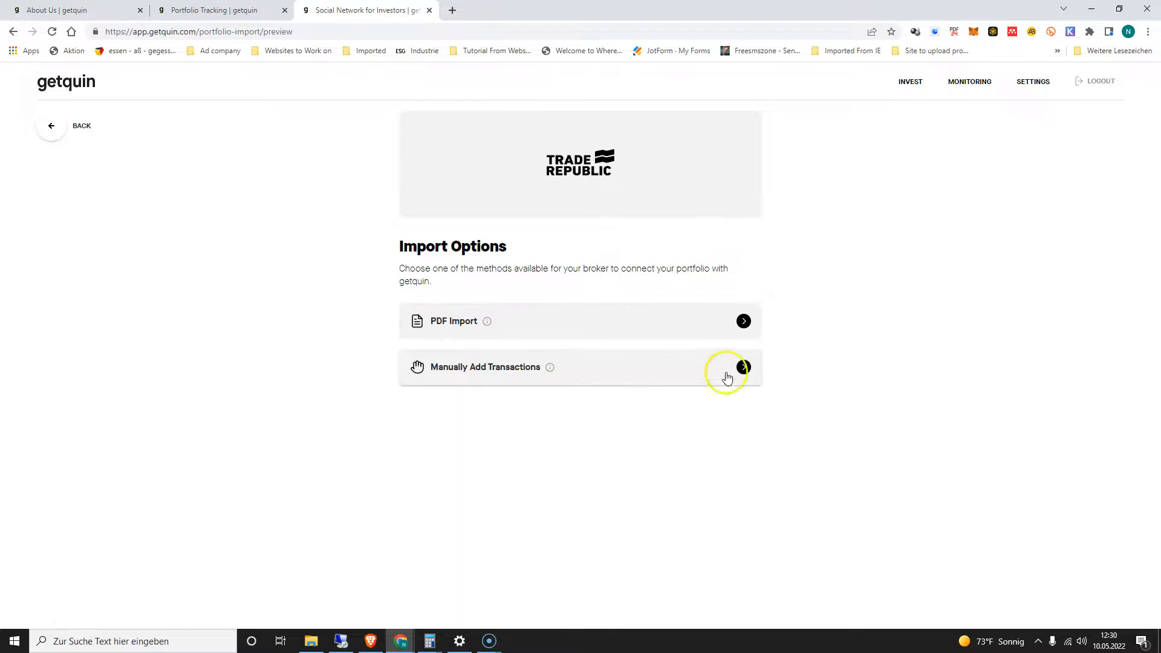
pyautogui.click(744, 368)
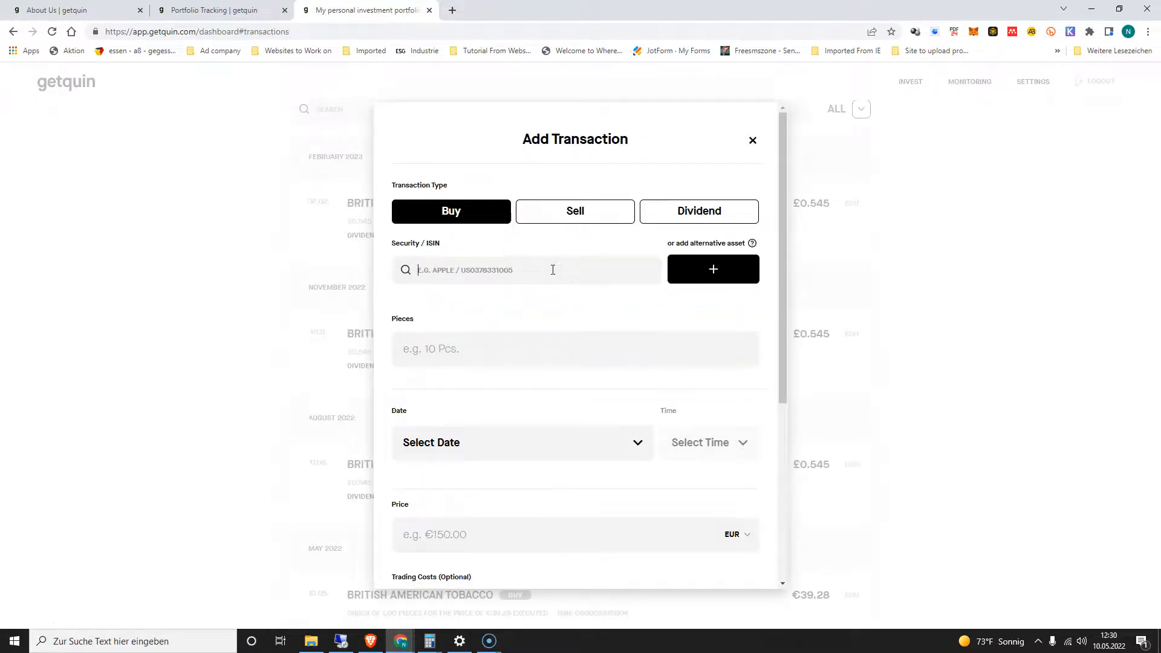
# Select Cisco Systems as the security, 1 piece, purchased May 10, 2022
pyautogui.write('CISCO')
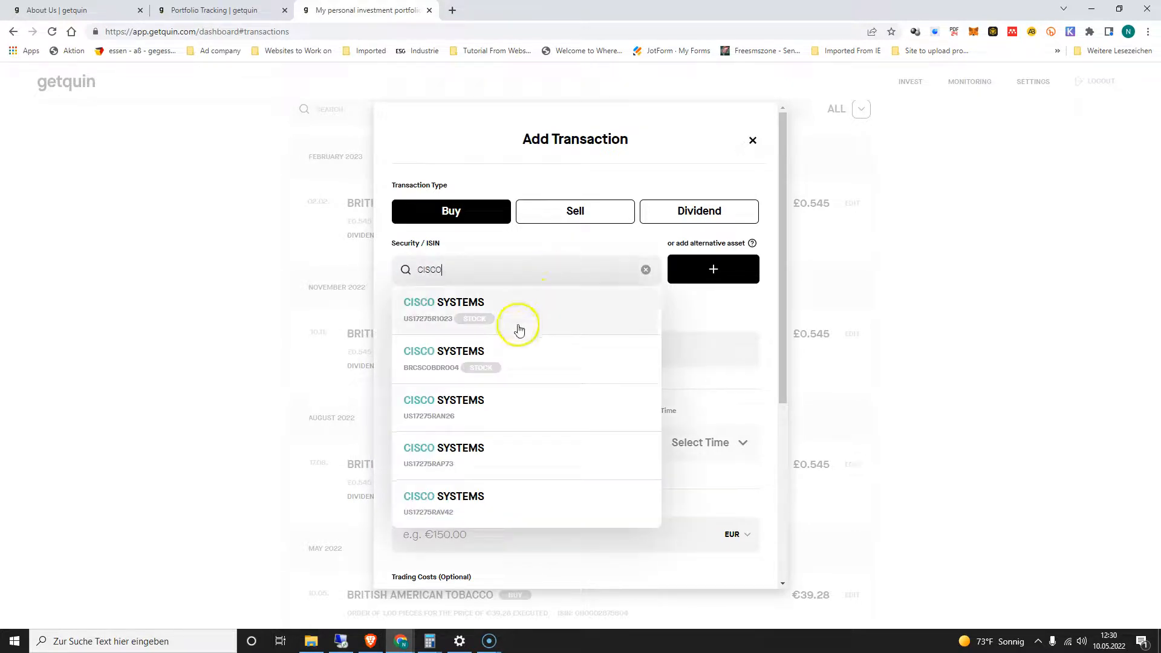
pyautogui.moveTo(433, 320)
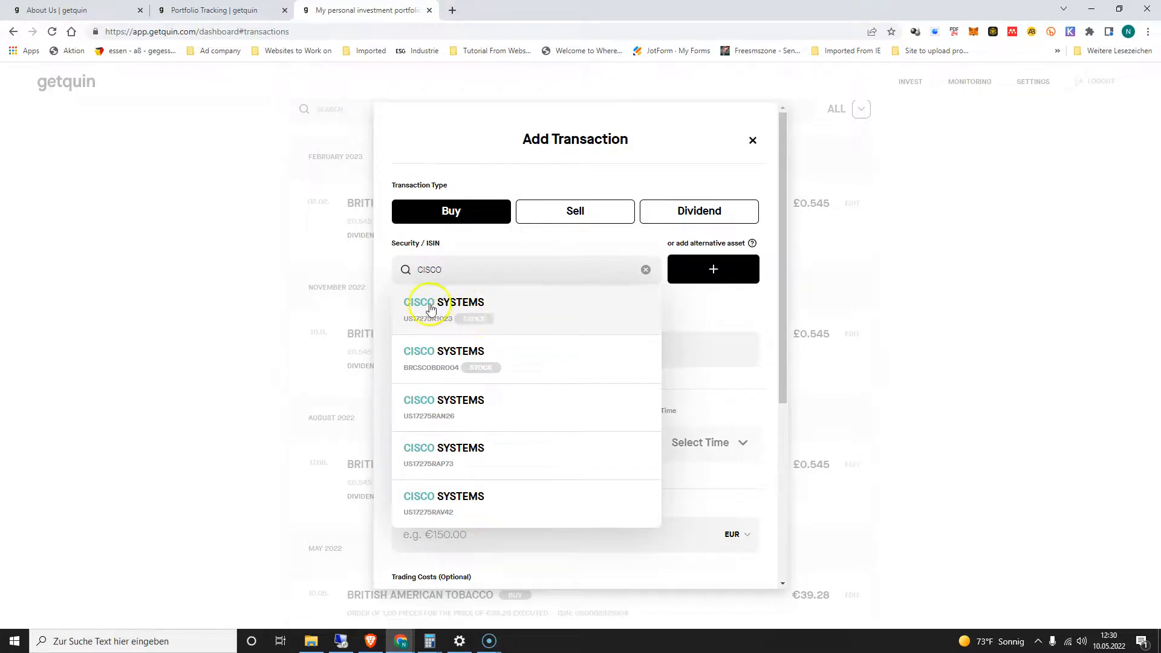
pyautogui.click(444, 303)
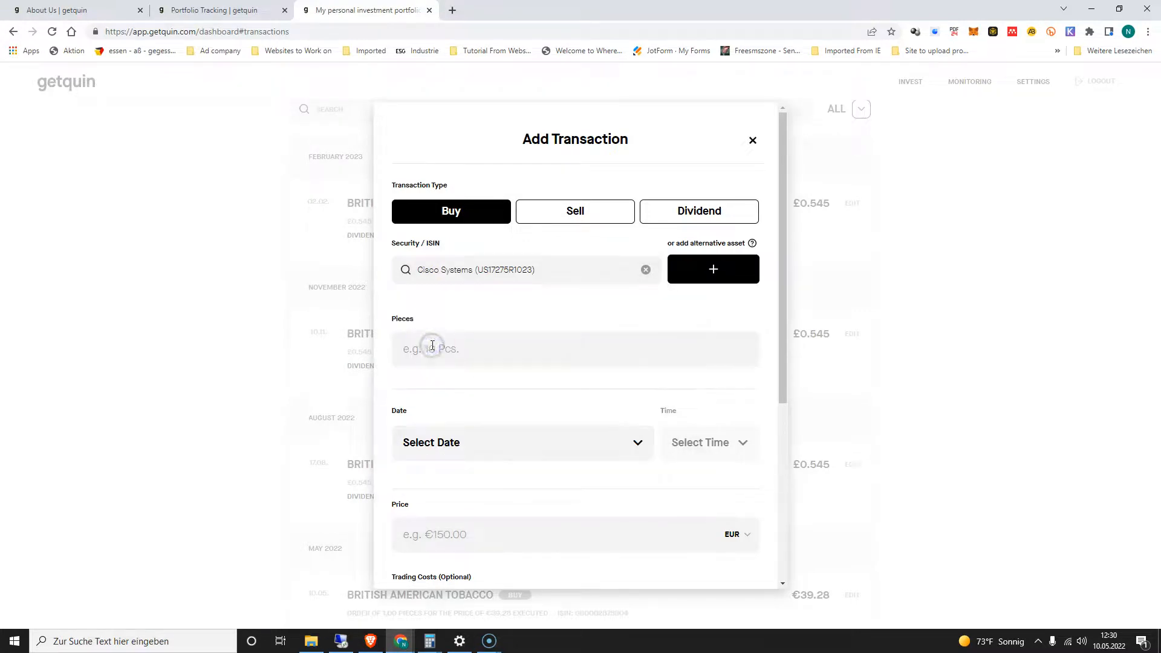
pyautogui.click(576, 348)
pyautogui.write('1')
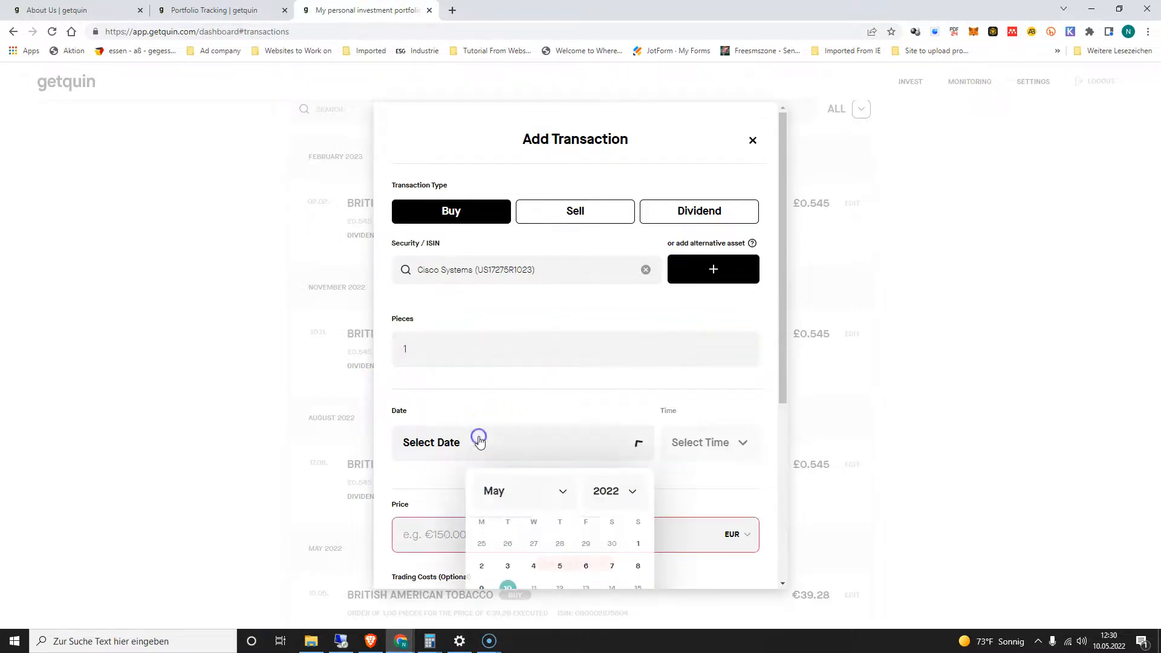
pyautogui.click(507, 585)
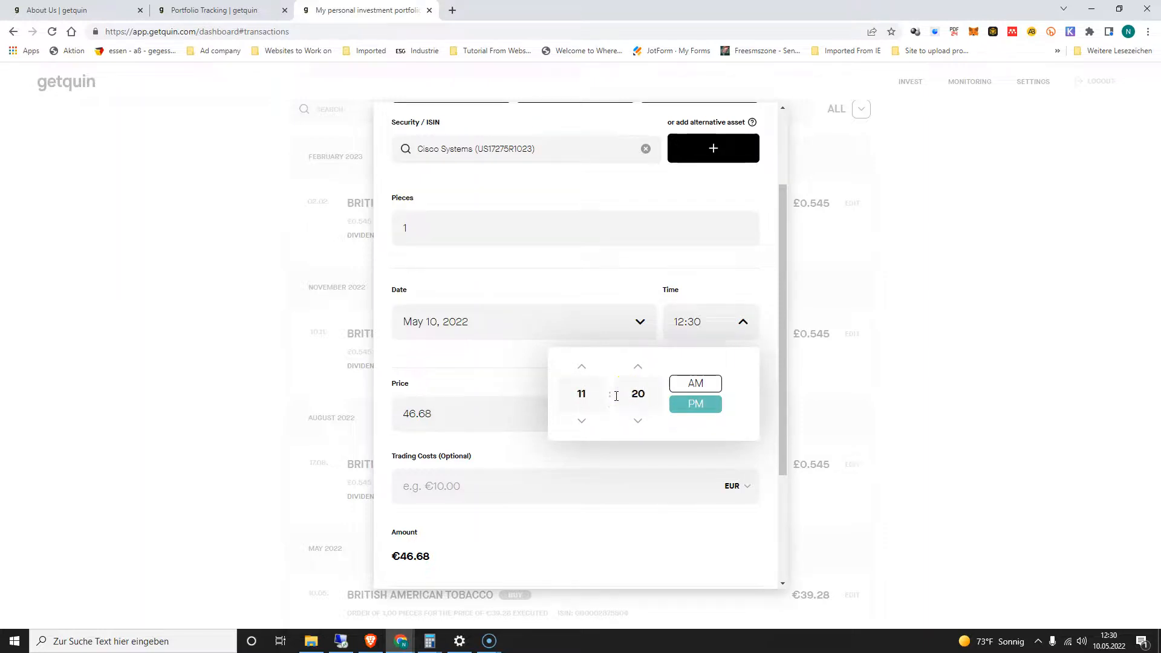
# Adjust the time, set price 46.795 EUR with 1 EUR trading costs, and add the buy
pyautogui.click(694, 383)
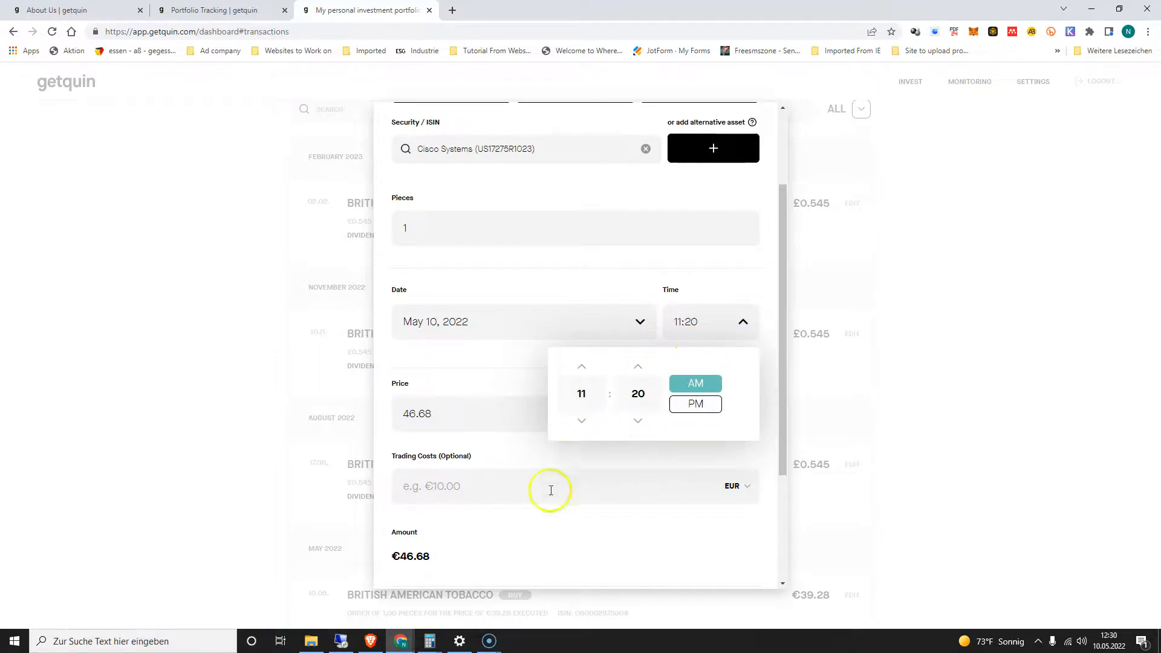
pyautogui.click(519, 414)
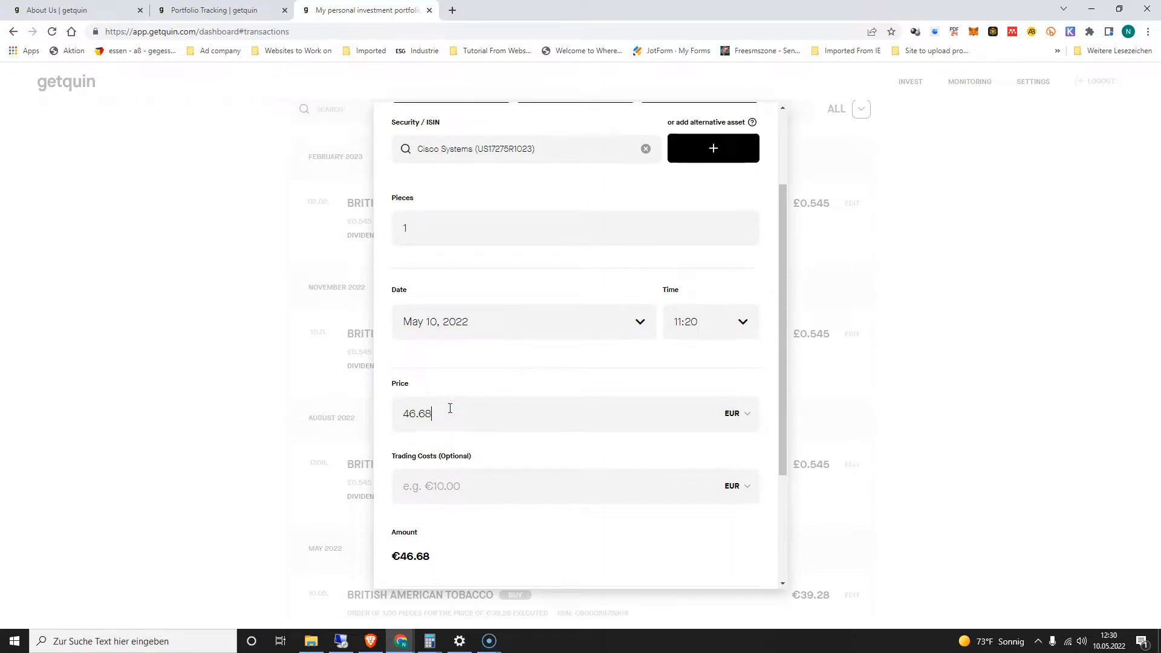
pyautogui.press('Backspace')
pyautogui.write('795')
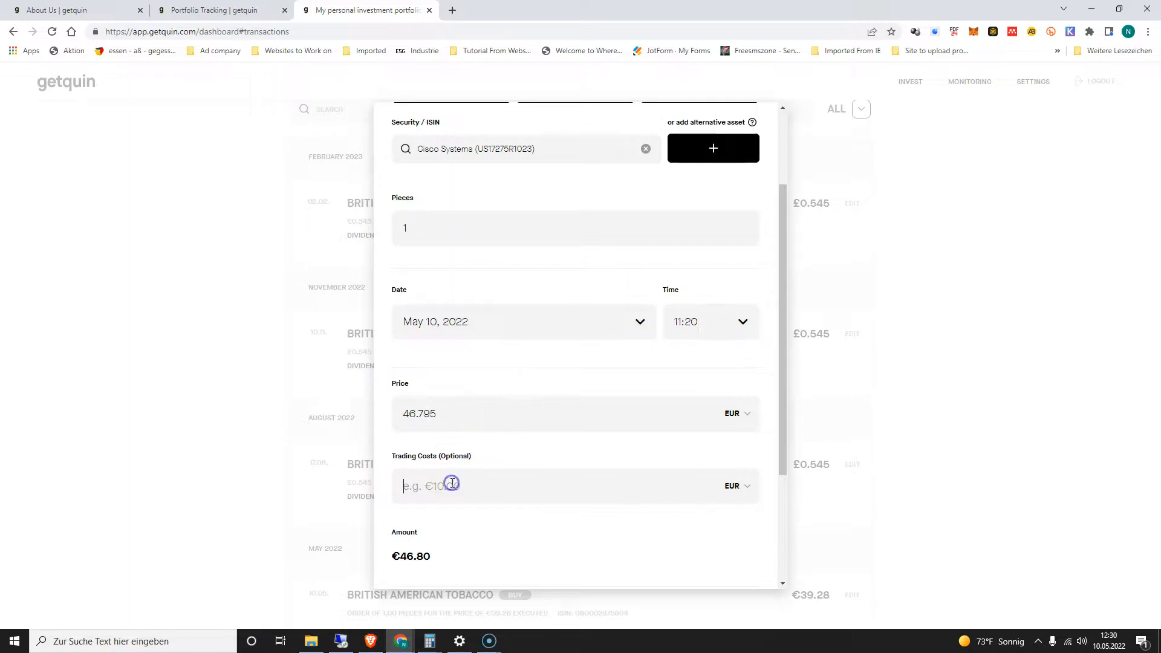
pyautogui.write('1')
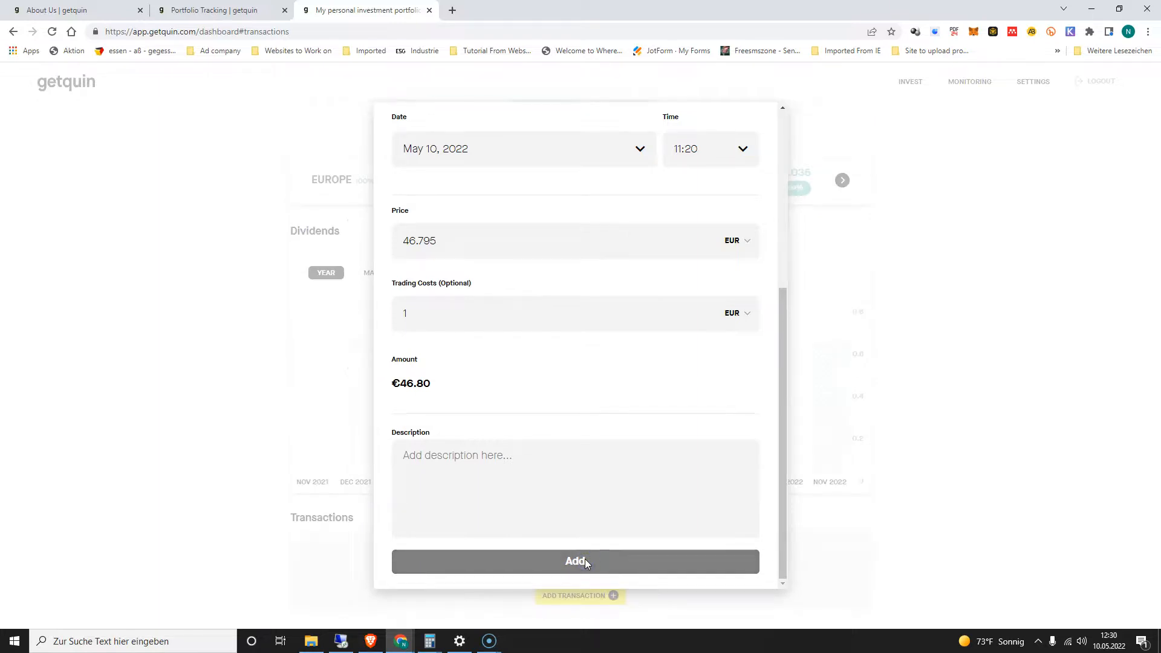
pyautogui.click(575, 560)
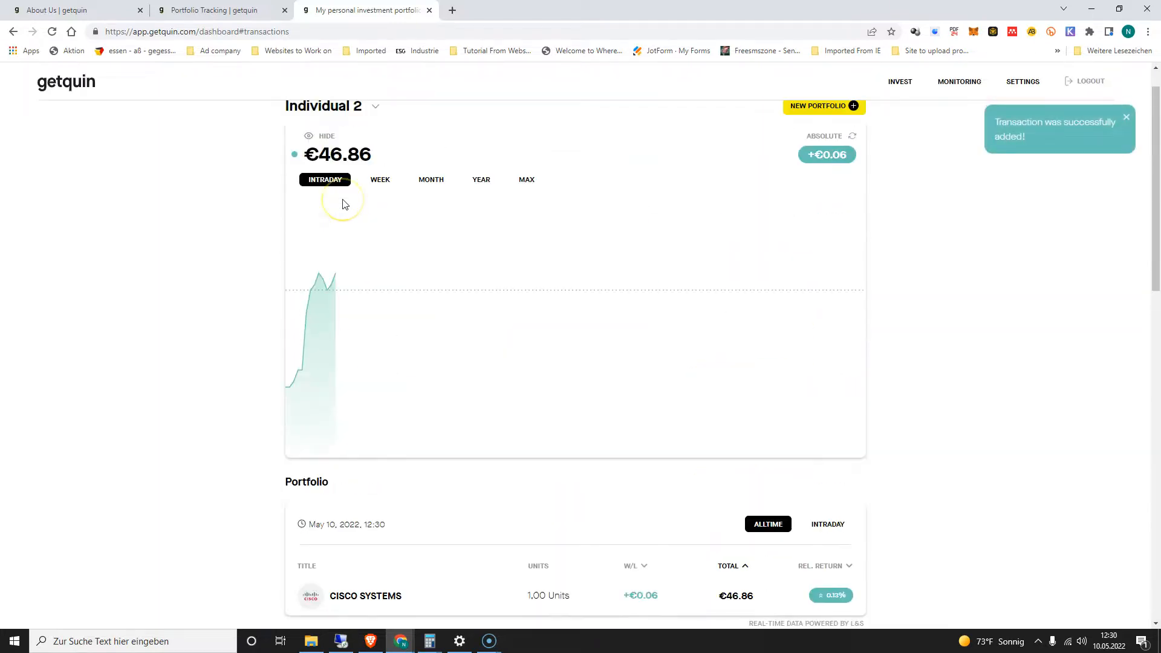
# Rename the Individual 2 portfolio to CISCO and save it
pyautogui.click(373, 107)
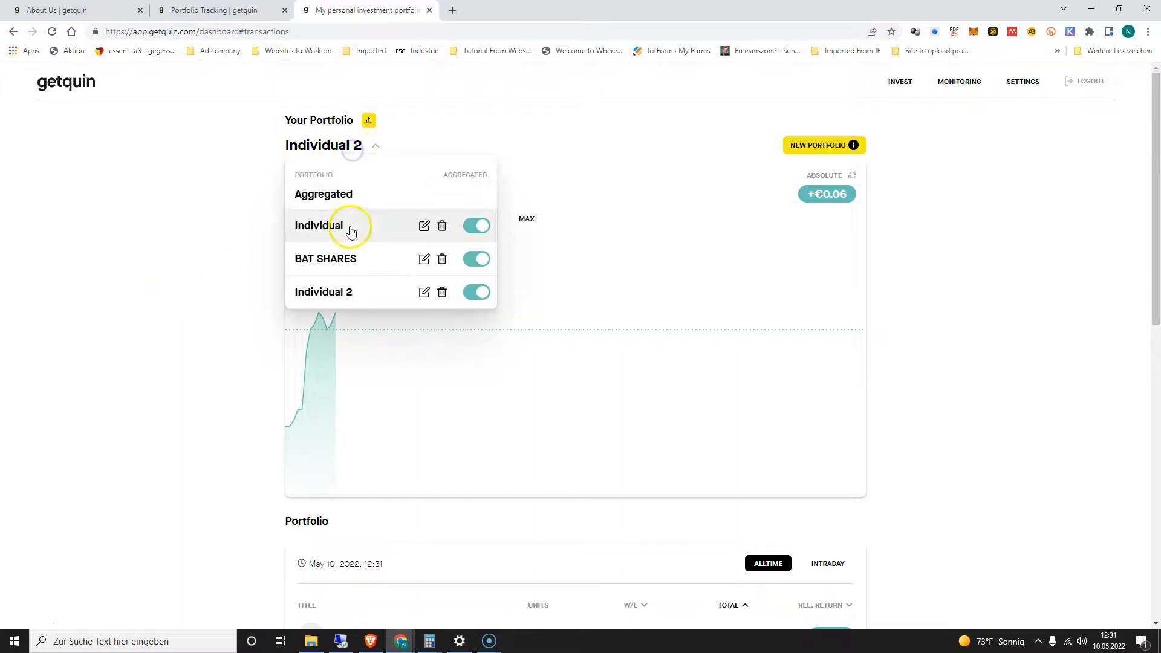
pyautogui.click(423, 291)
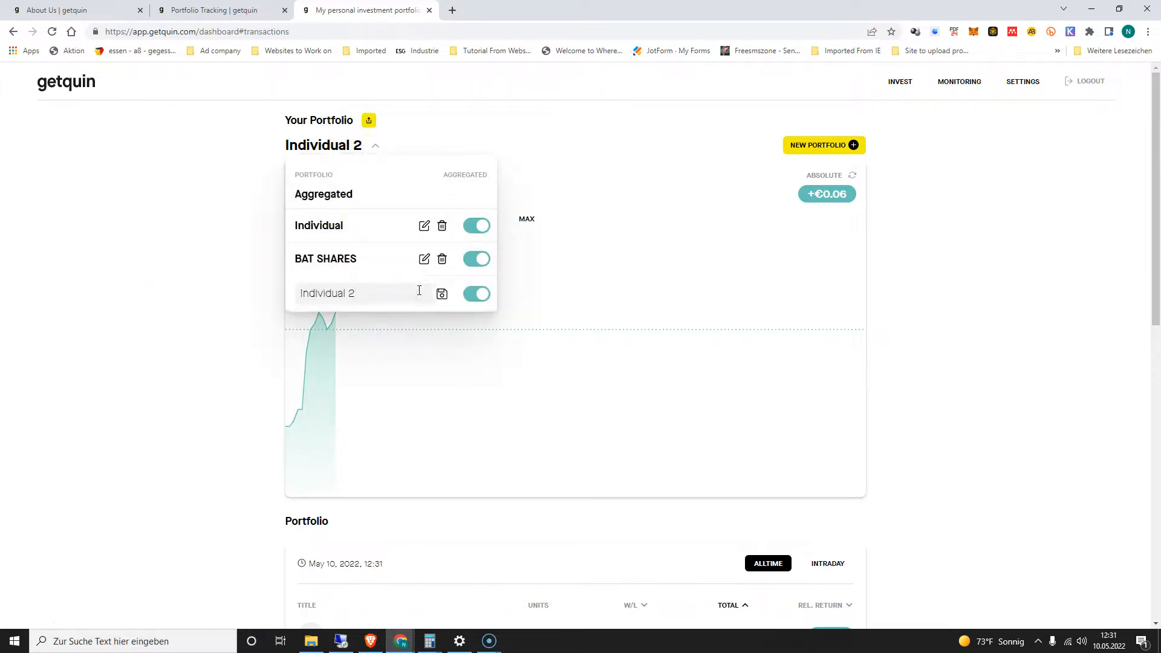
pyautogui.write('C')
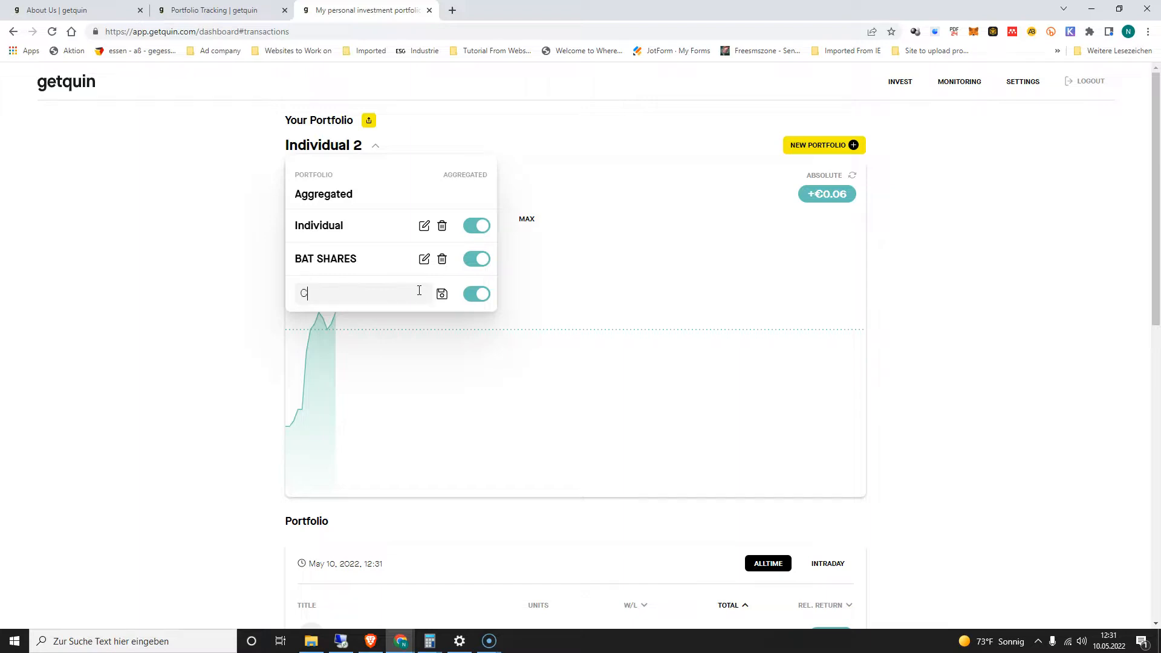
pyautogui.write('ISCO')
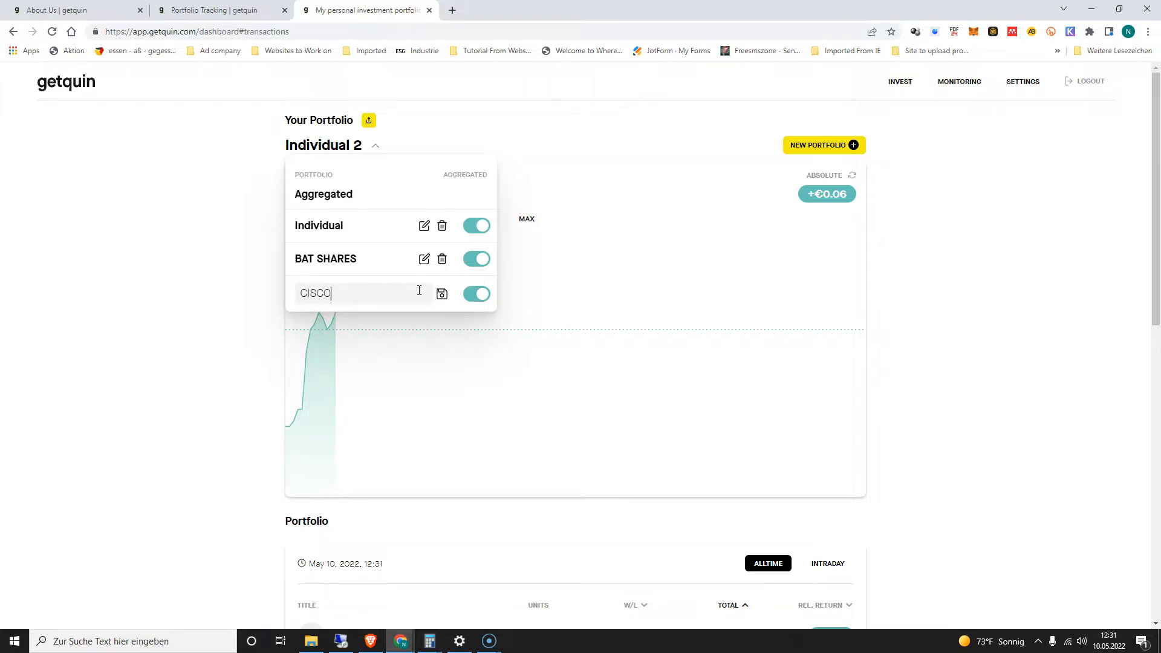
pyautogui.click(443, 293)
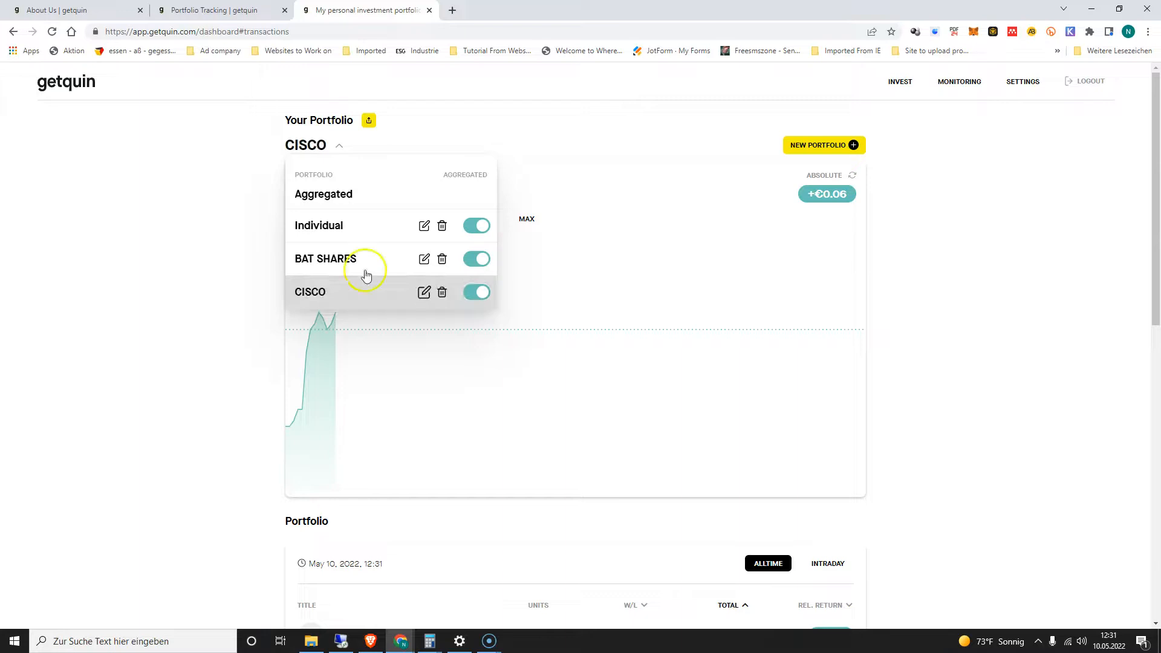
pyautogui.scroll(-3)
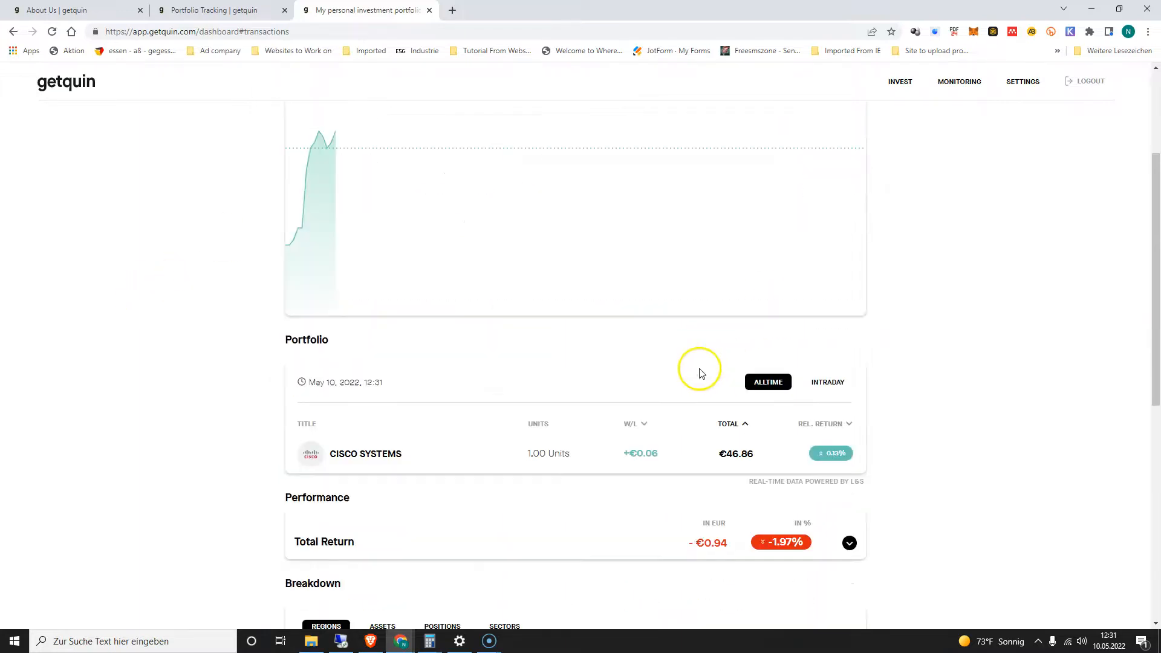
pyautogui.scroll(-3)
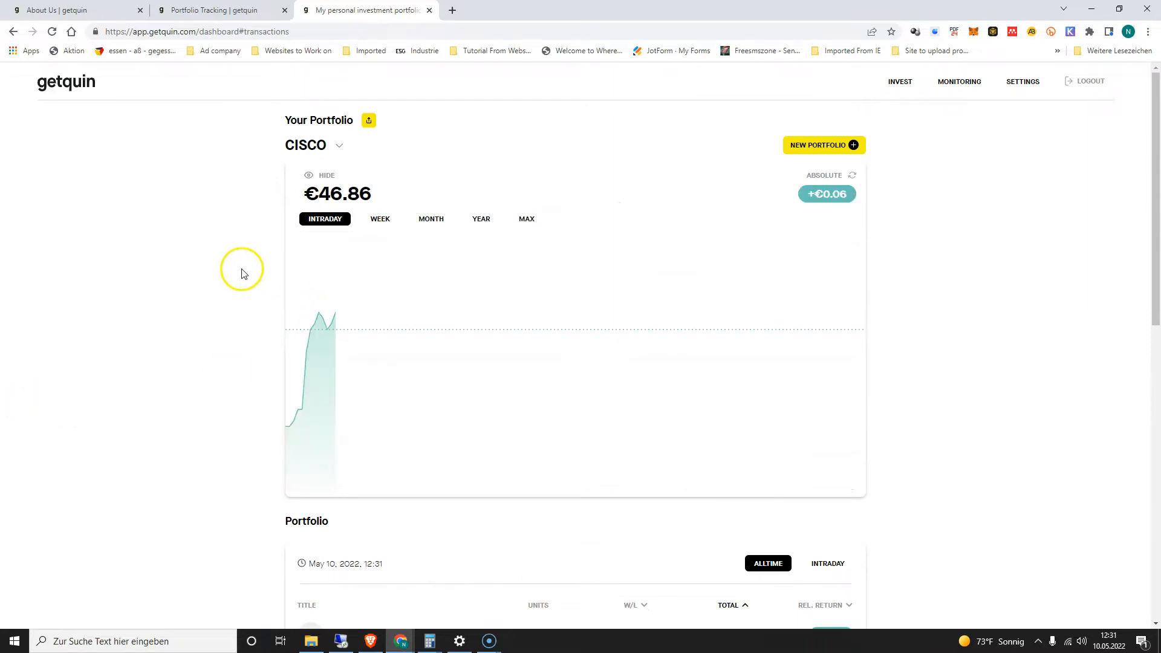
pyautogui.moveTo(219, 198)
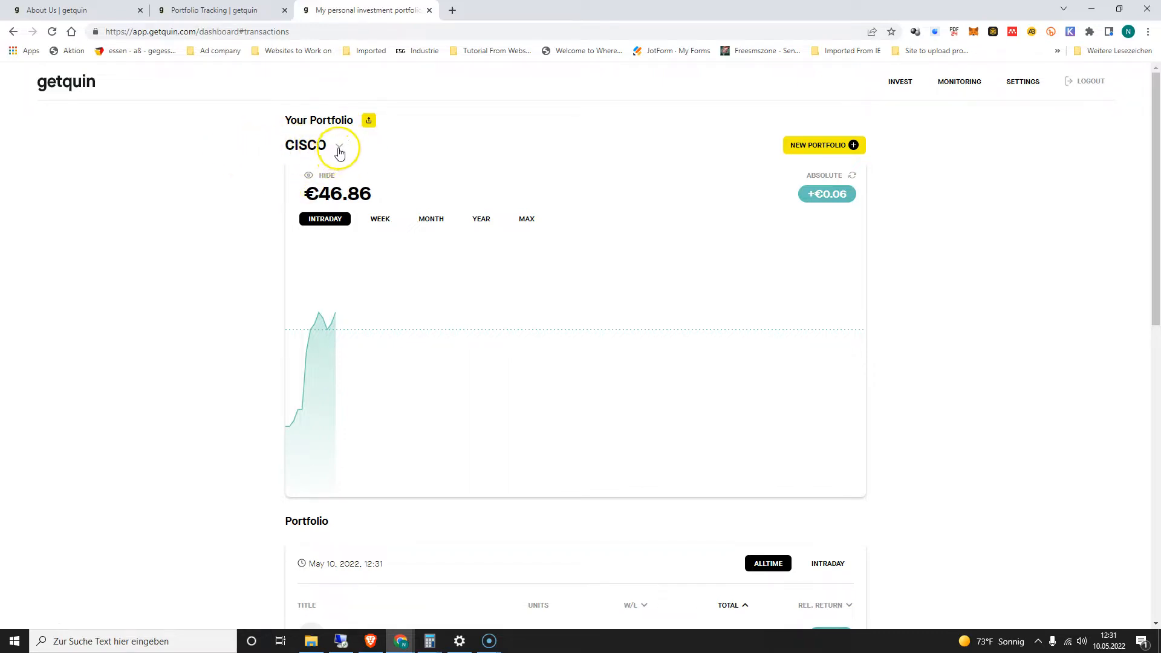
# Switch the portfolio selector to the Aggregated view combining all portfolios
pyautogui.click(339, 146)
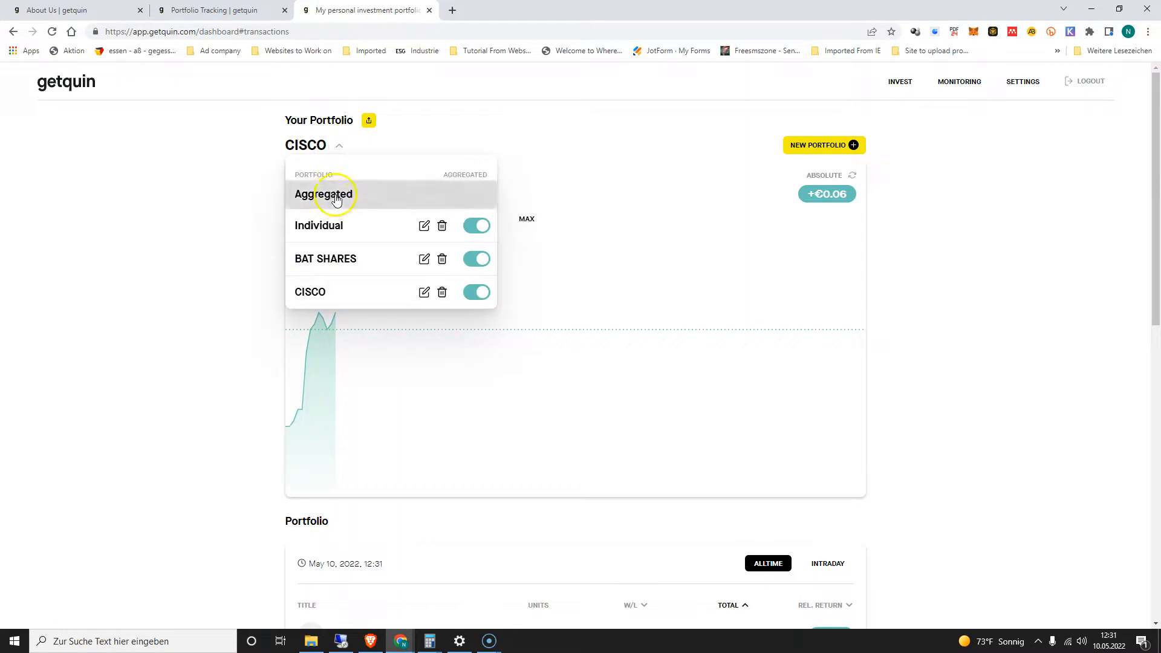
pyautogui.click(324, 194)
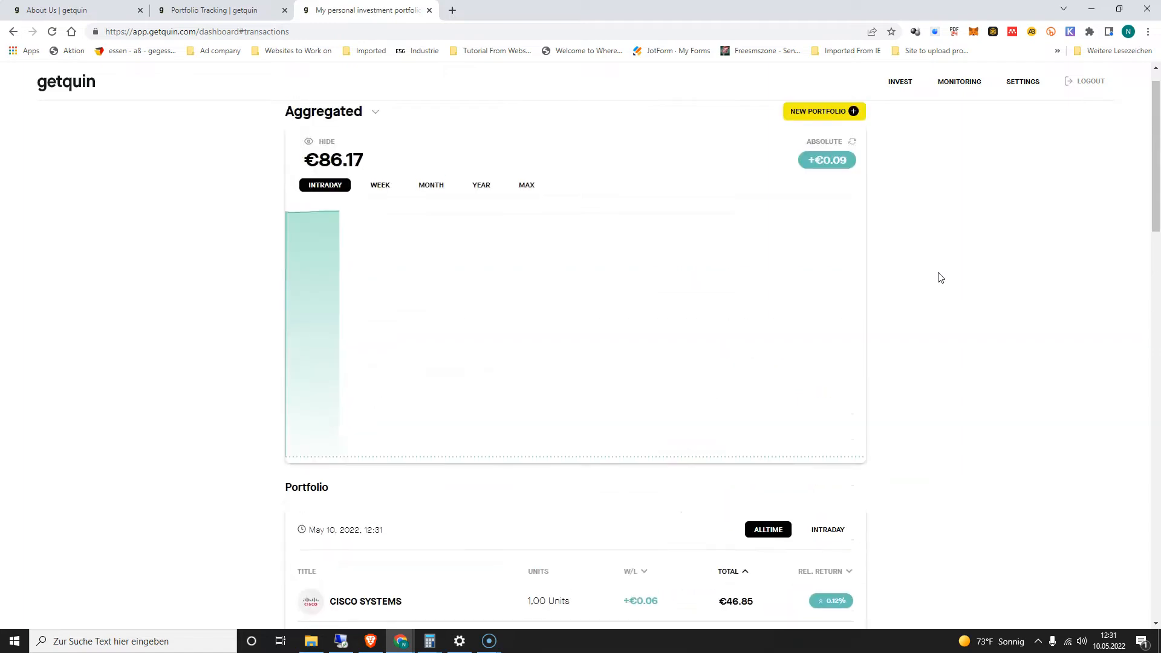
# Review the combined Cisco and British American Tobacco holdings, breakdown and transactions at €86.17
pyautogui.scroll(-3)
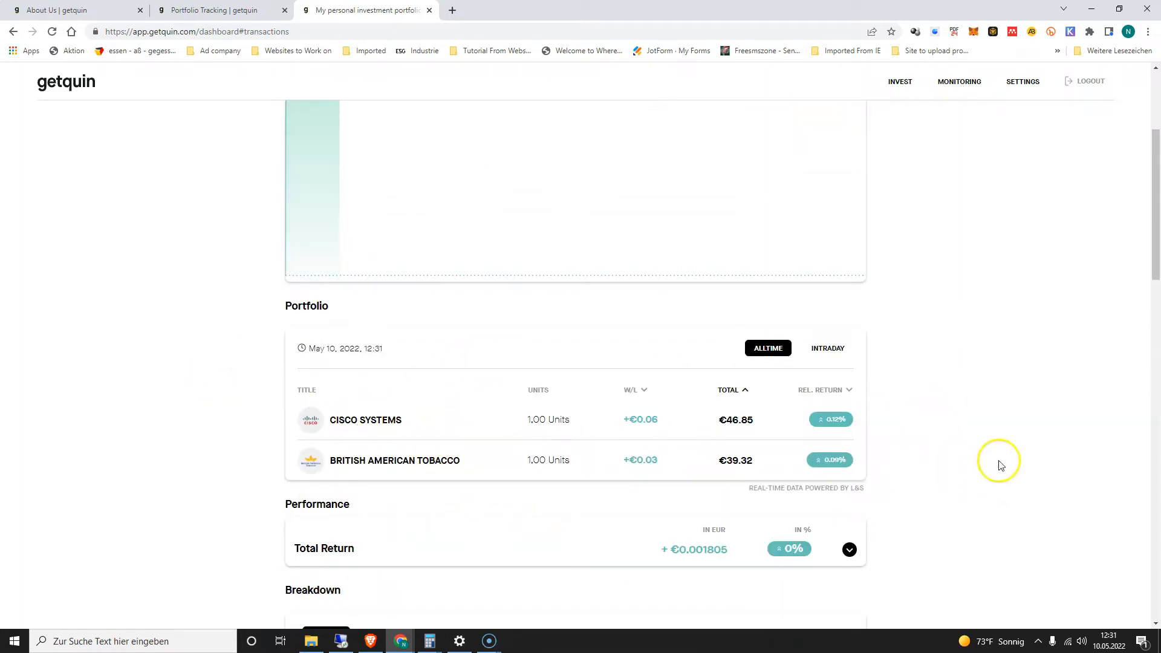
pyautogui.moveTo(868, 509)
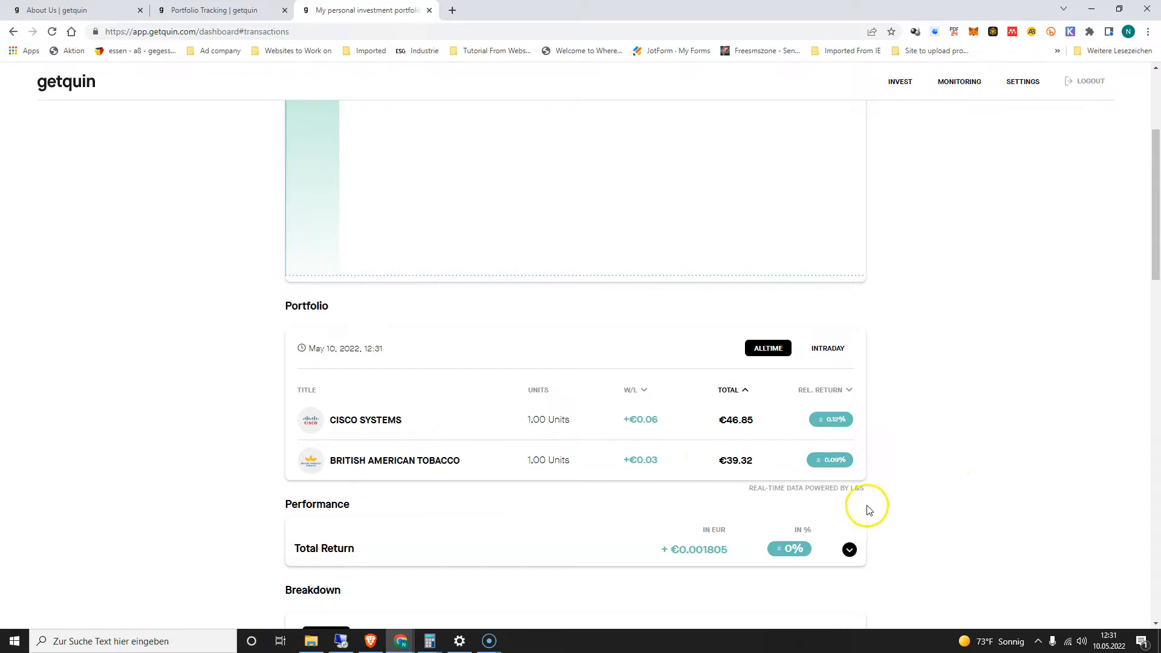
pyautogui.scroll(-3)
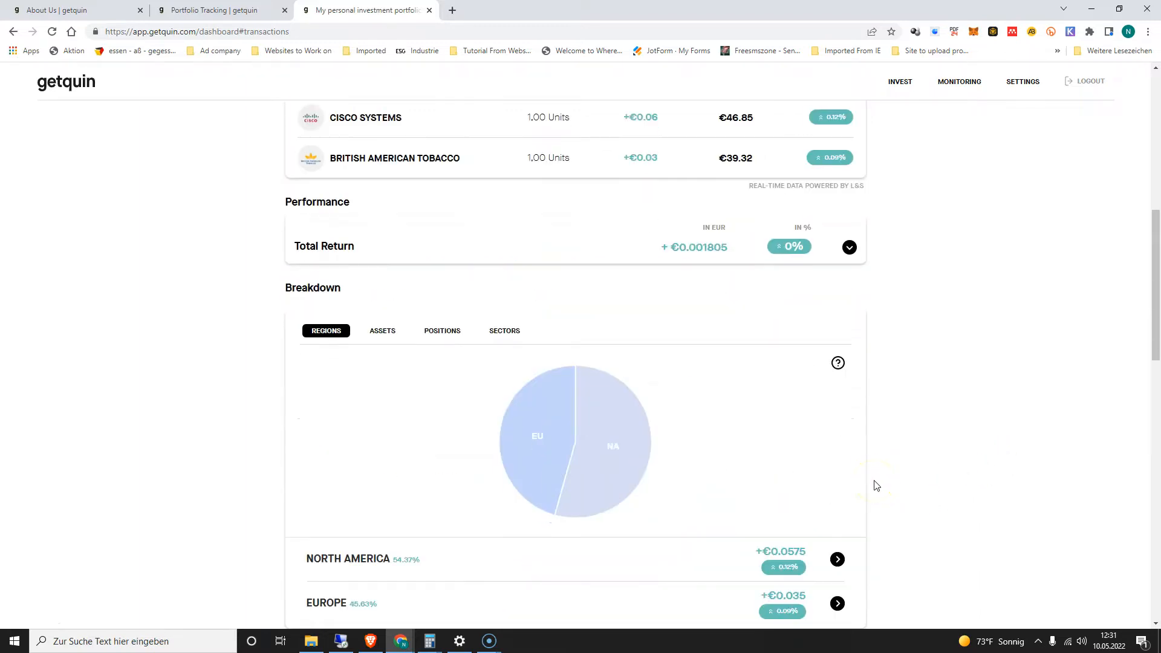
pyautogui.scroll(-3)
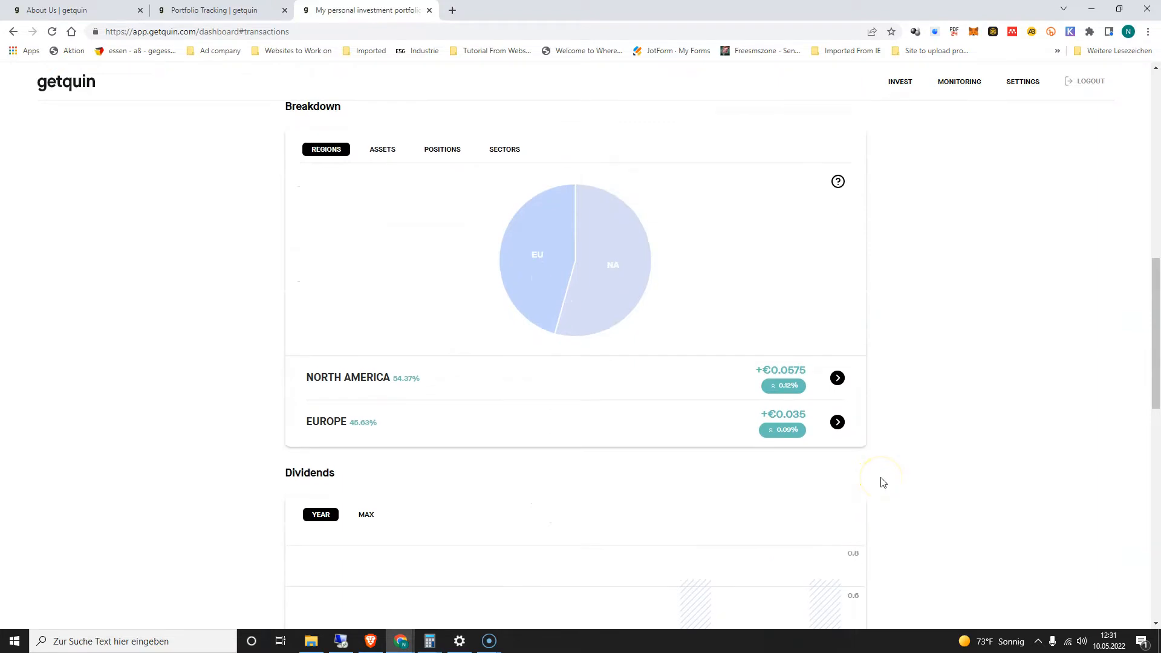
pyautogui.scroll(-3)
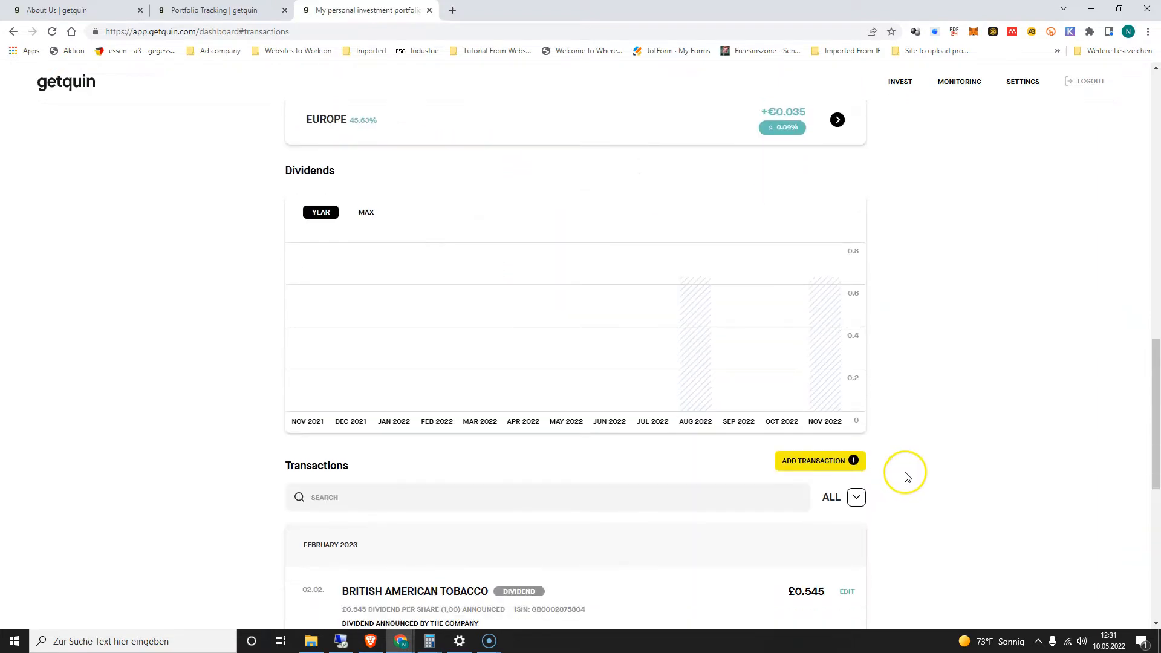
pyautogui.scroll(-3)
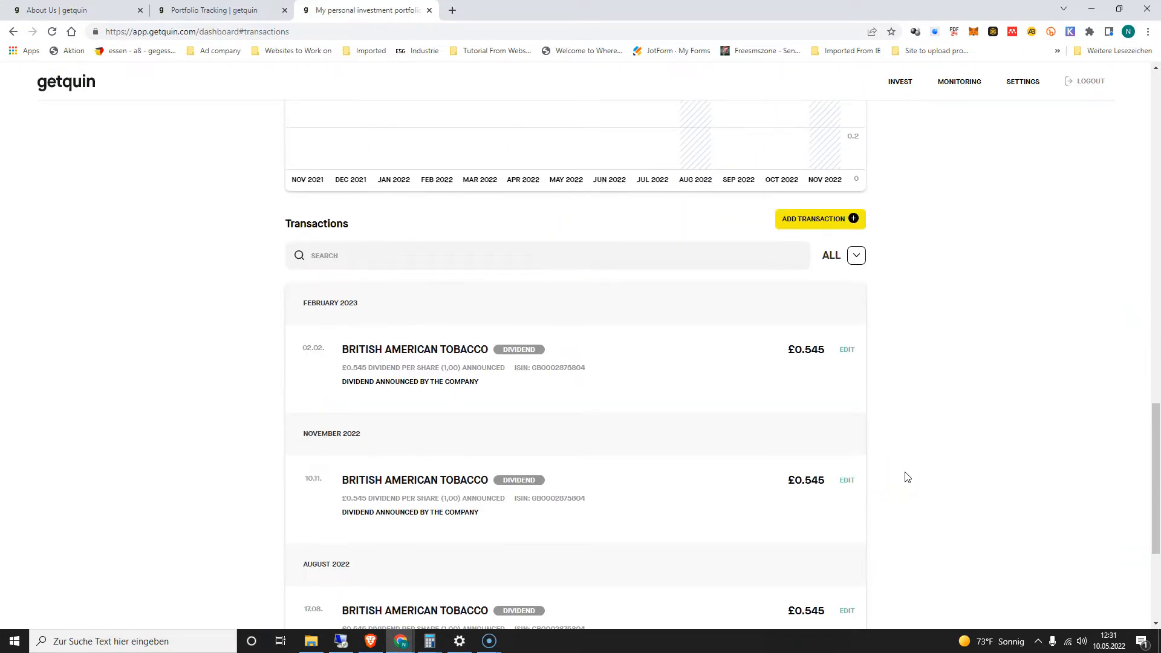
pyautogui.scroll(-3)
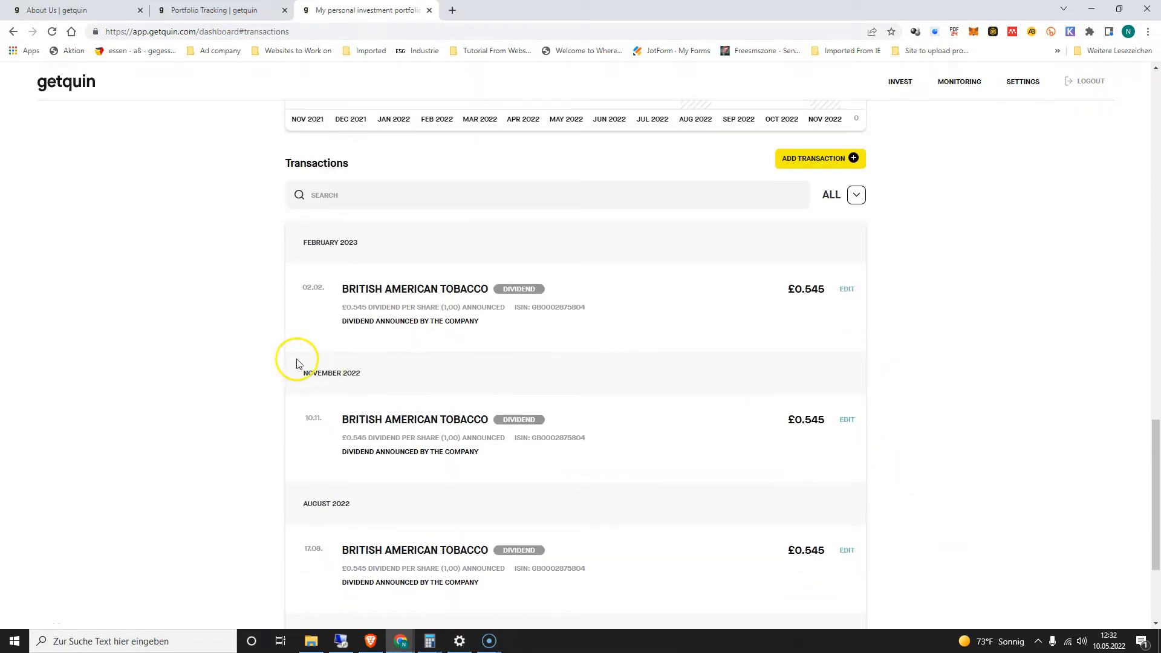
pyautogui.moveTo(916, 331)
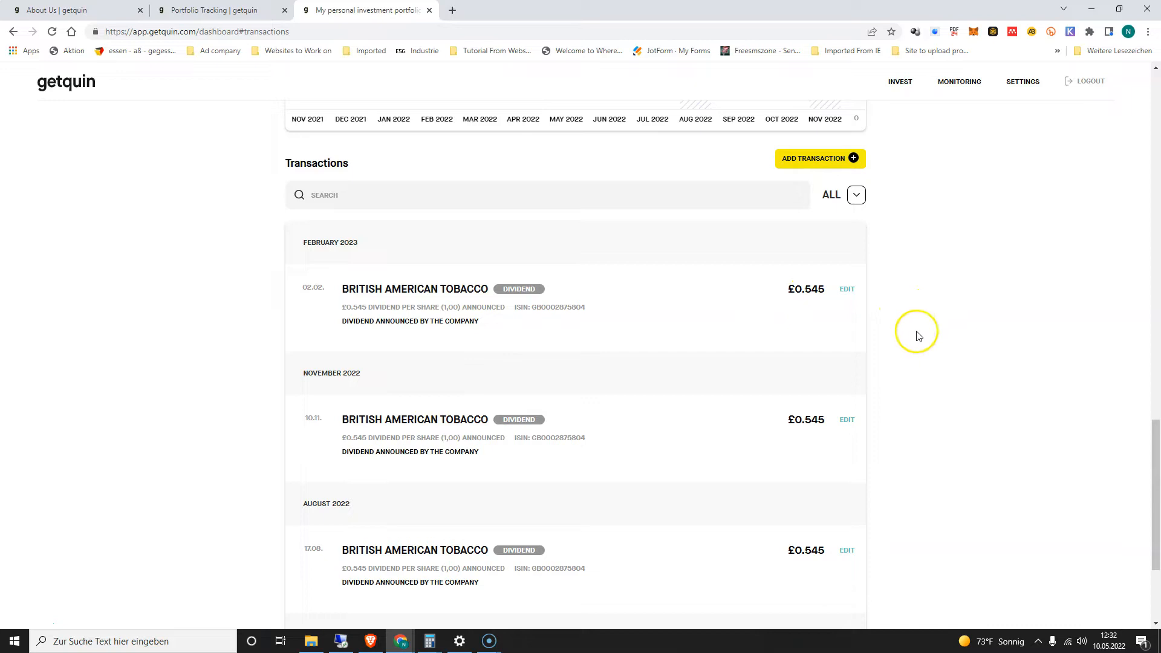
pyautogui.moveTo(941, 416)
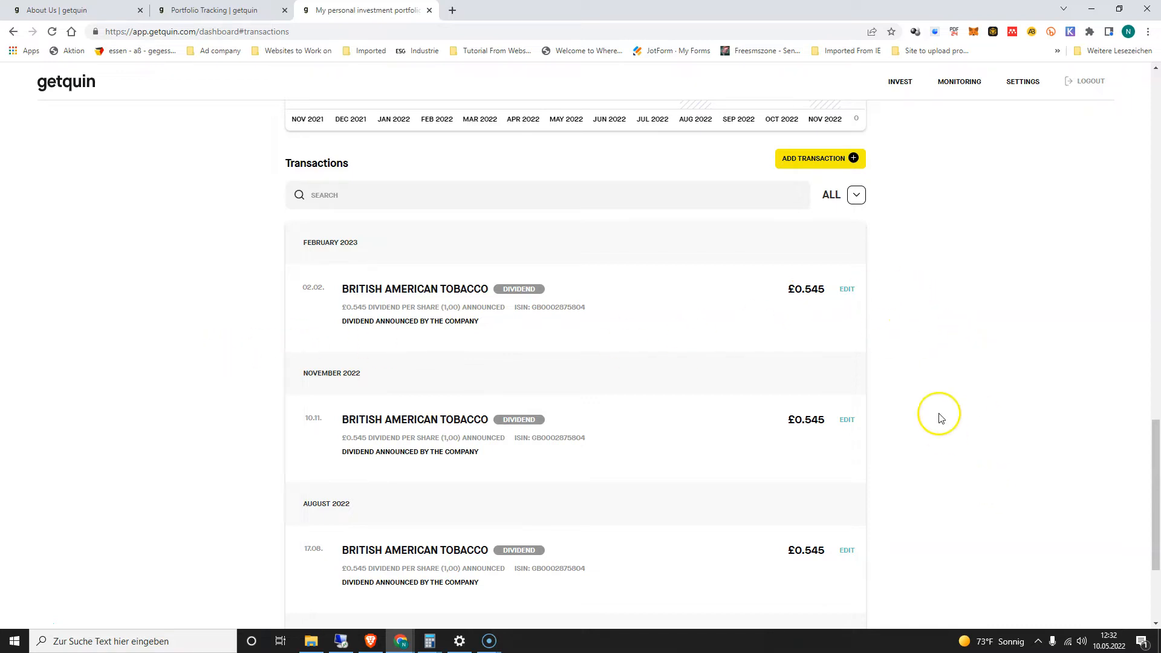
pyautogui.scroll(-3)
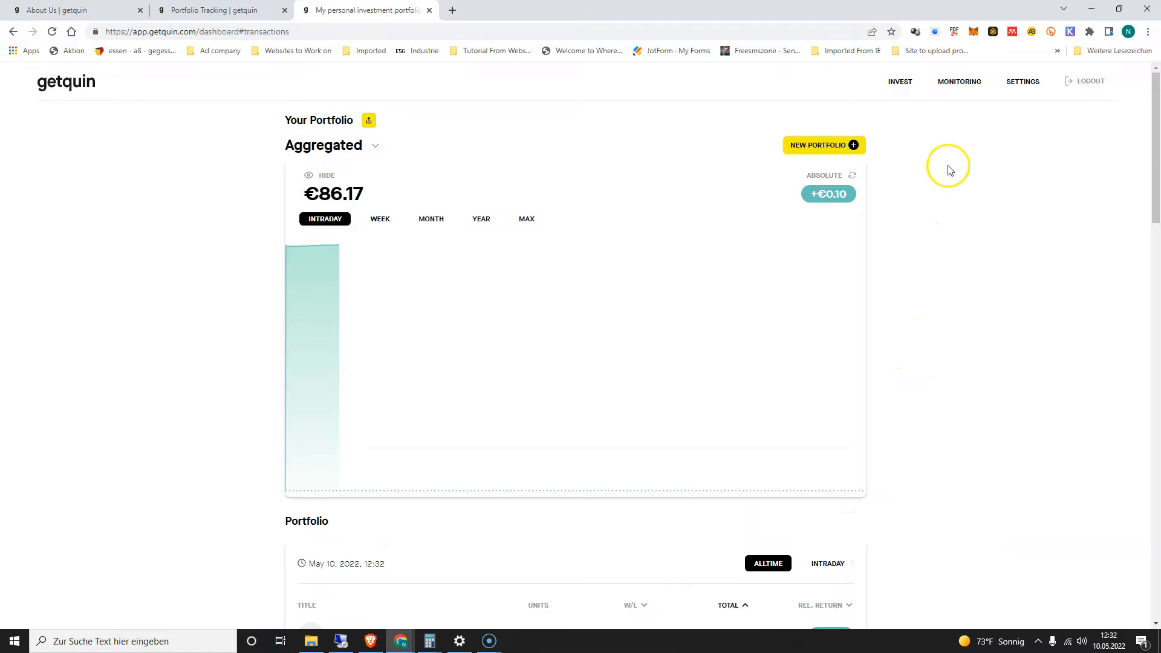
pyautogui.moveTo(910, 150)
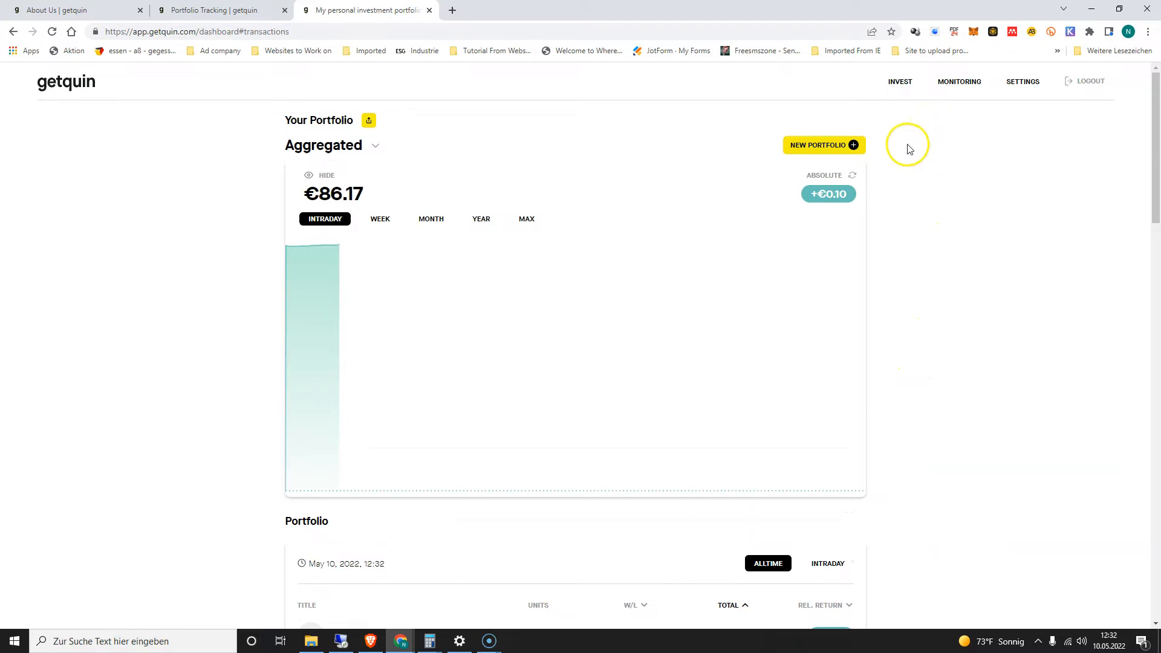
pyautogui.moveTo(999, 121)
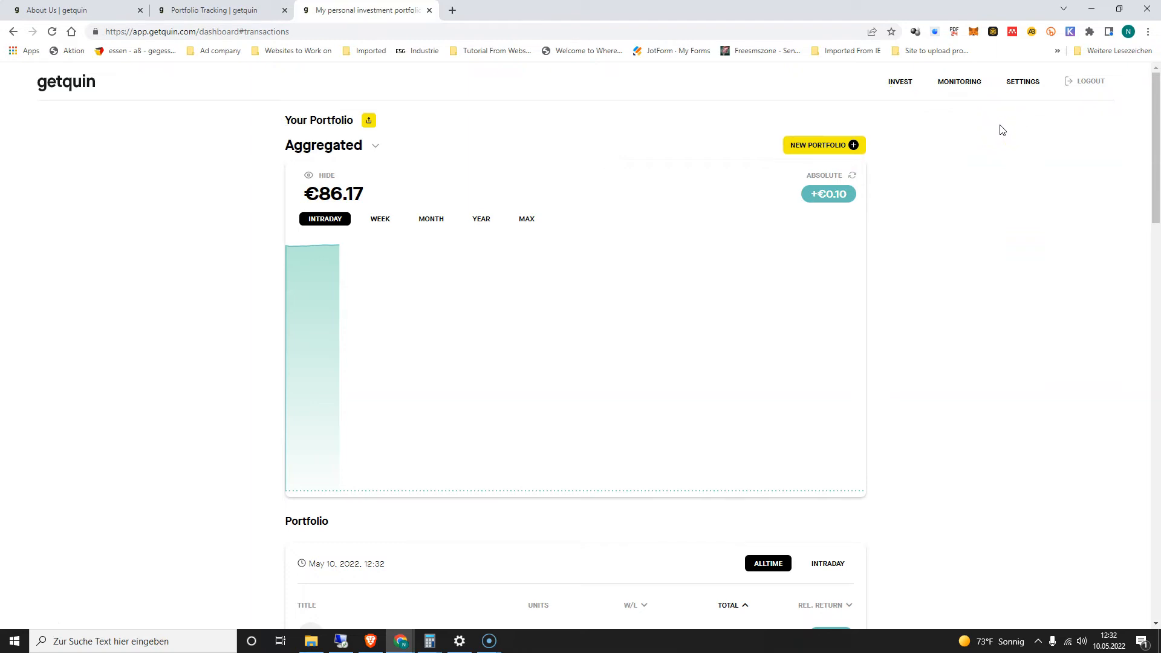
pyautogui.click(899, 81)
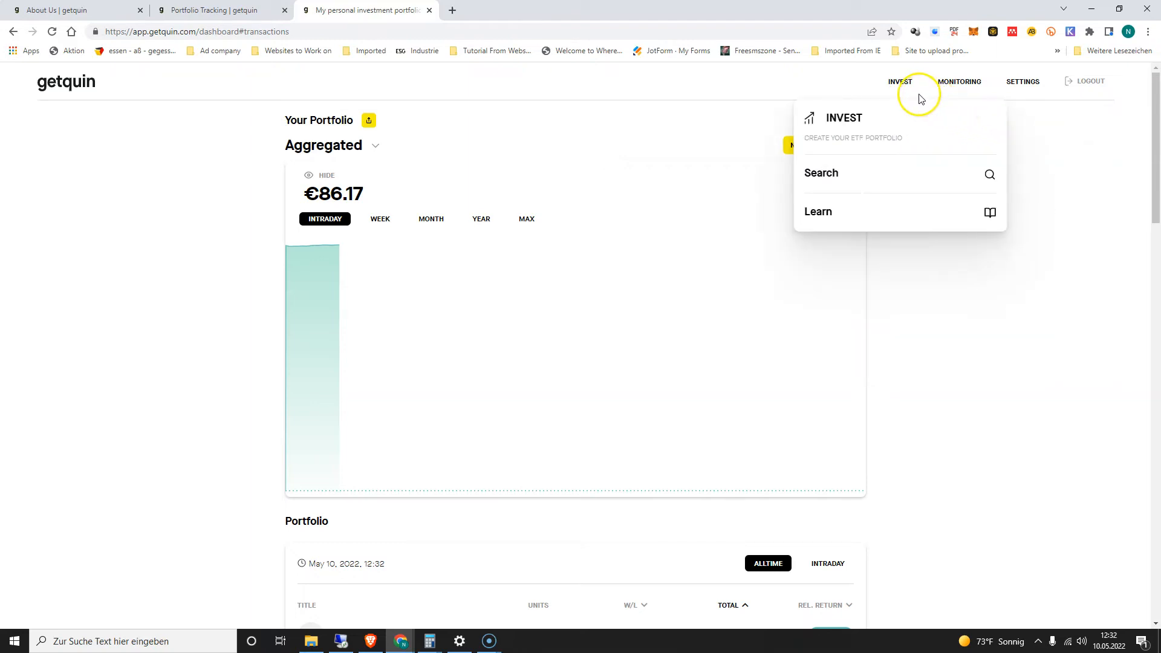
pyautogui.moveTo(848, 91)
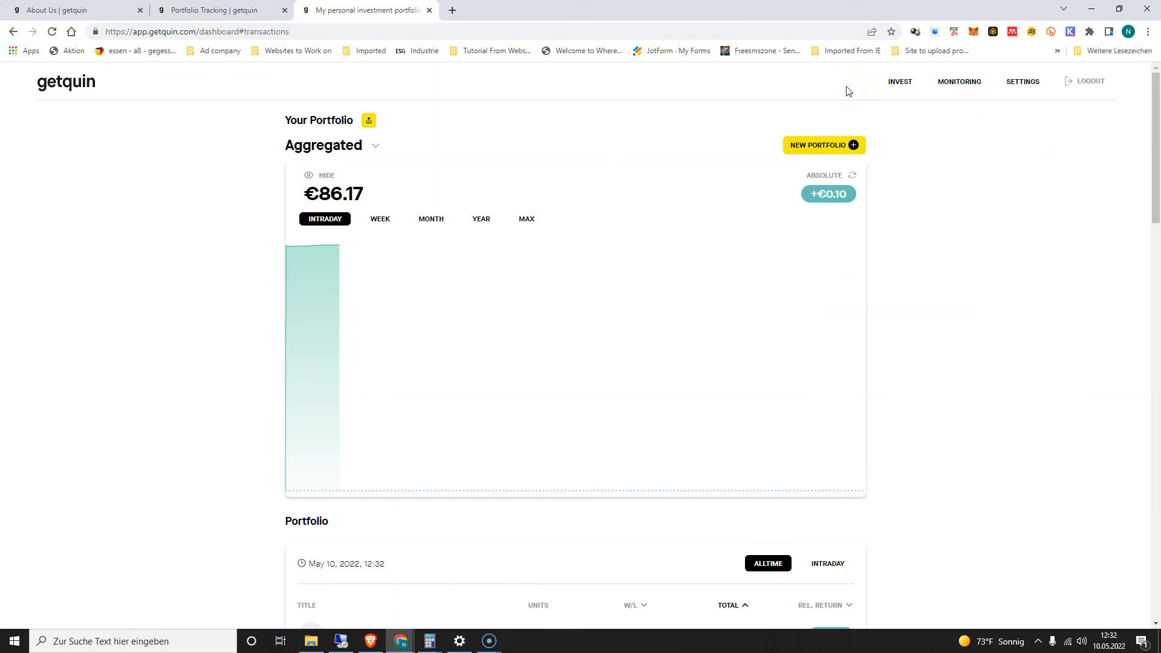